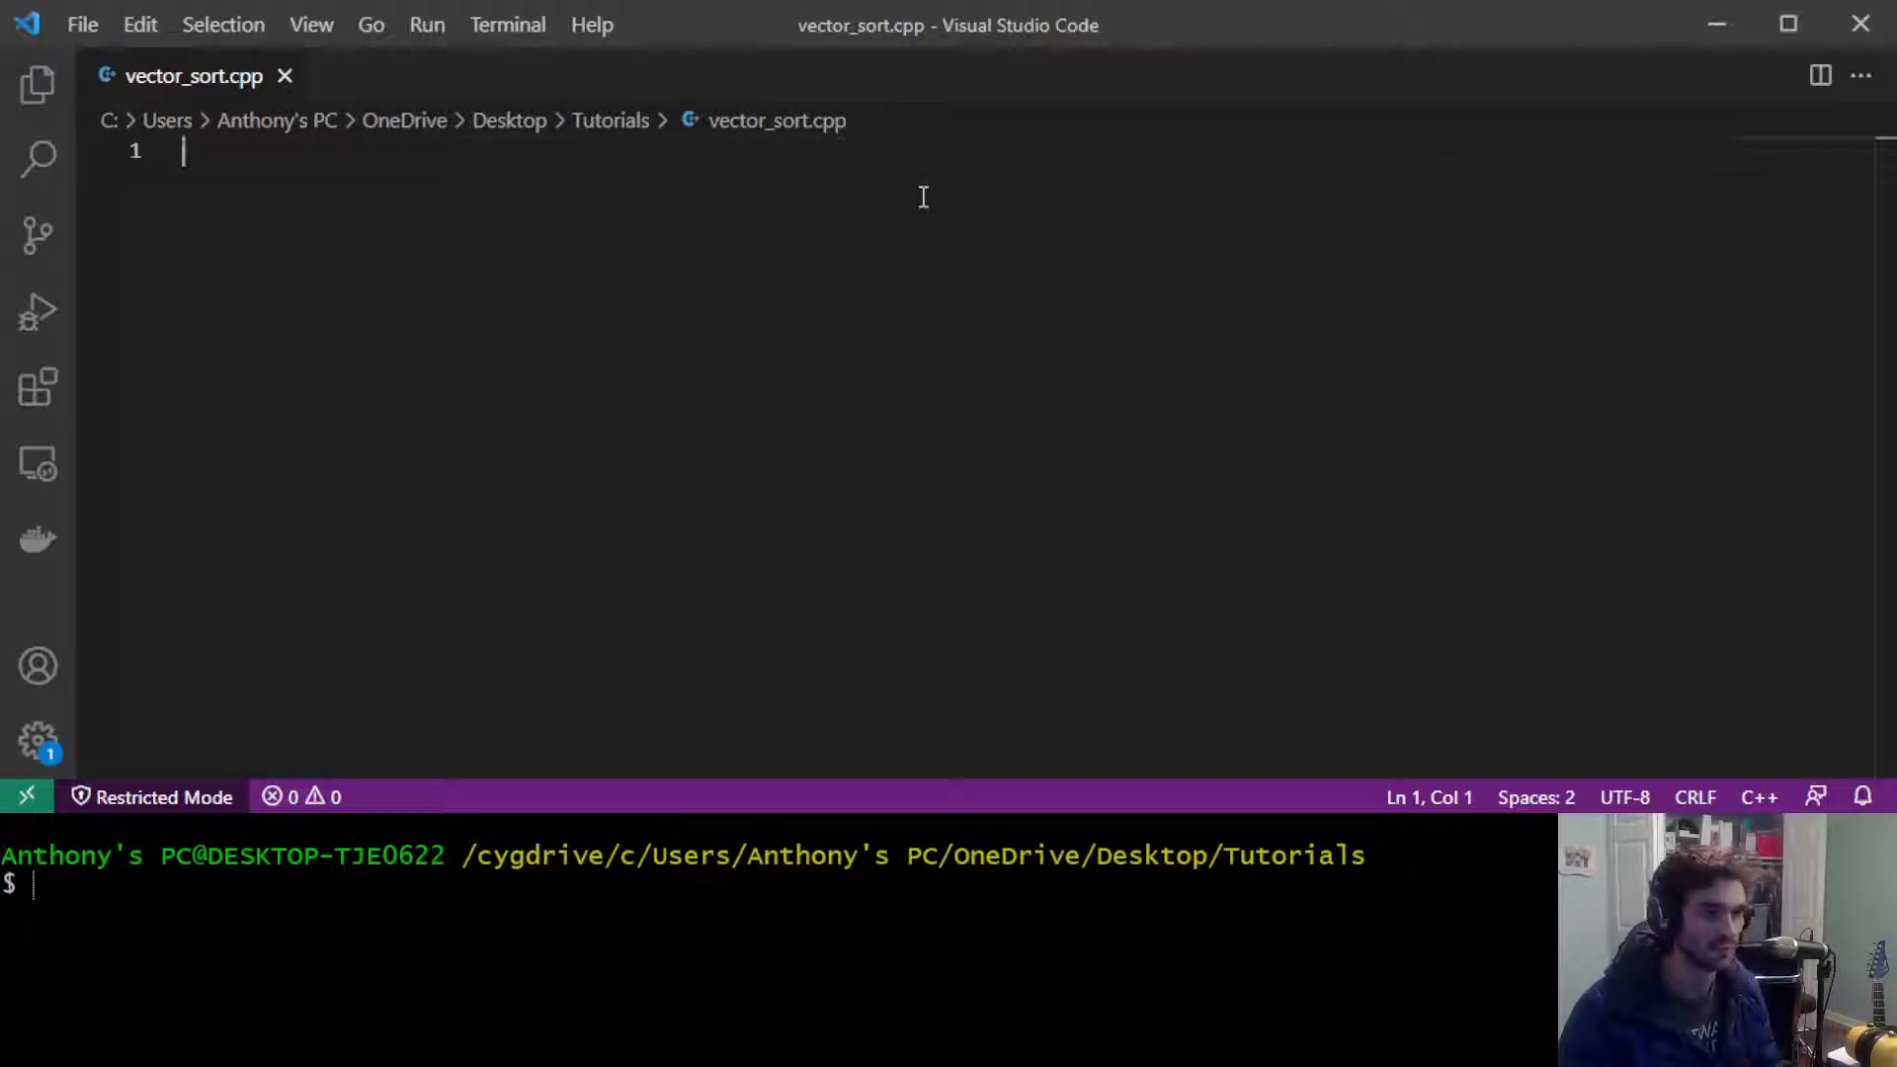
Step: Add #include lines for <vector>, <algorithm> and <cstdio>, followed by a blank line
type("#include <al")
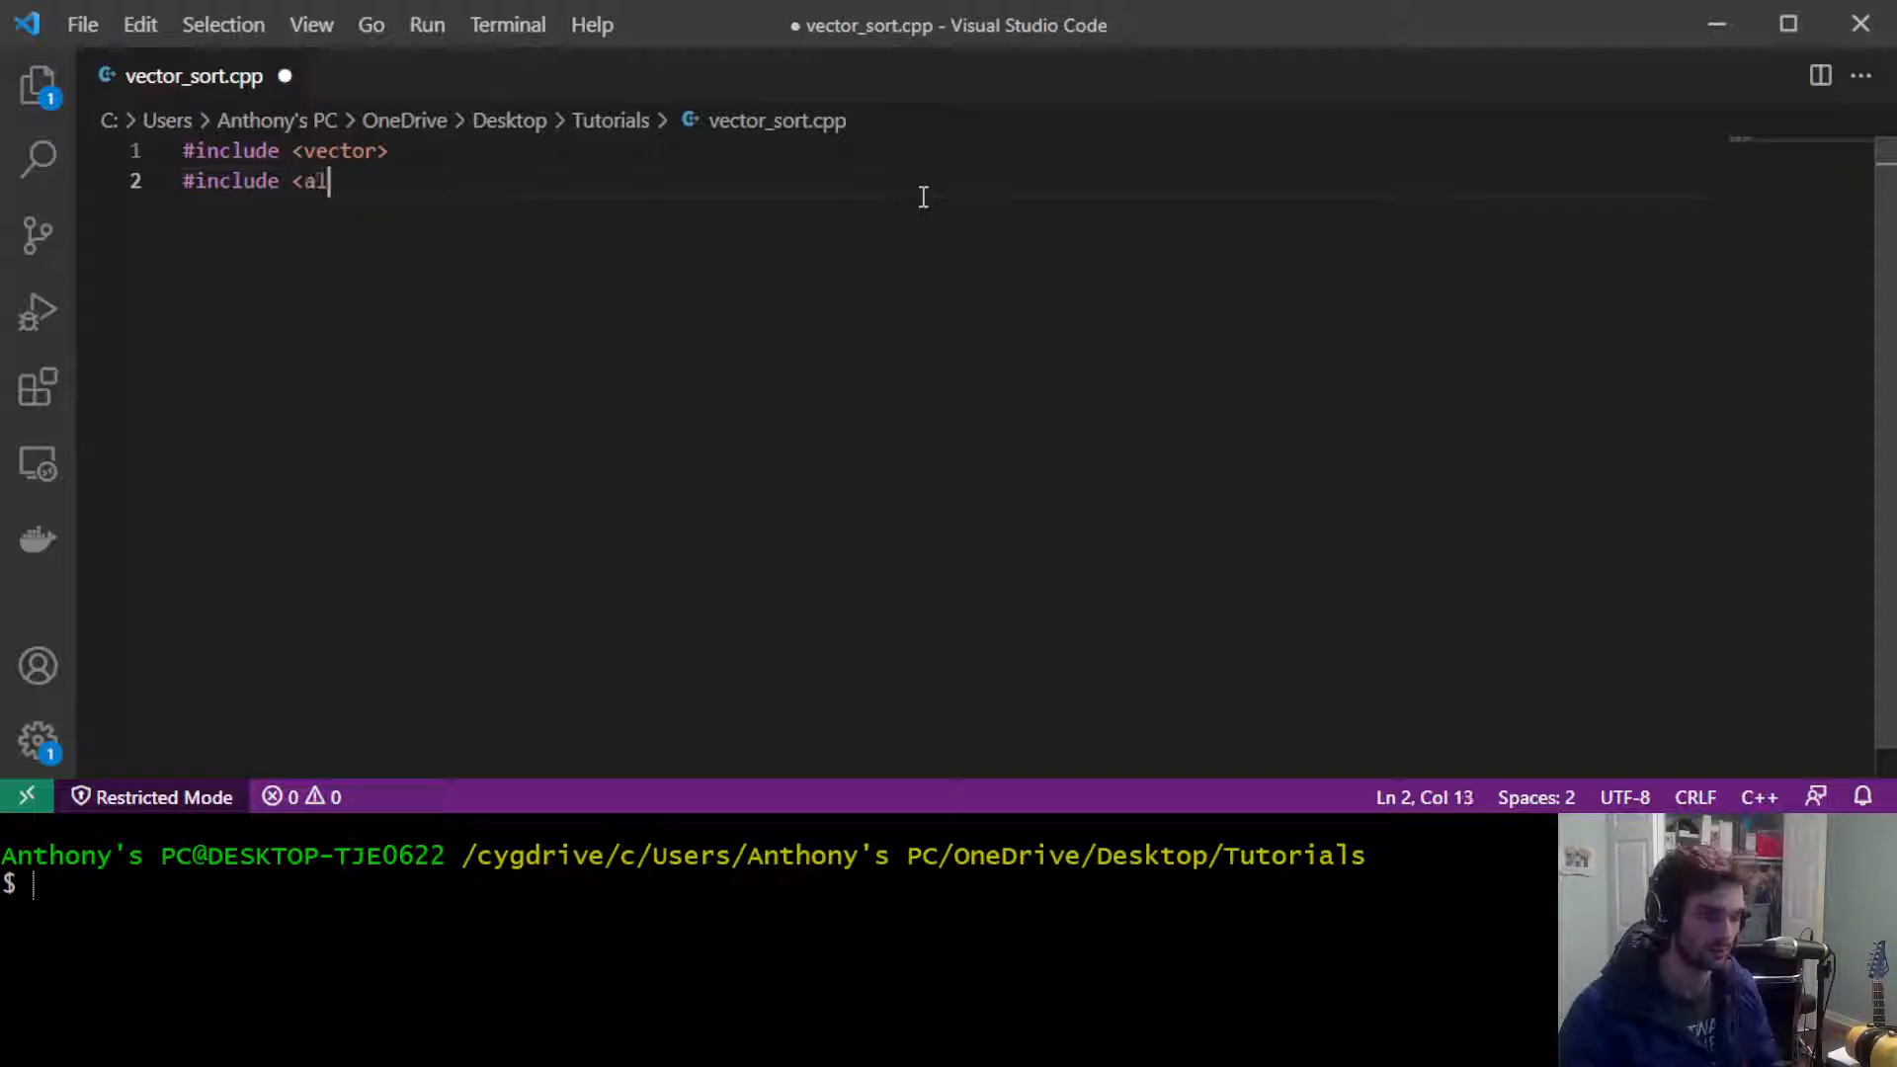
type("gorithm>")
type("#include <")
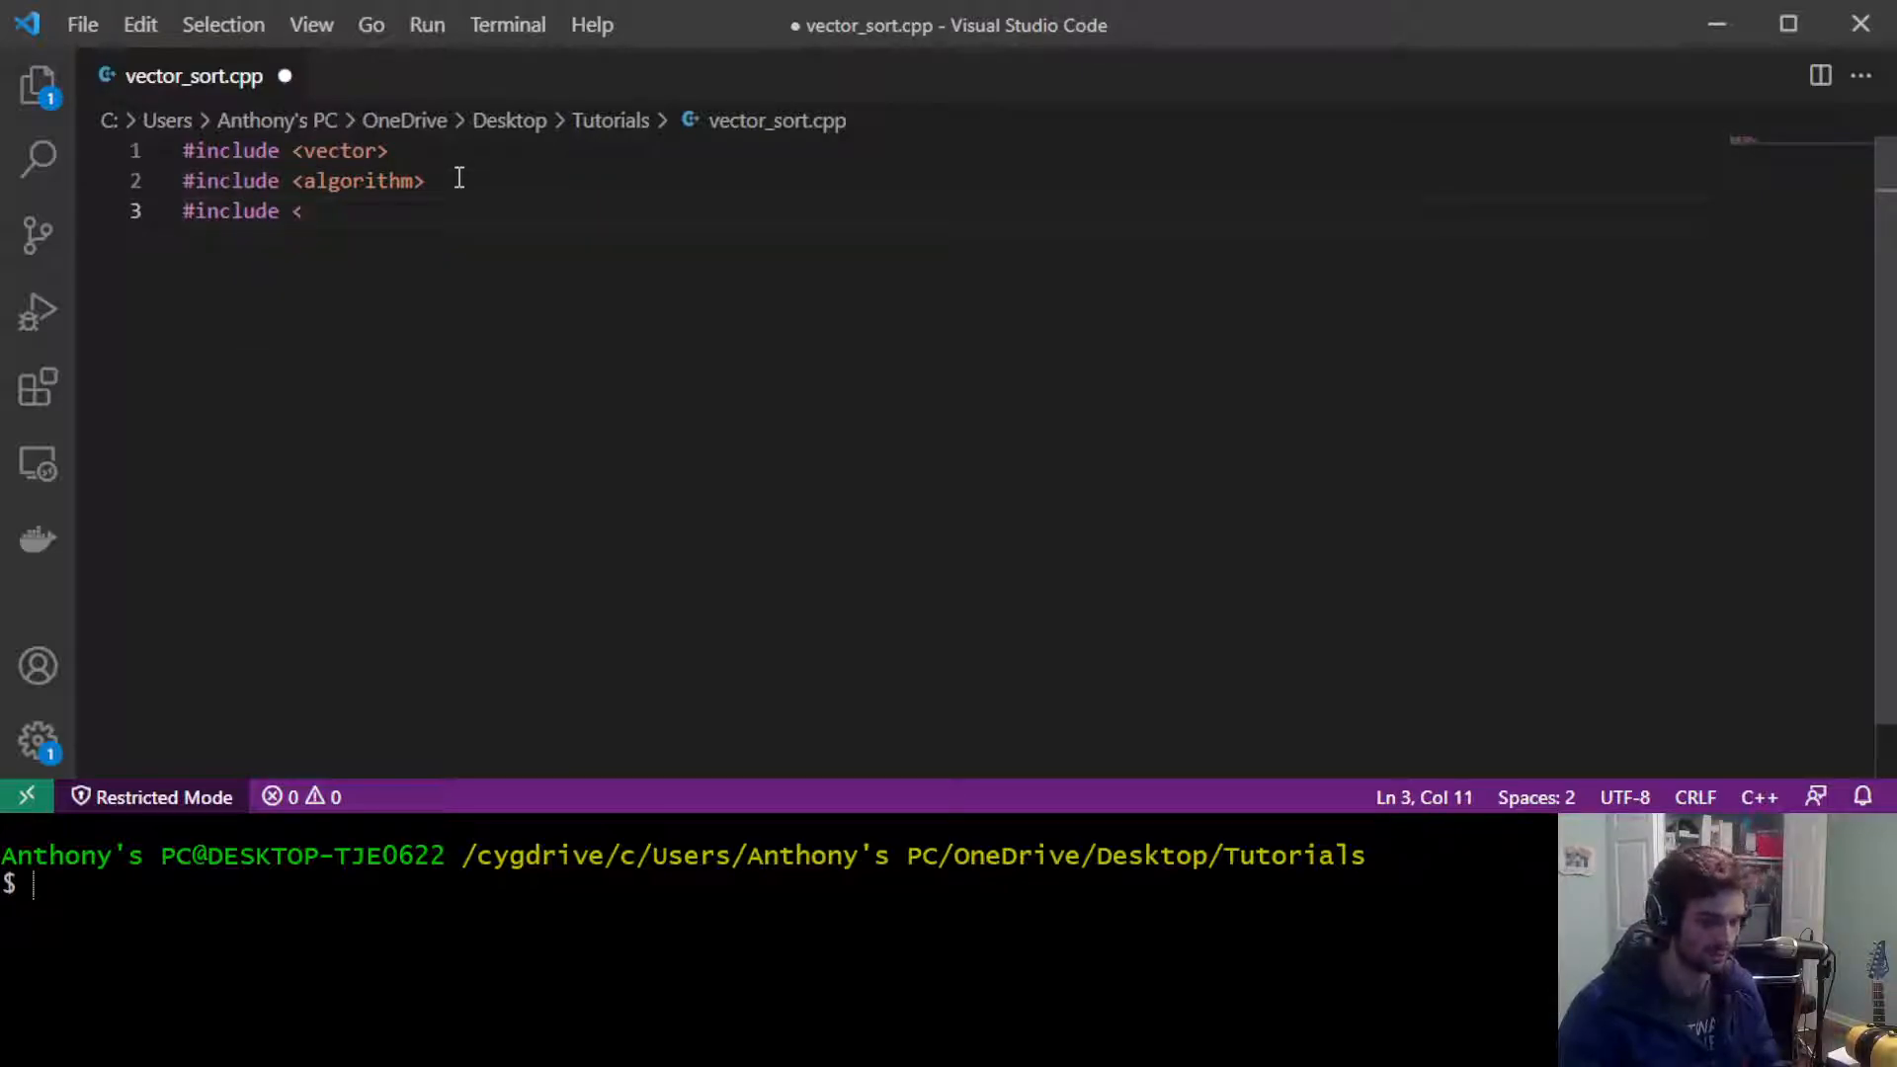
type("cstdio>")
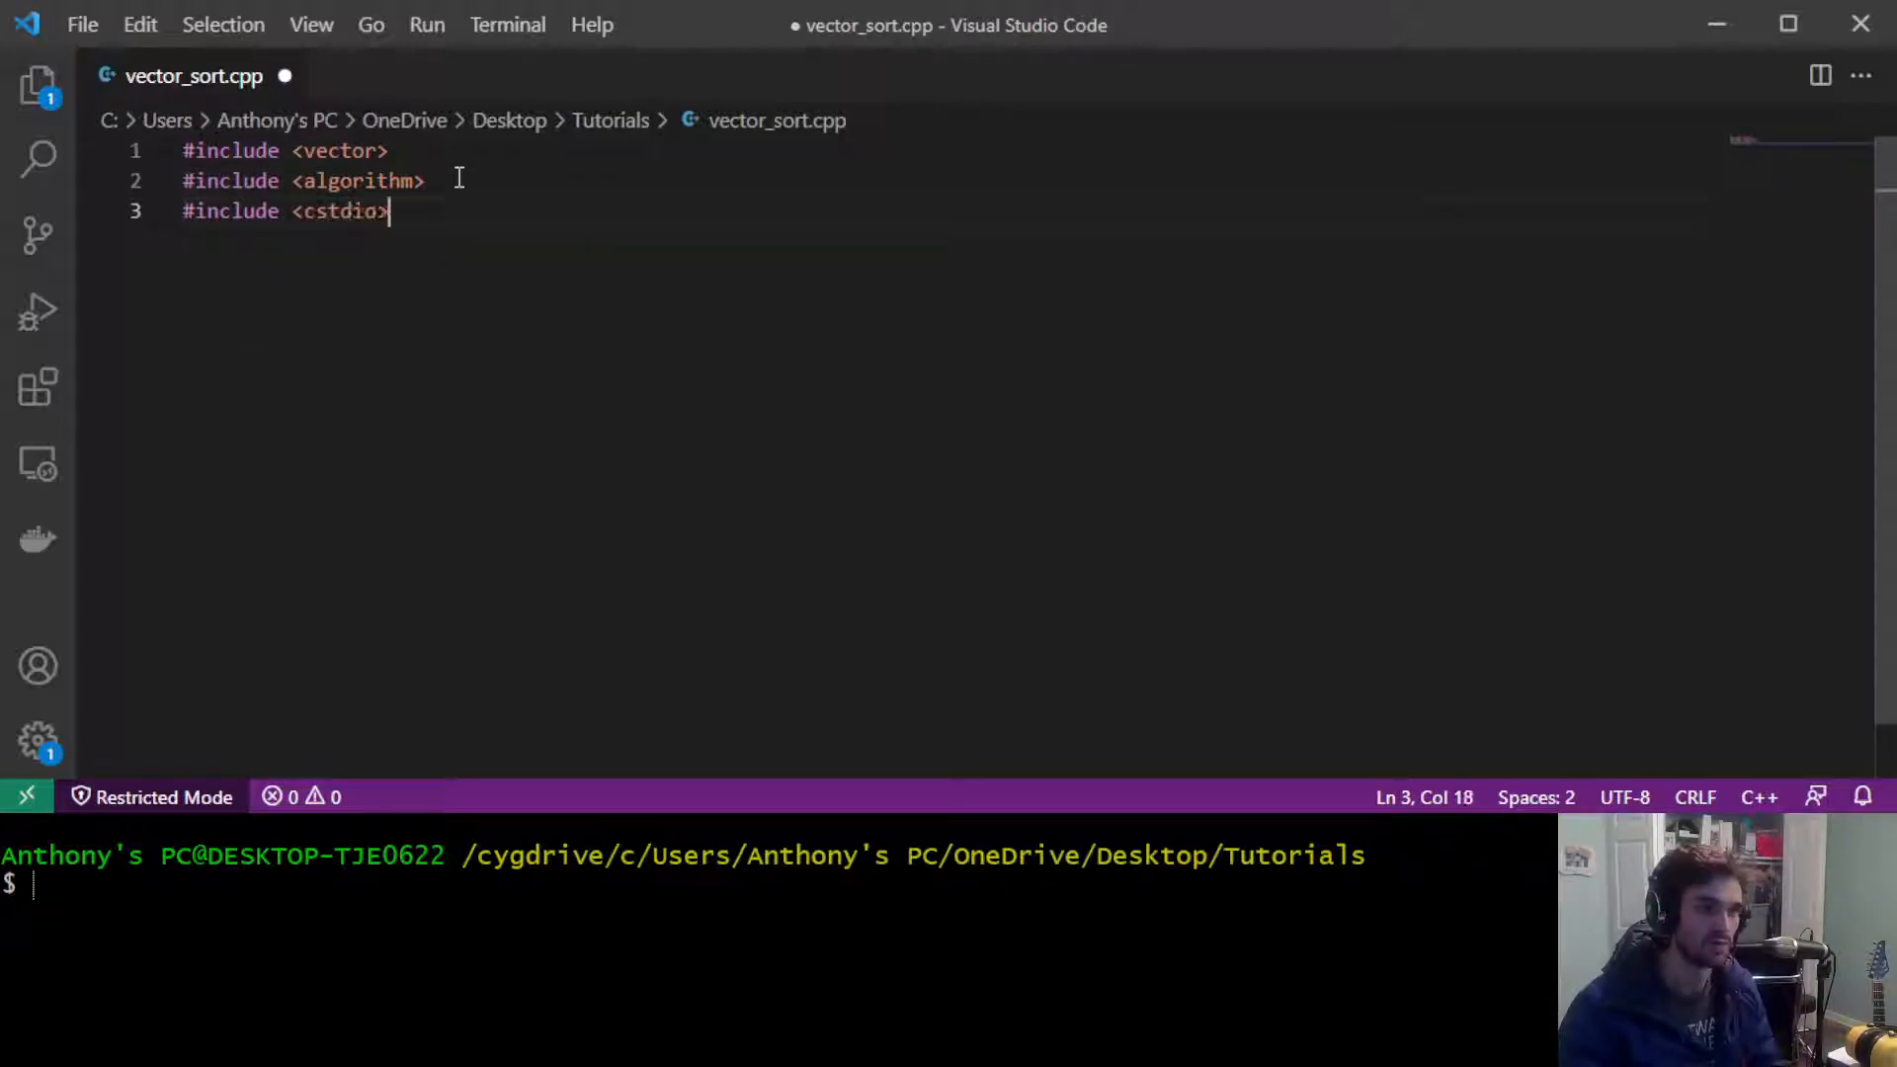
key("Enter")
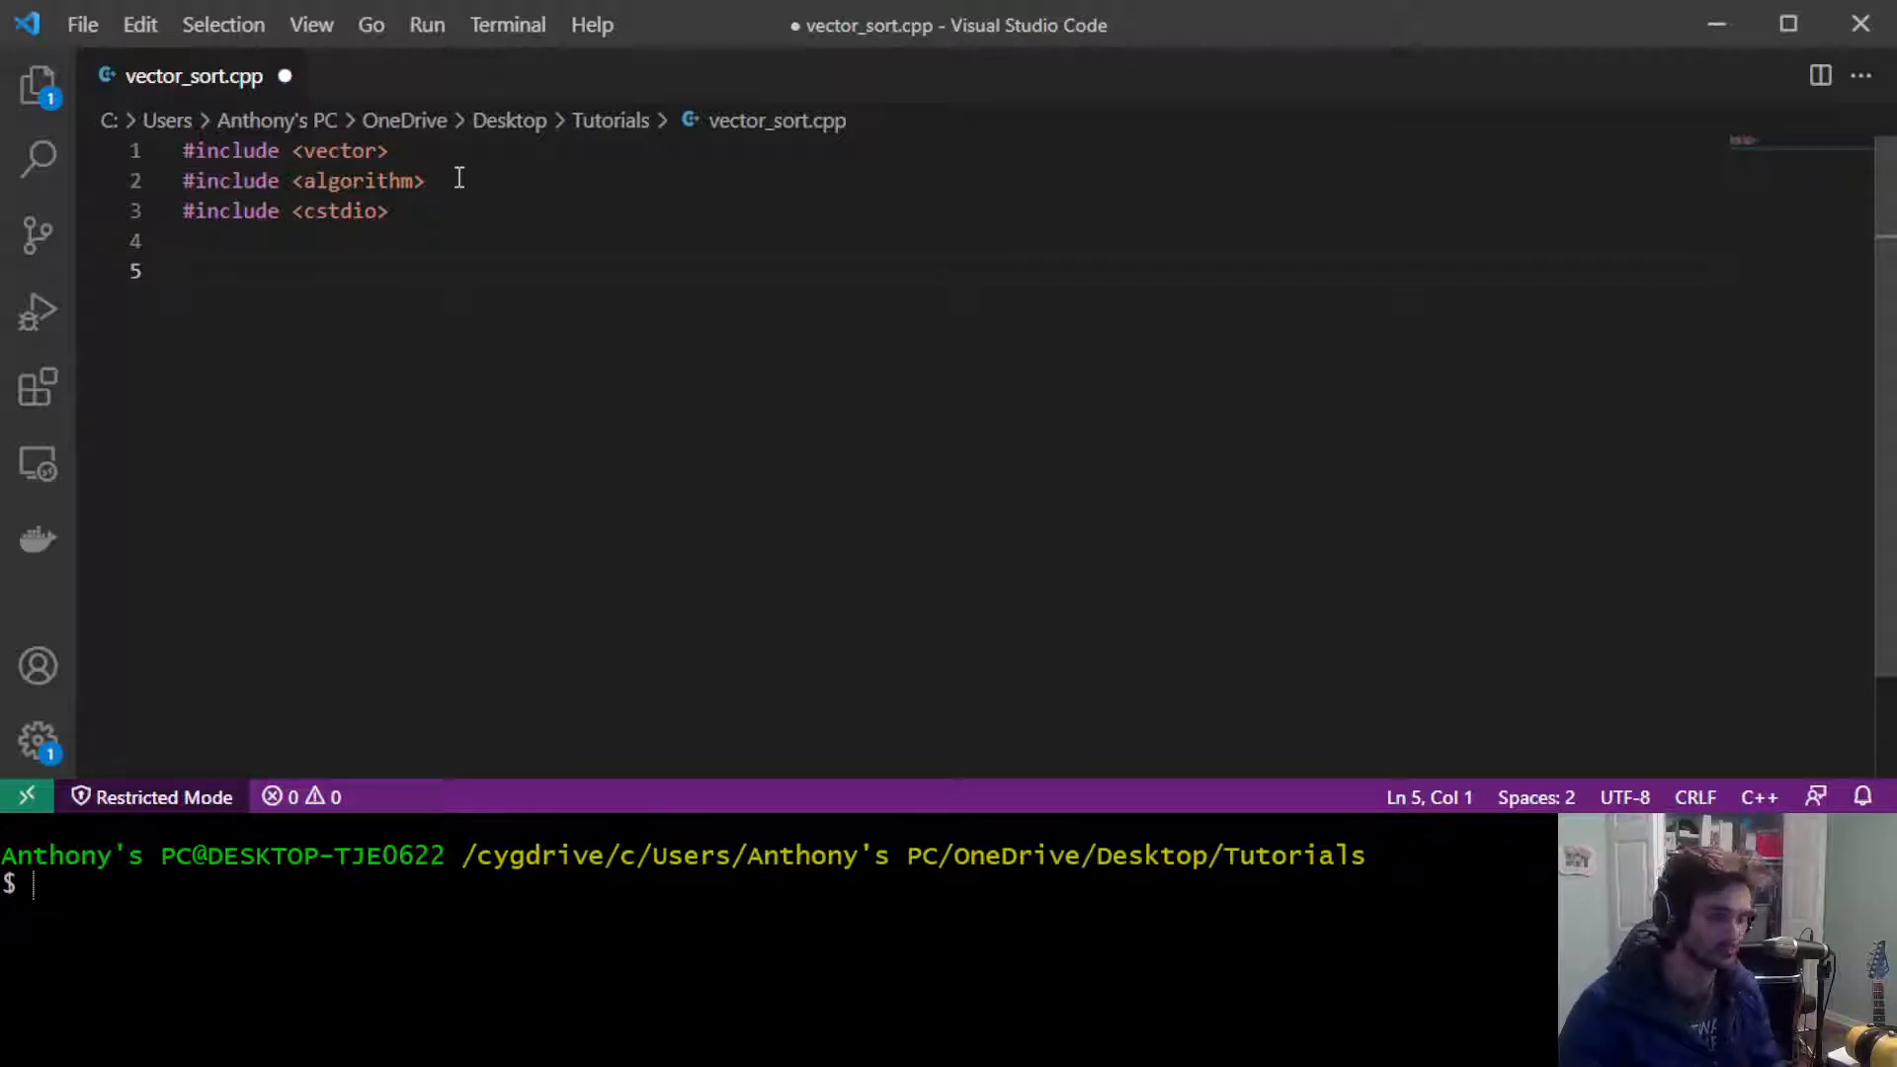
Step: Write int main() { return 0; } below the includes
type("int main() {")
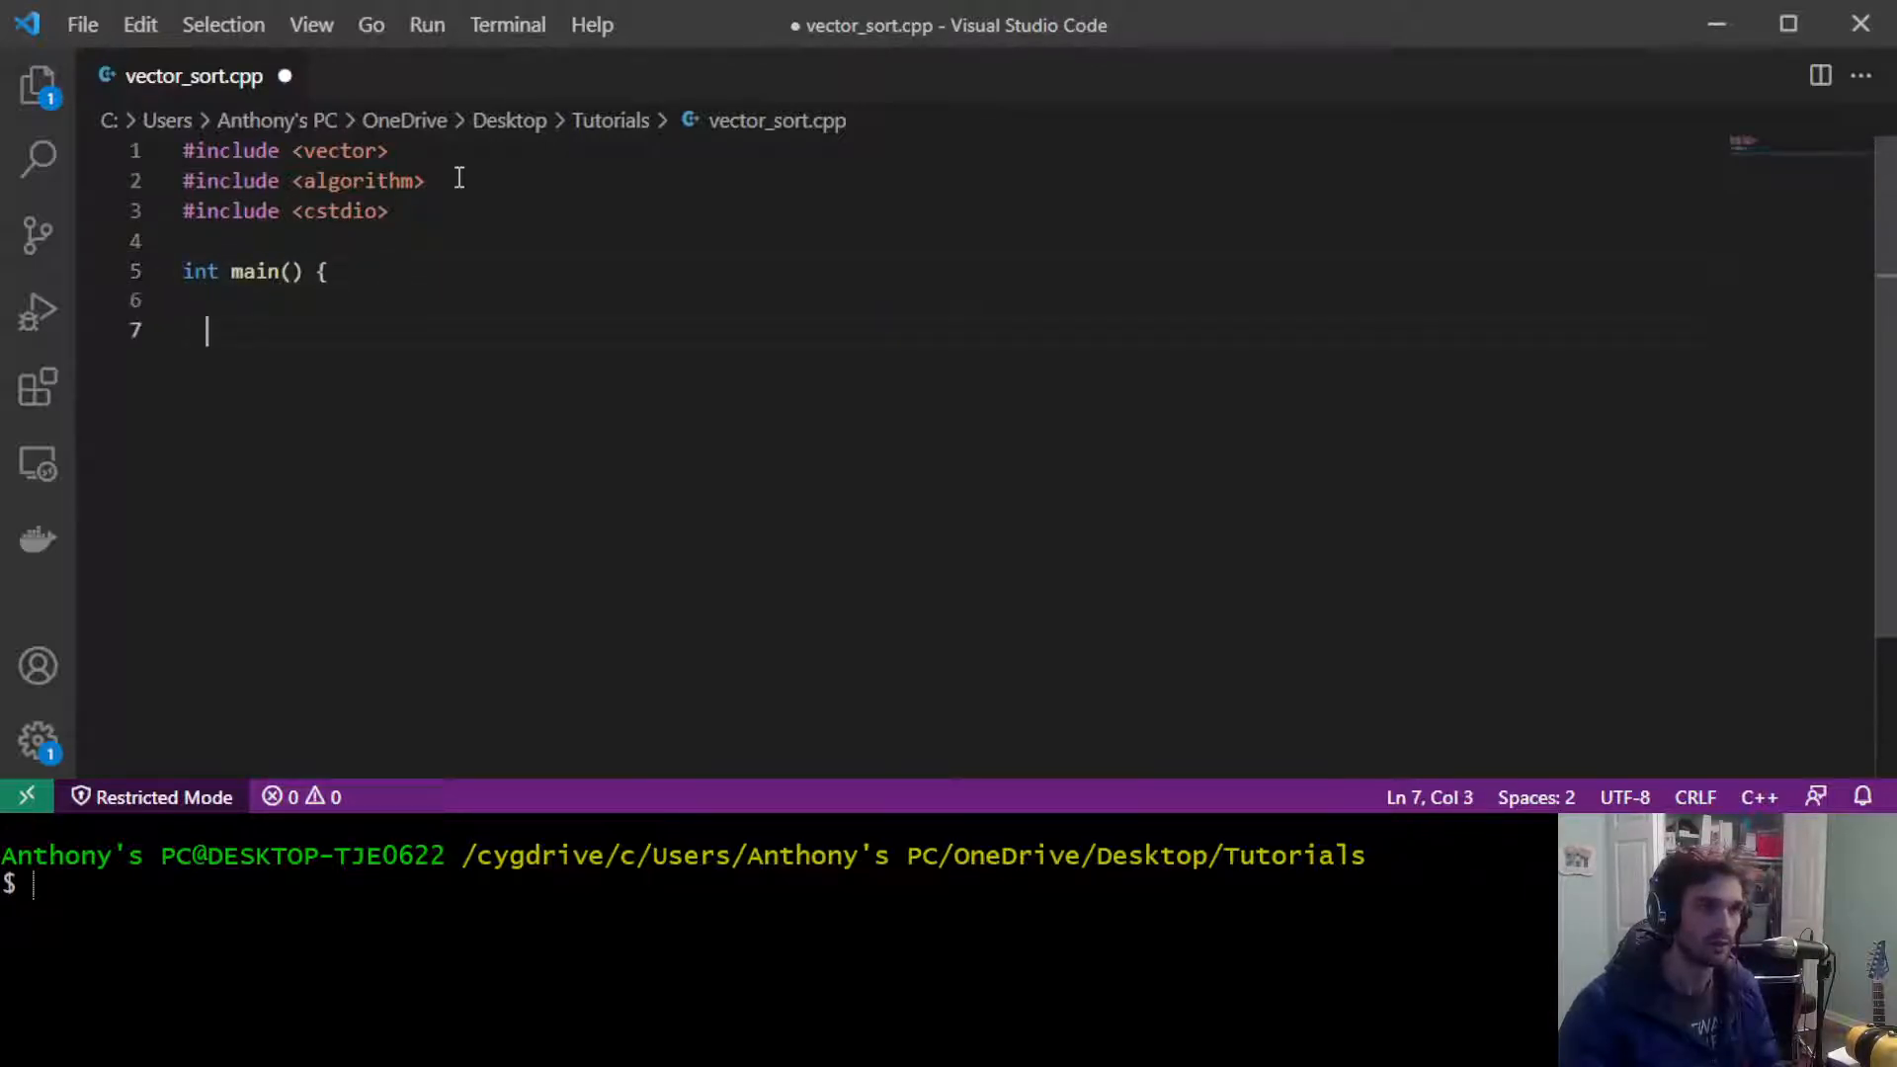
type("r")
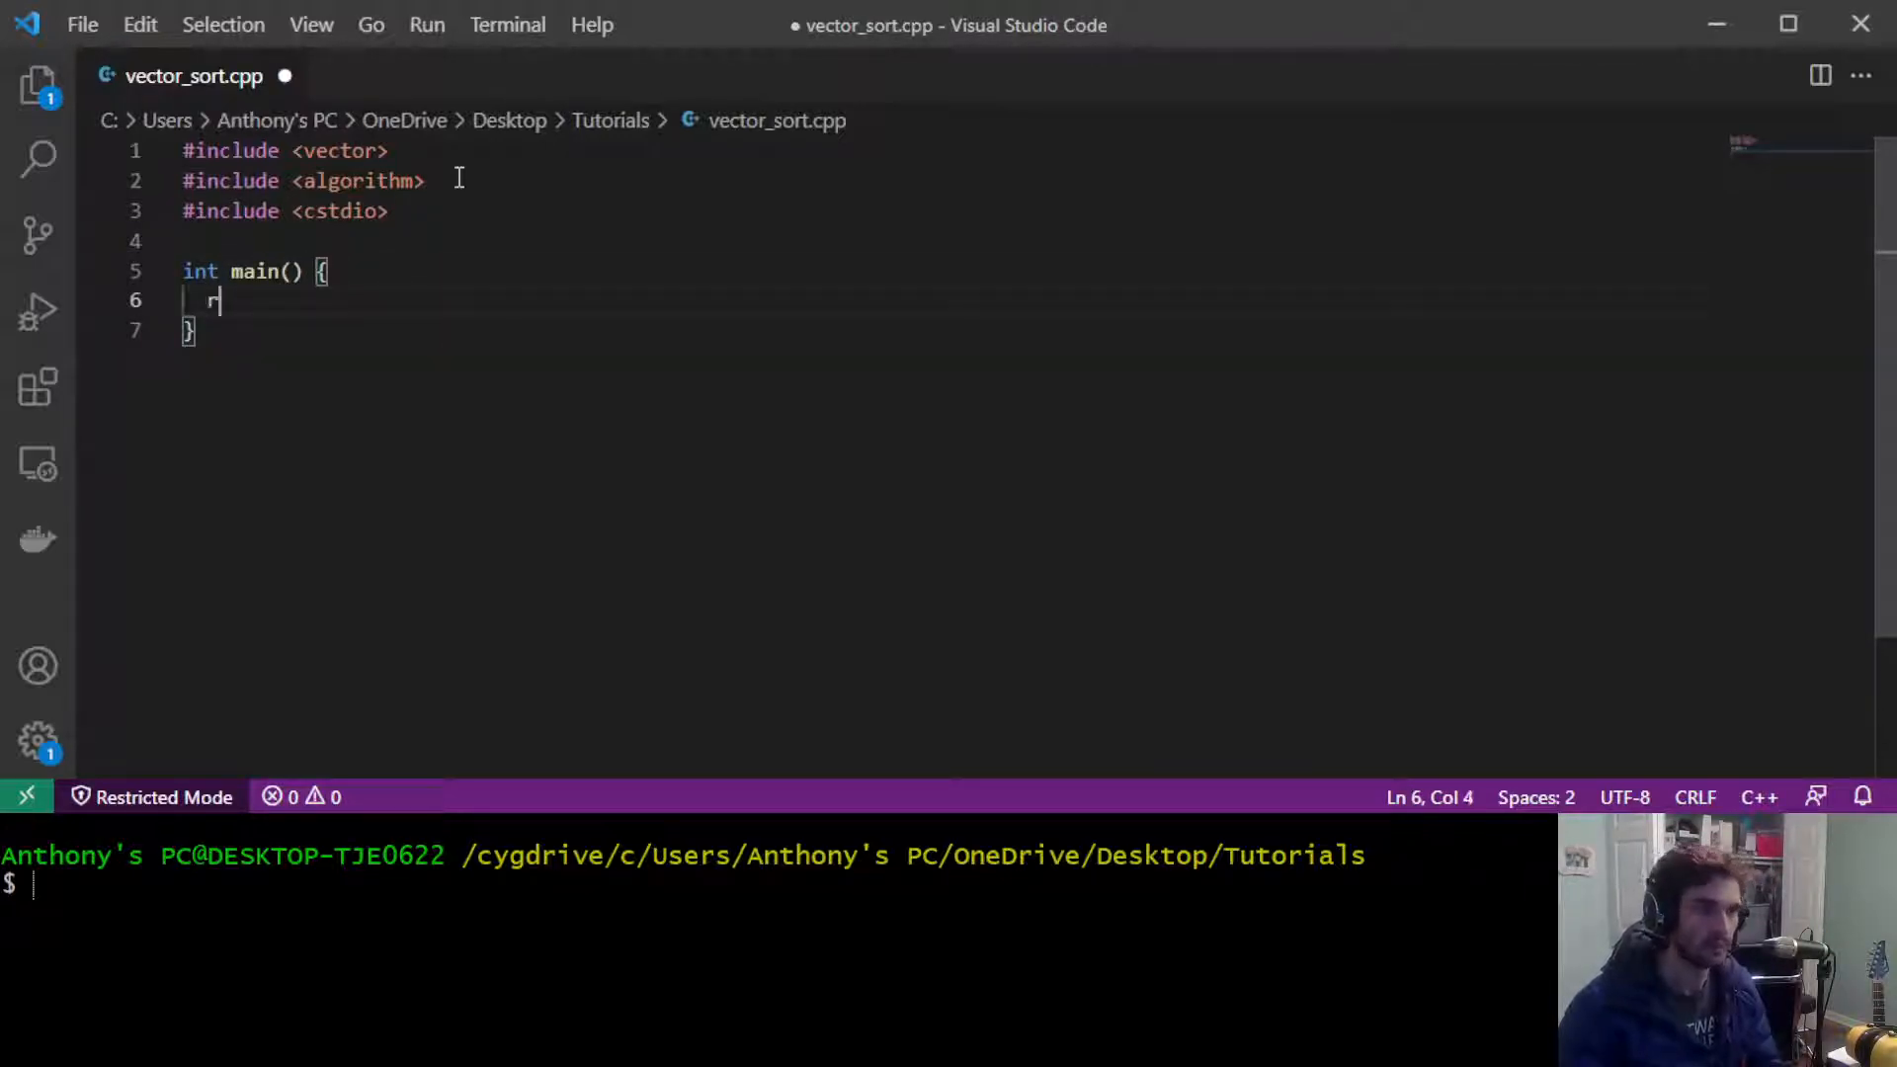
type("eturn 0;")
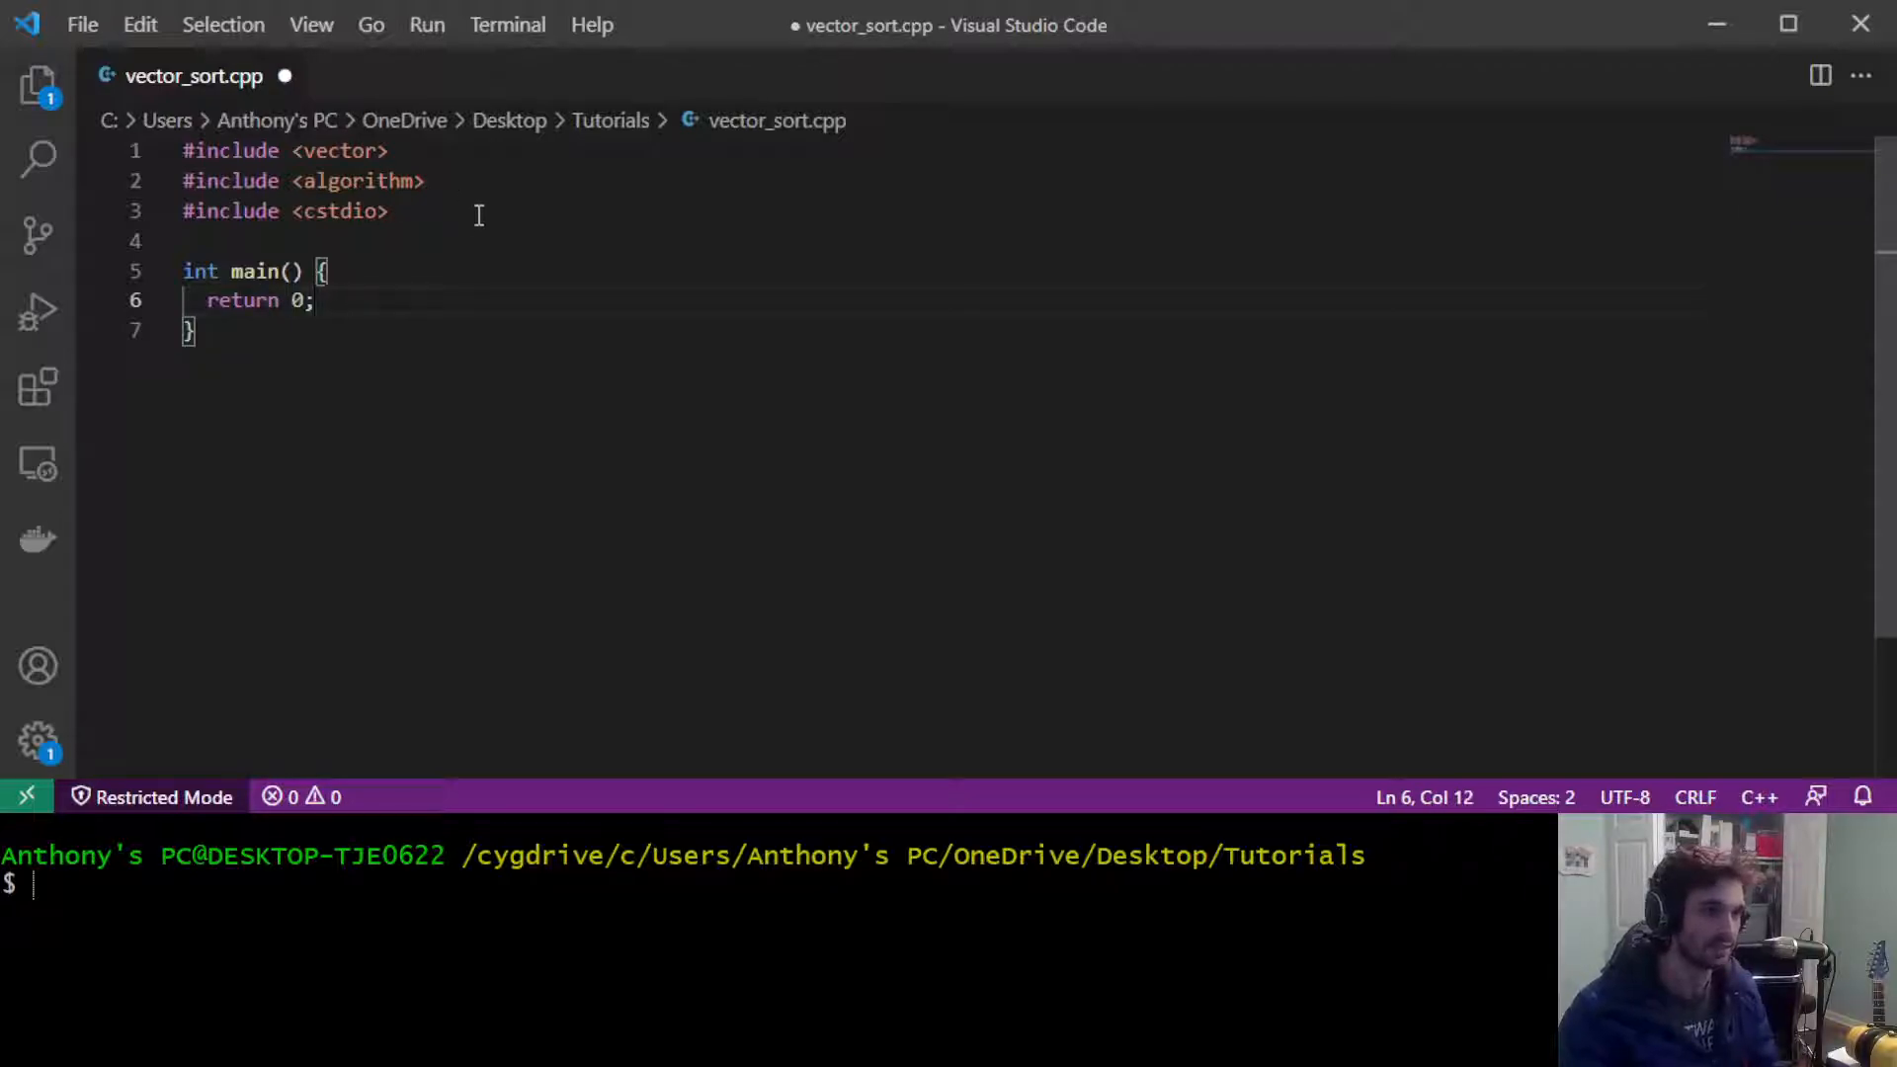
left_click(329, 270)
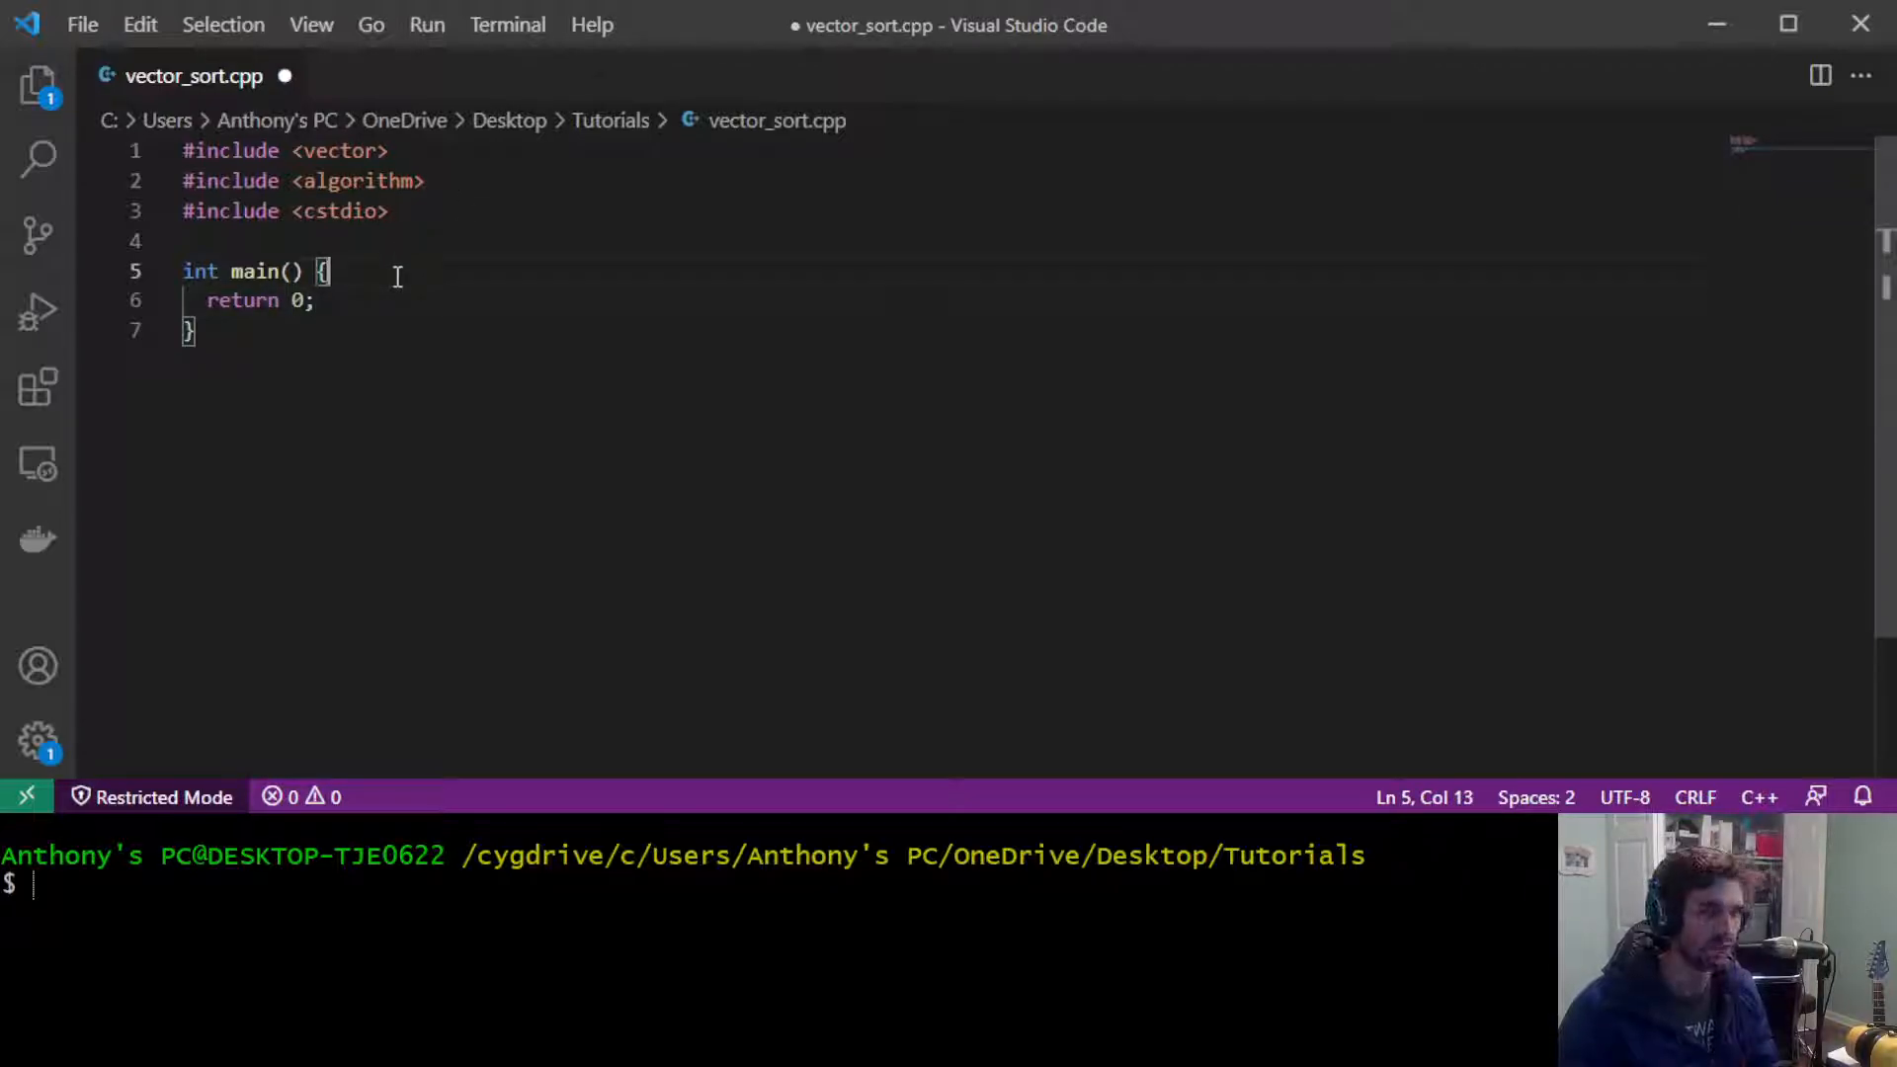
Step: Declare std::vector<int> V = { 3, 4, 2, 1, 2, 3, 4, 5, 1983 }; inside main
type("std::")
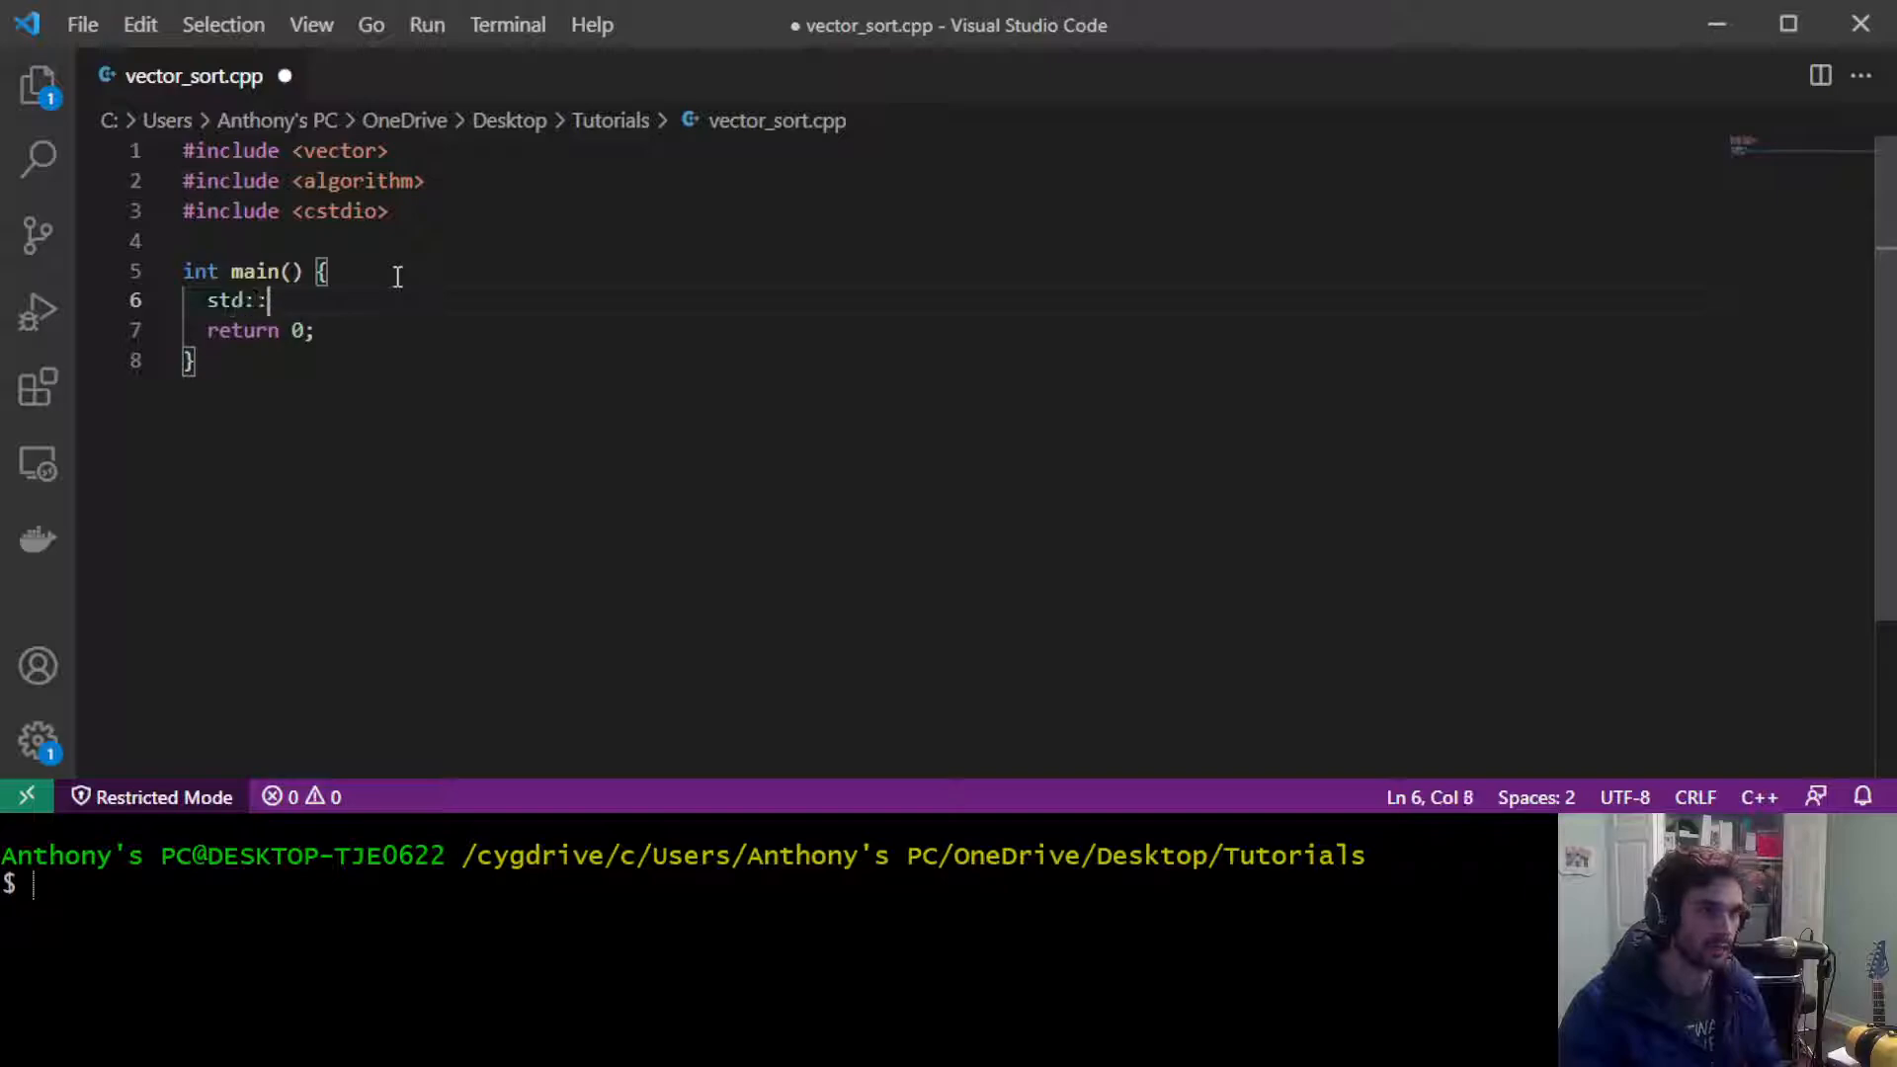
type("vector<int> V = {")
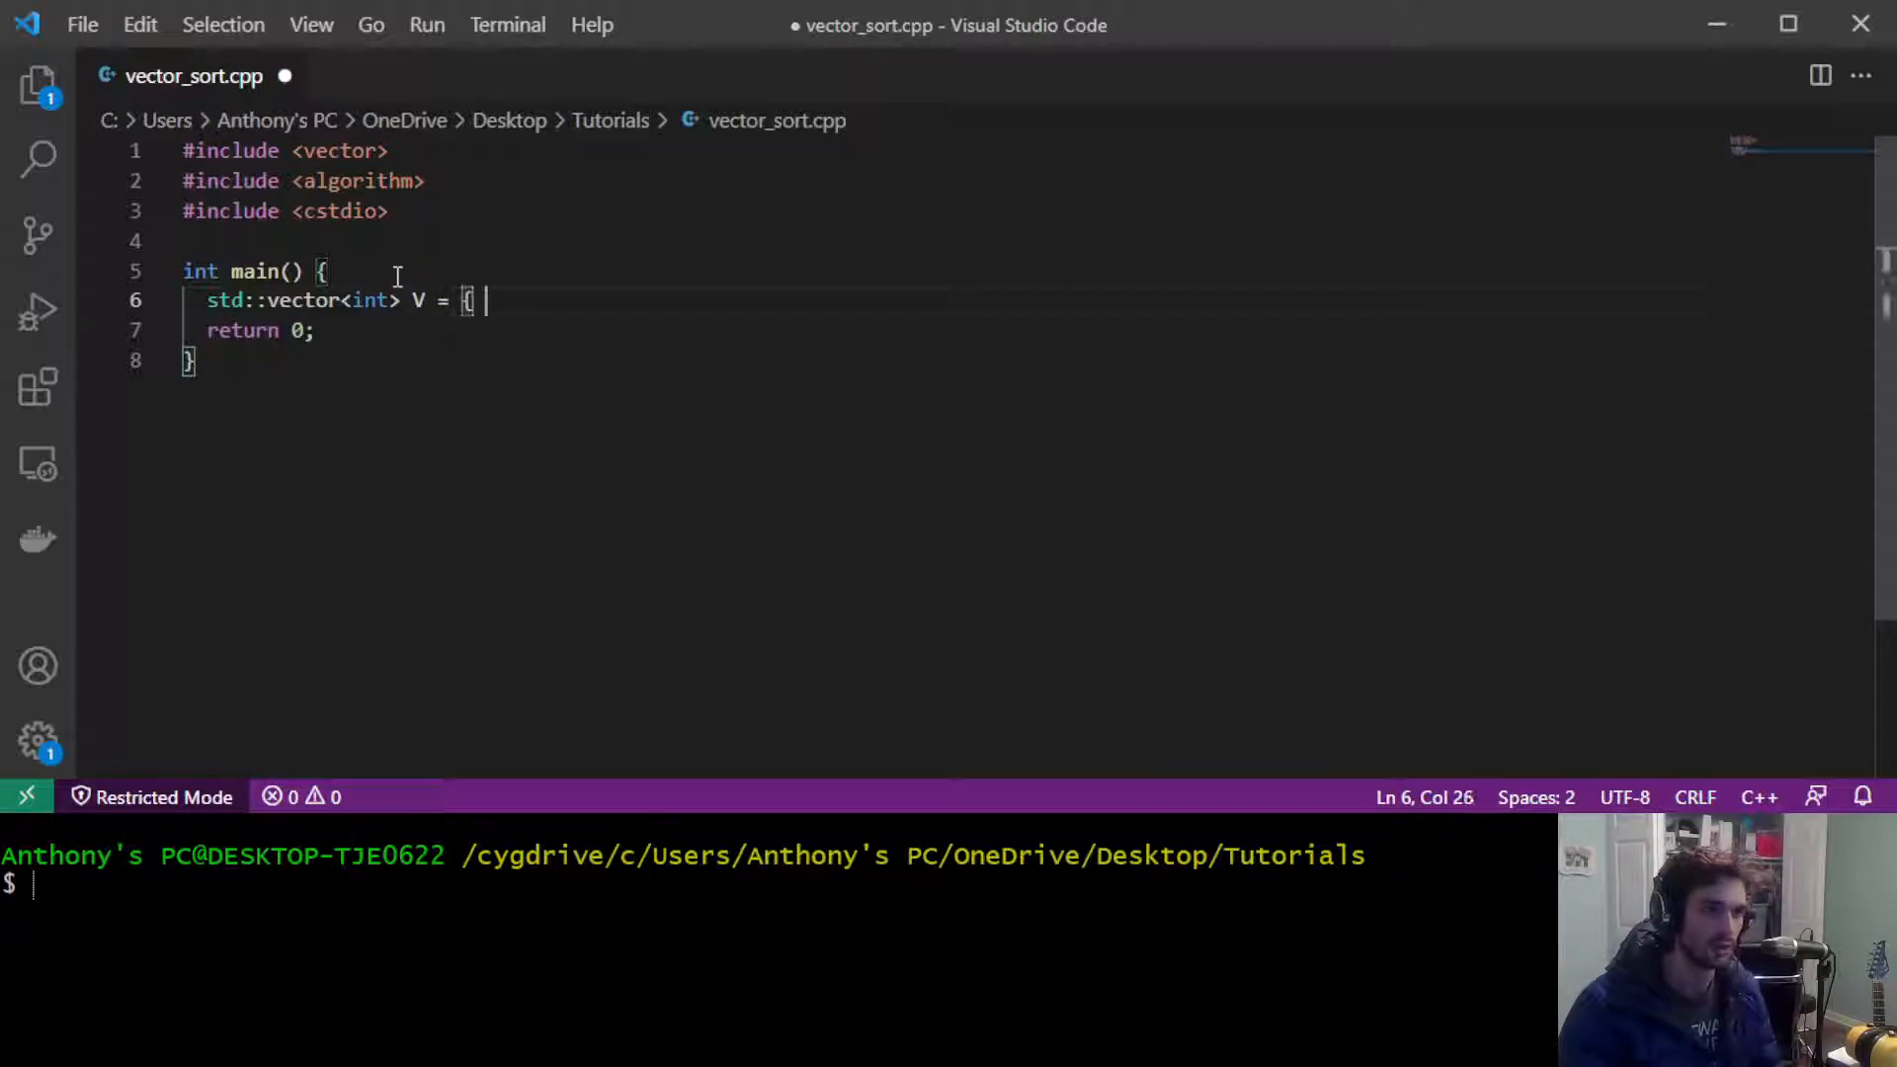
type("3, 4, 2, 1,")
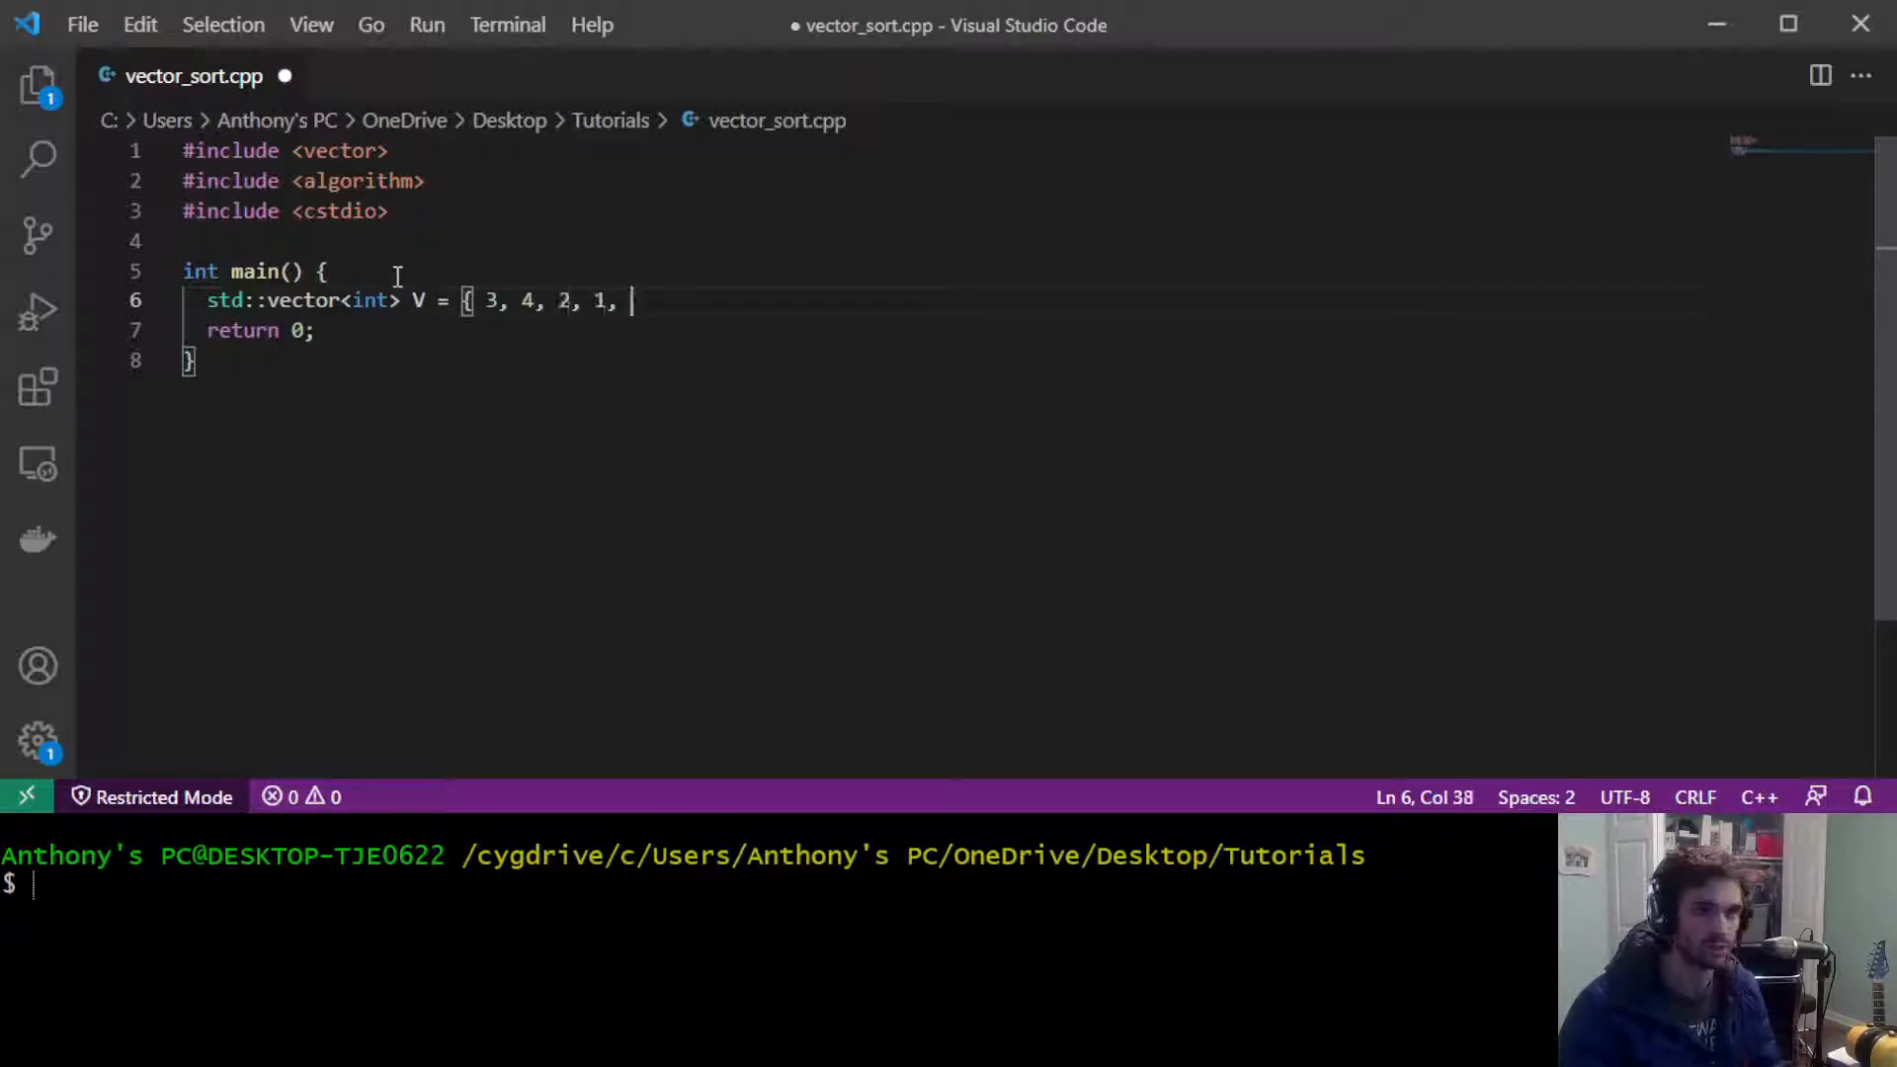
type("2, 3, 4,5")
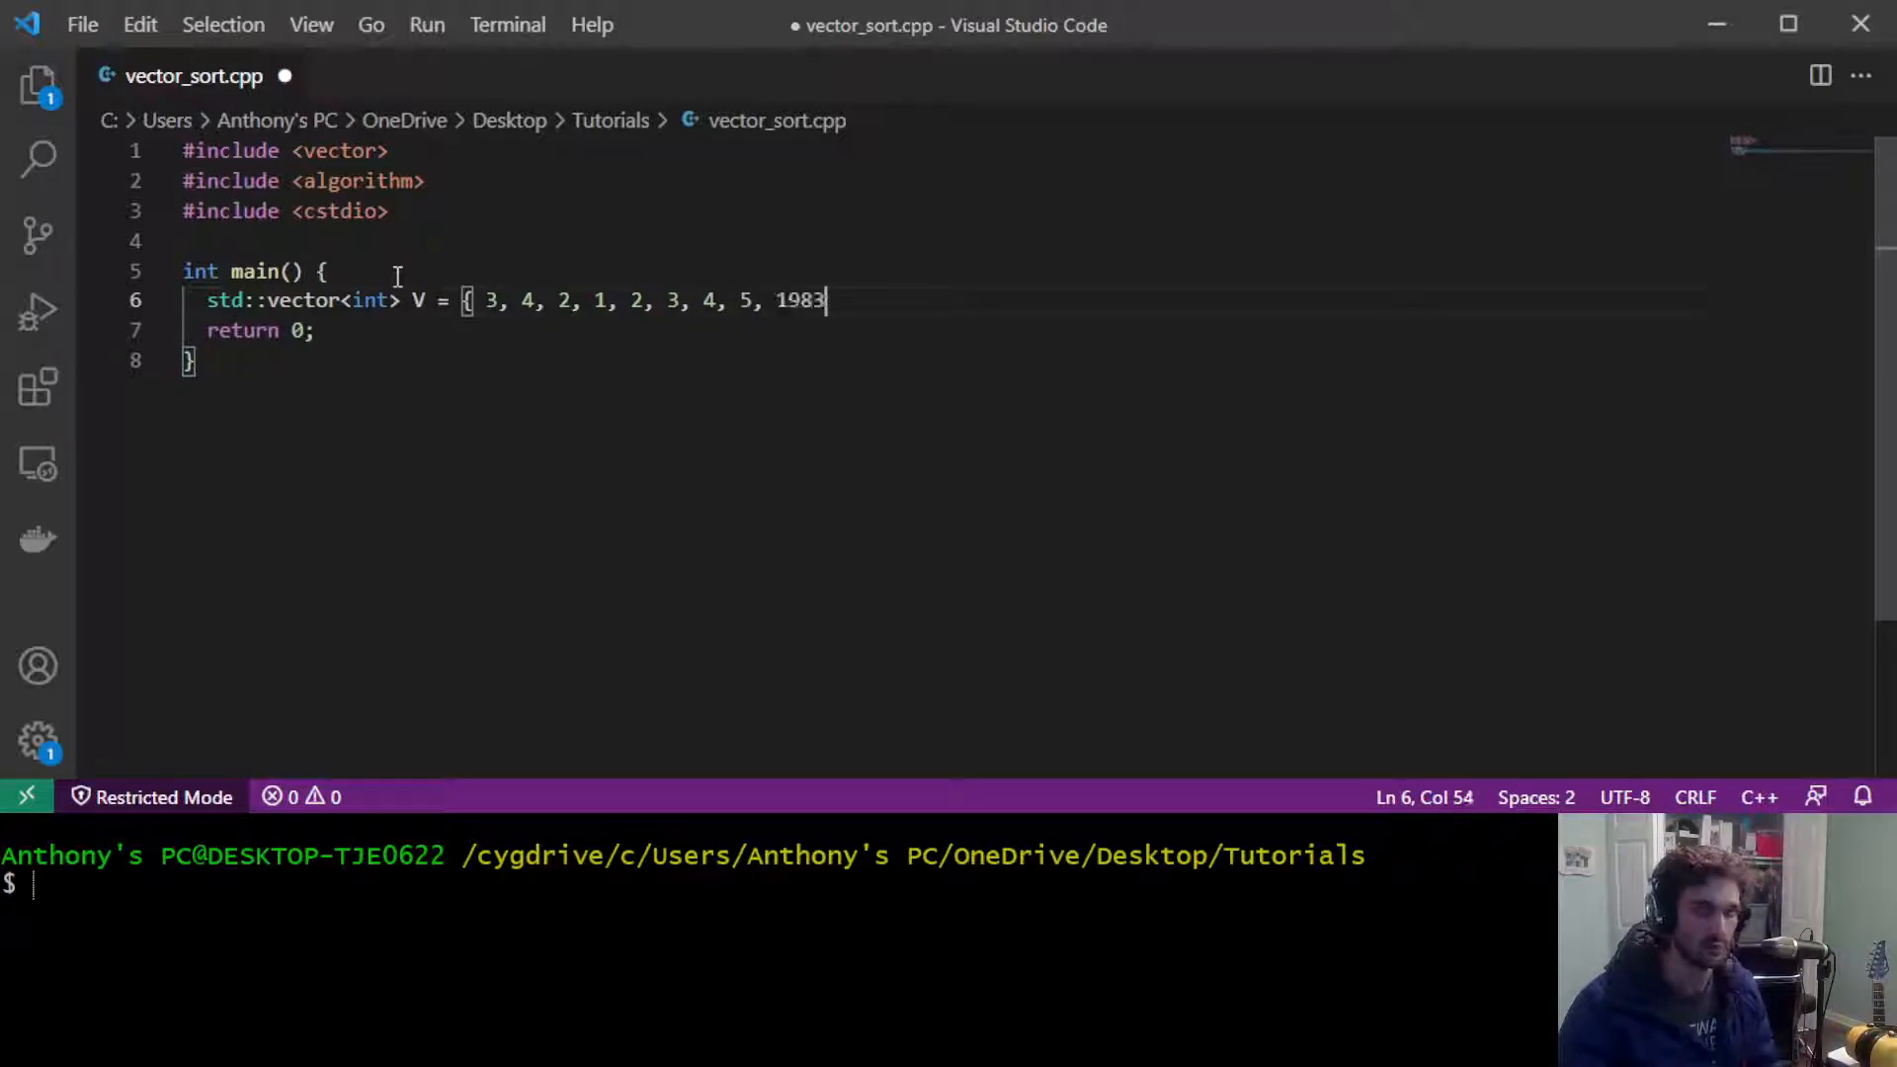
type("};")
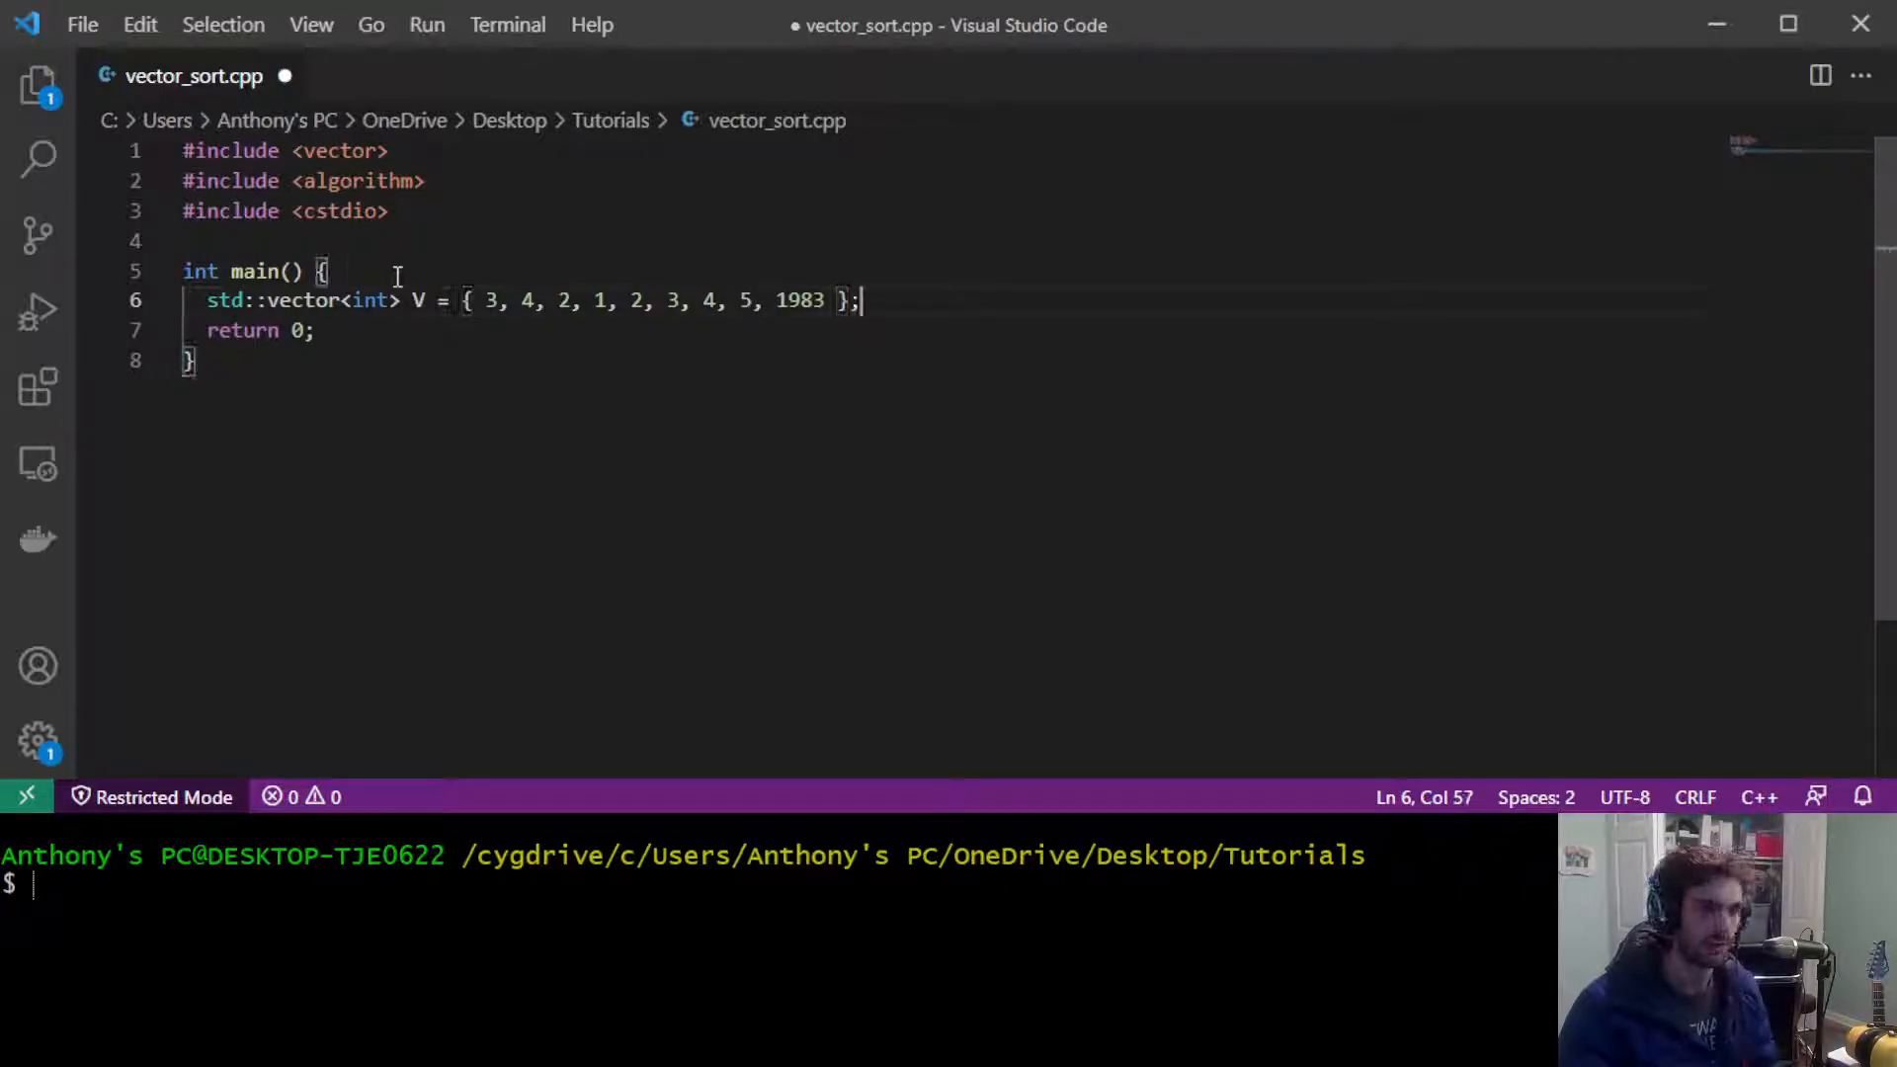
type("std::")
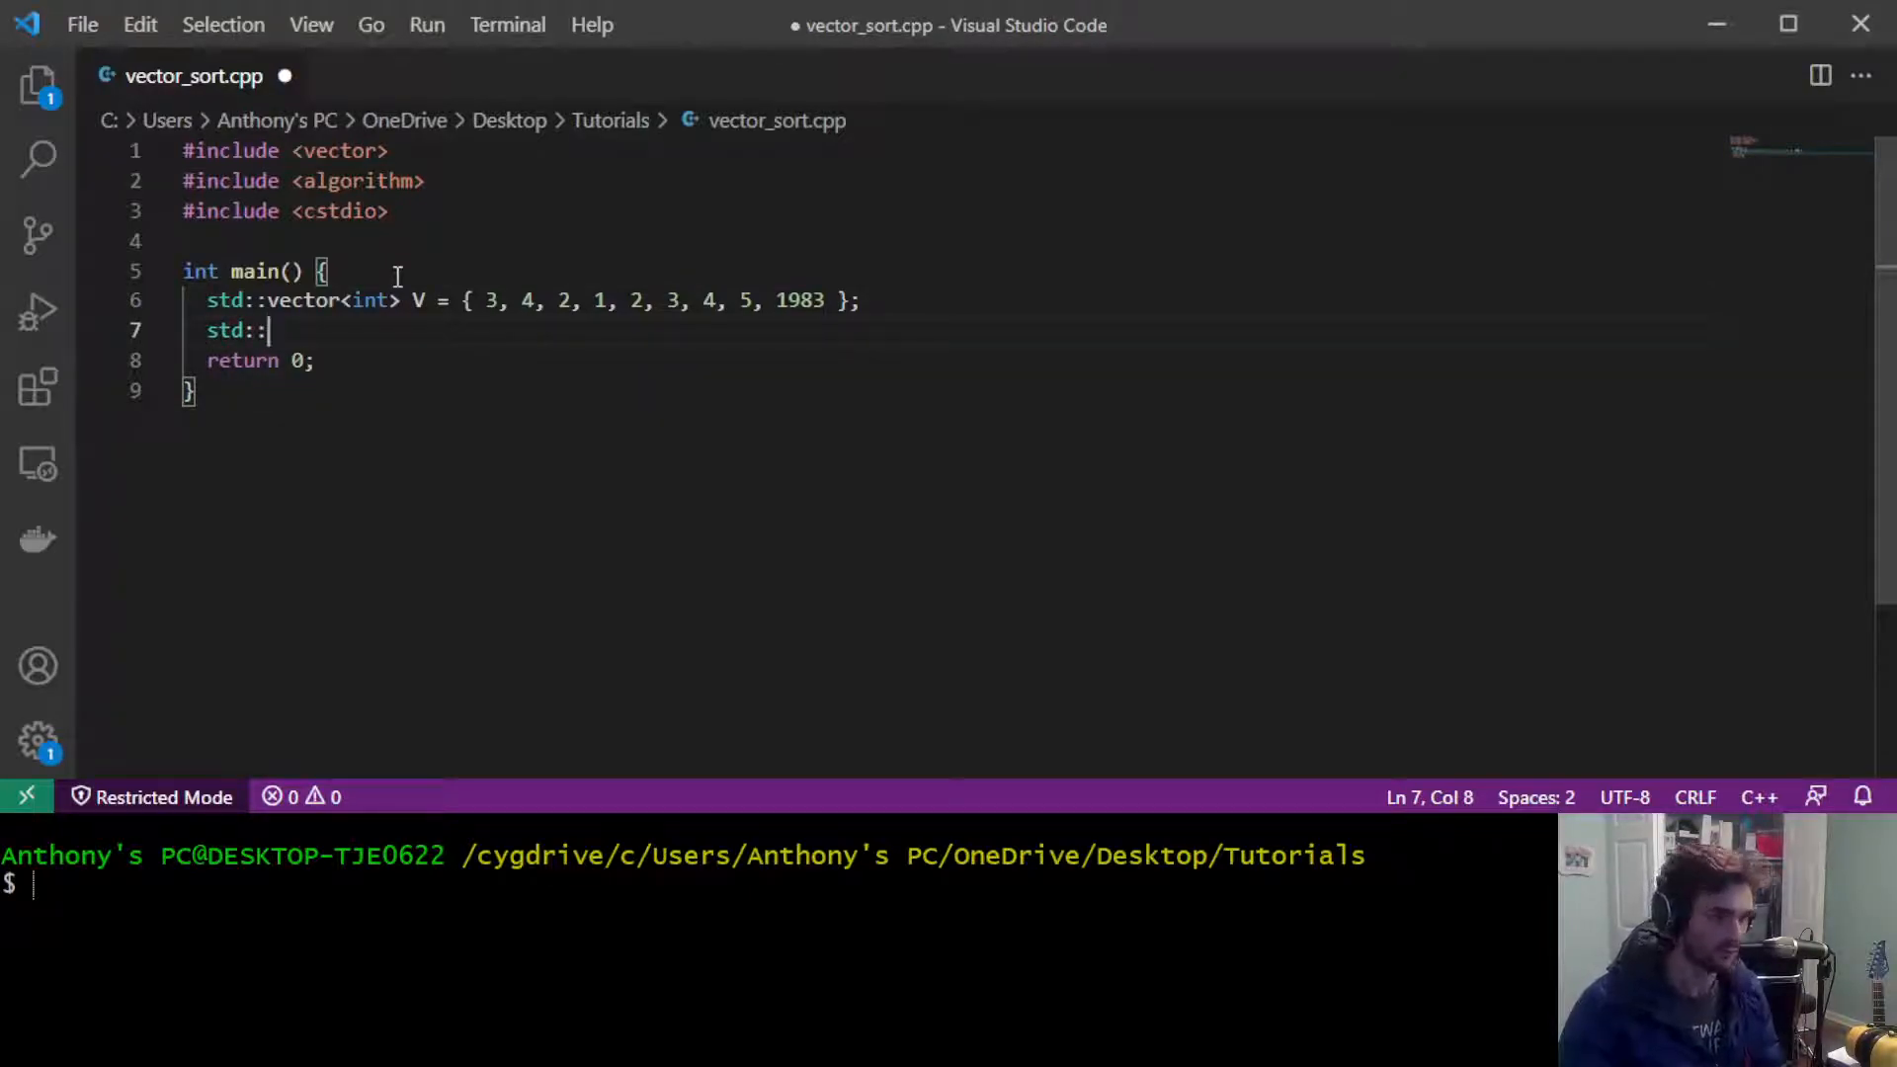
Step: Add the statement std::sort(V.begin(), V.end()); after the vector declaration
type("sort(")
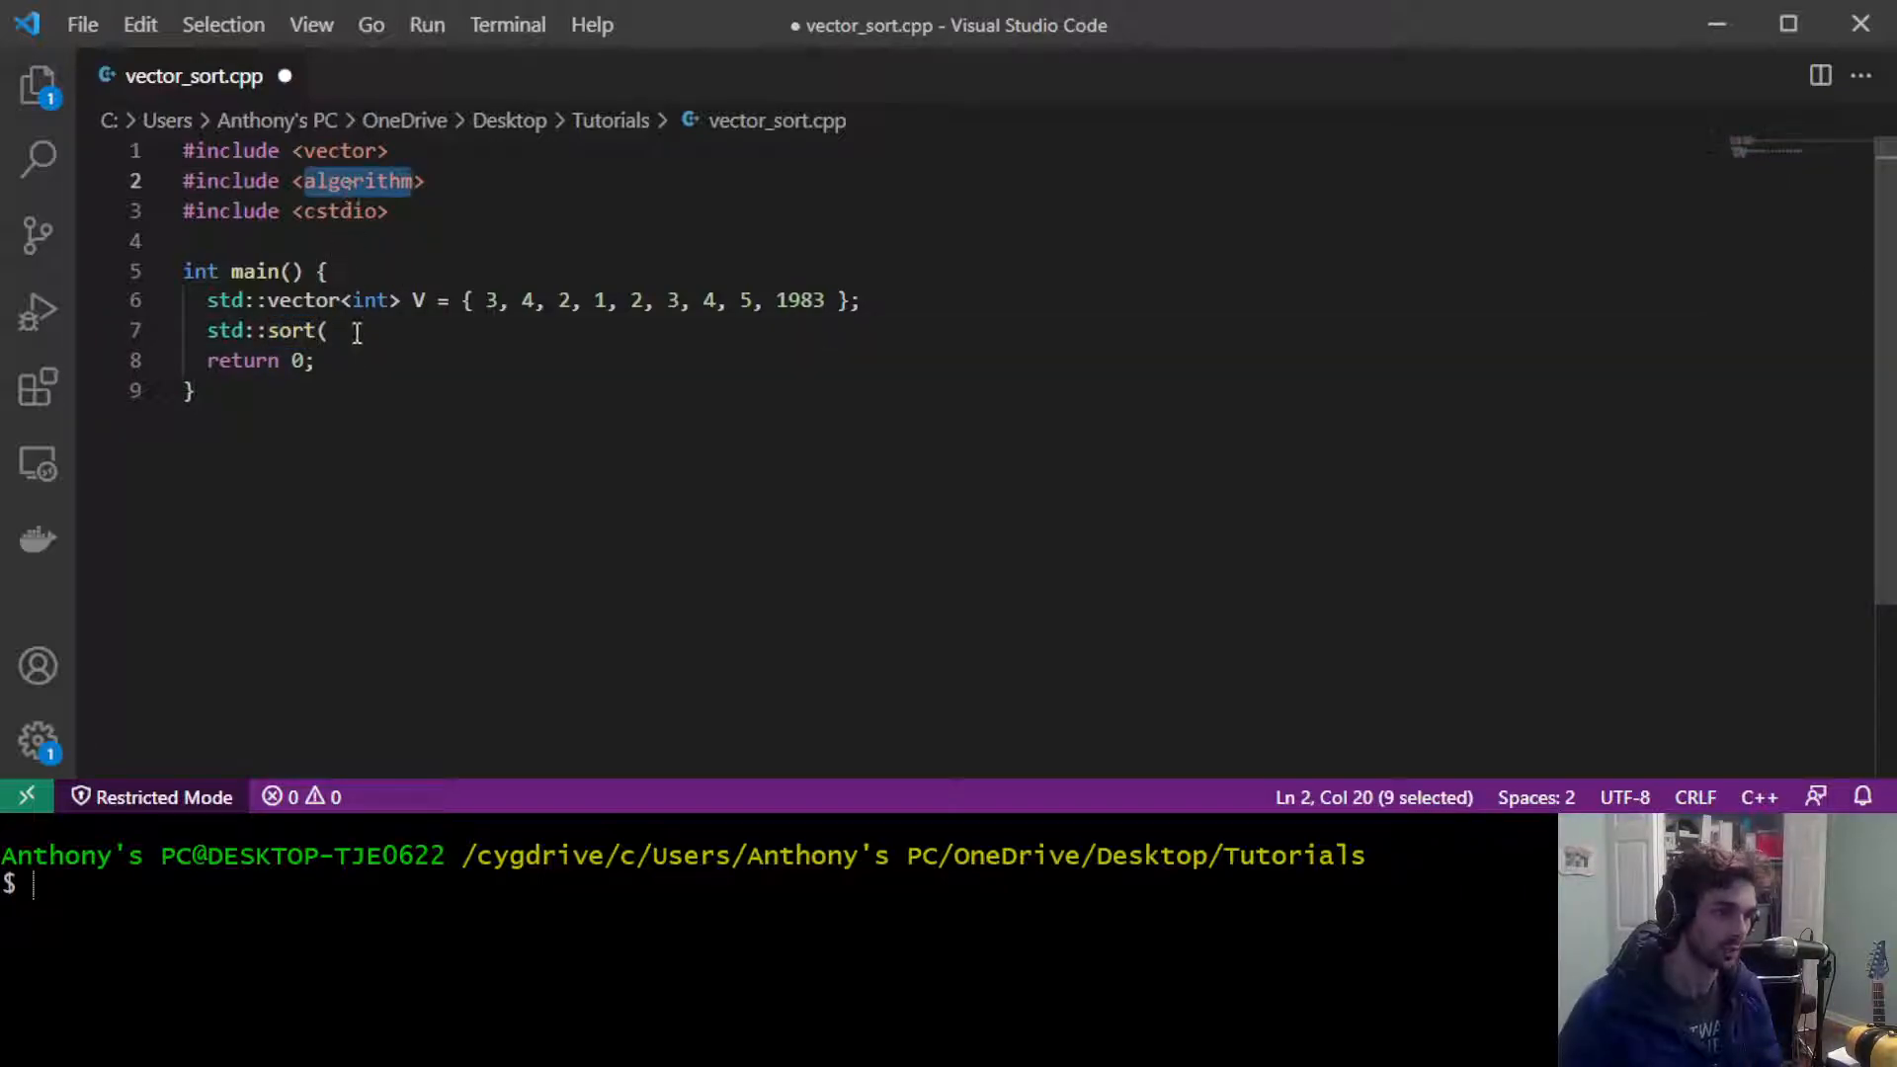
type("V")
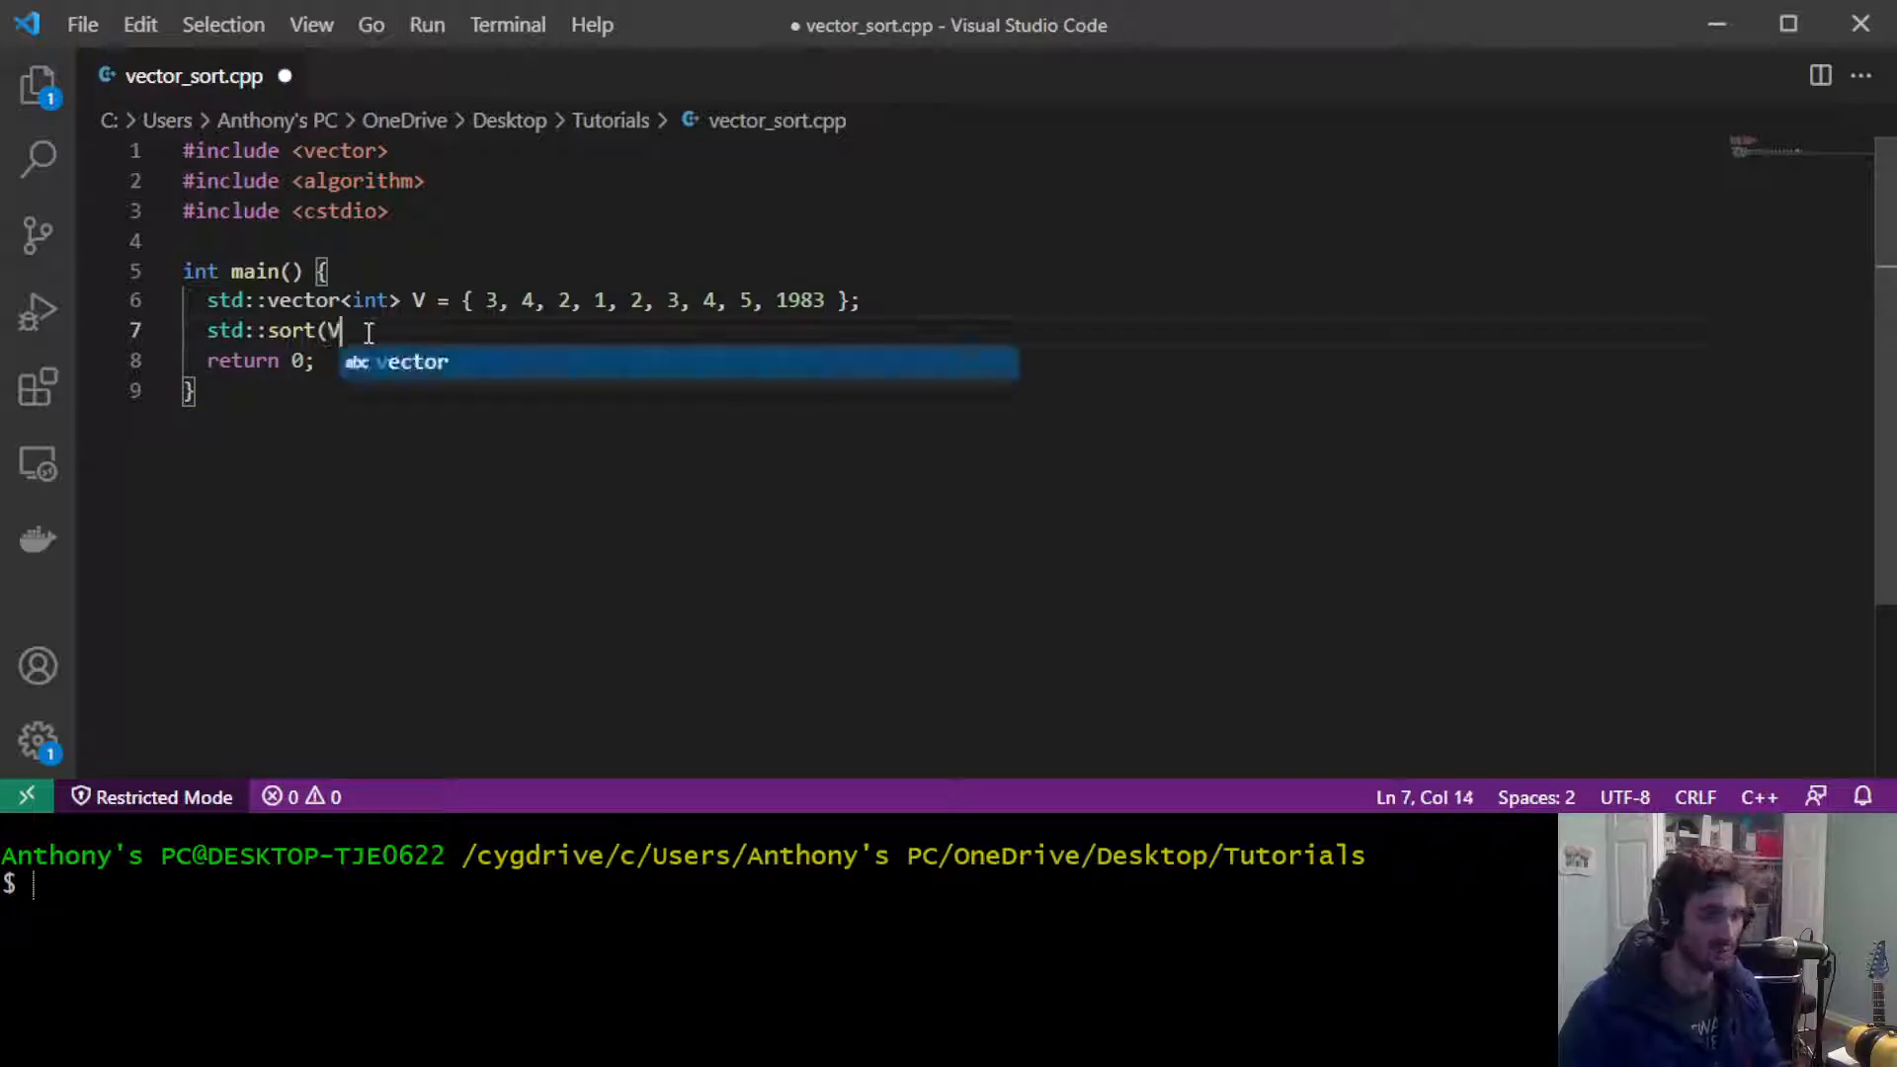
type(".begin(),")
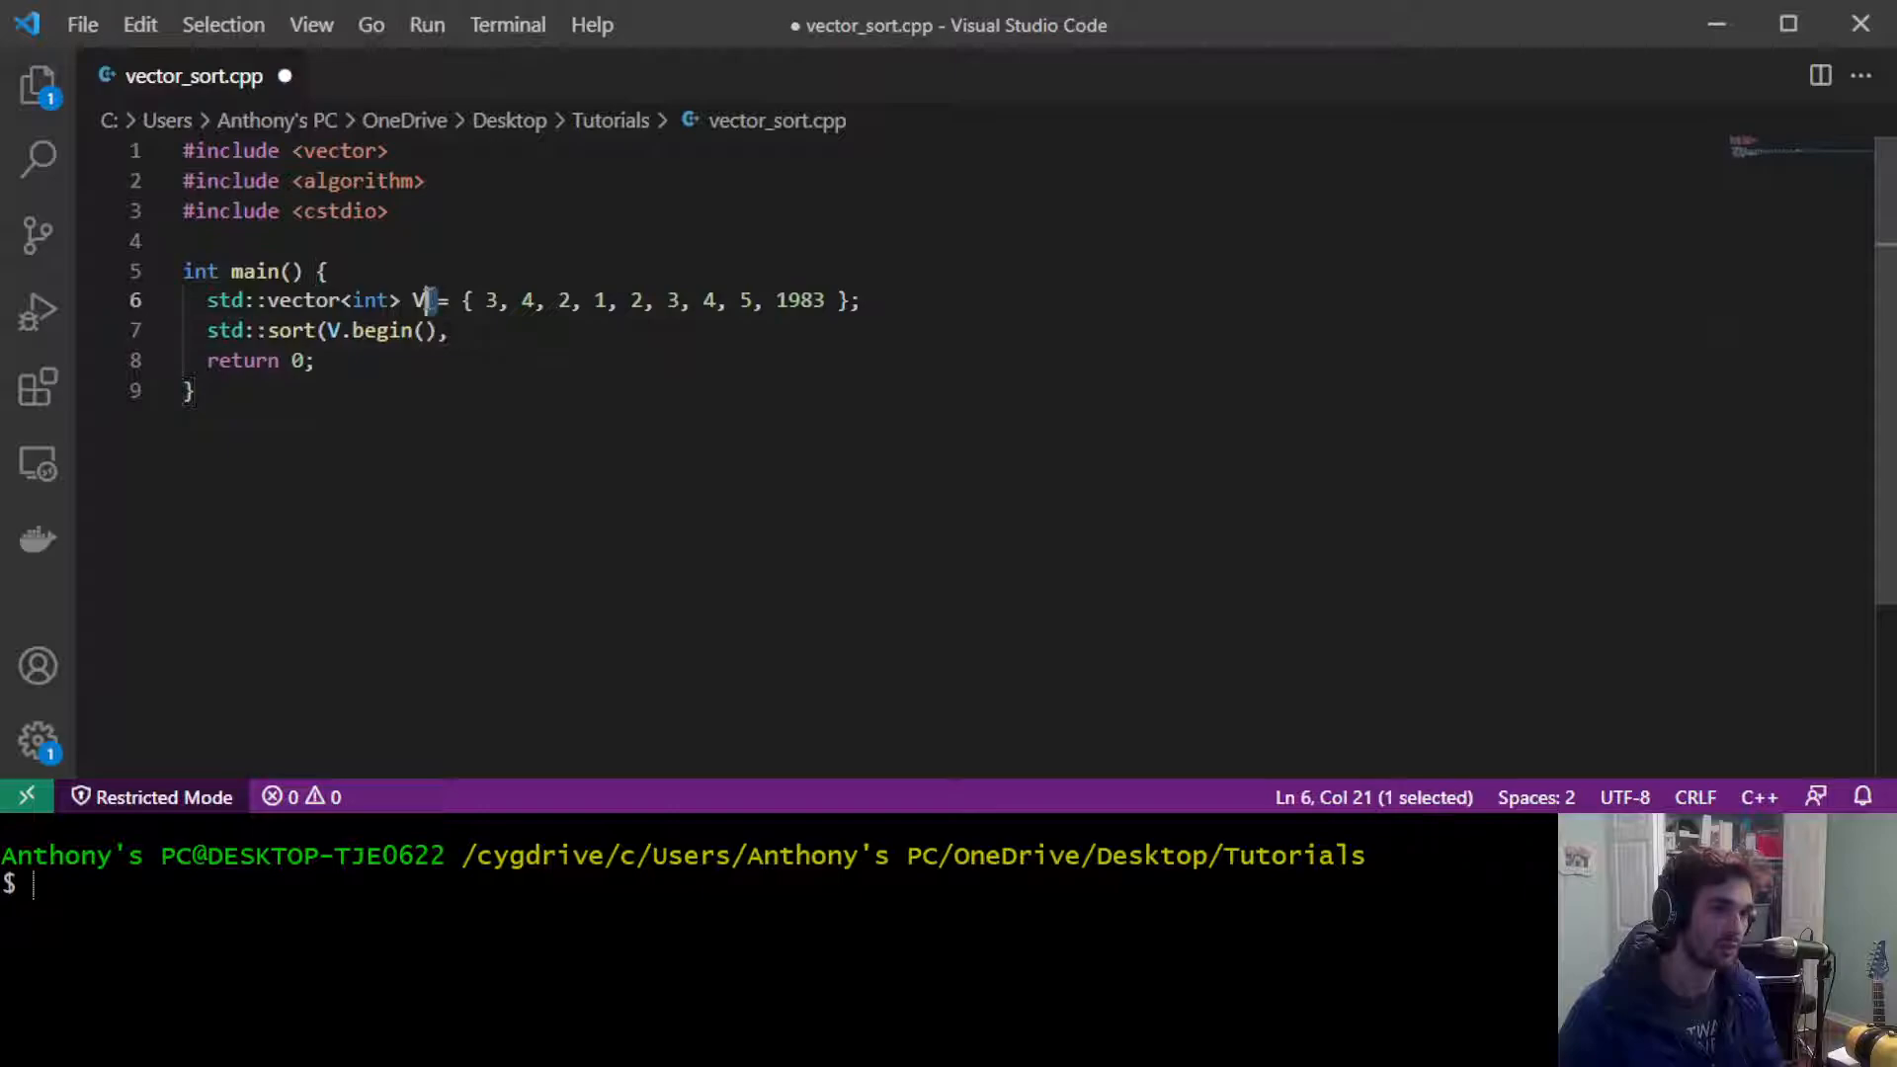
type("V.e")
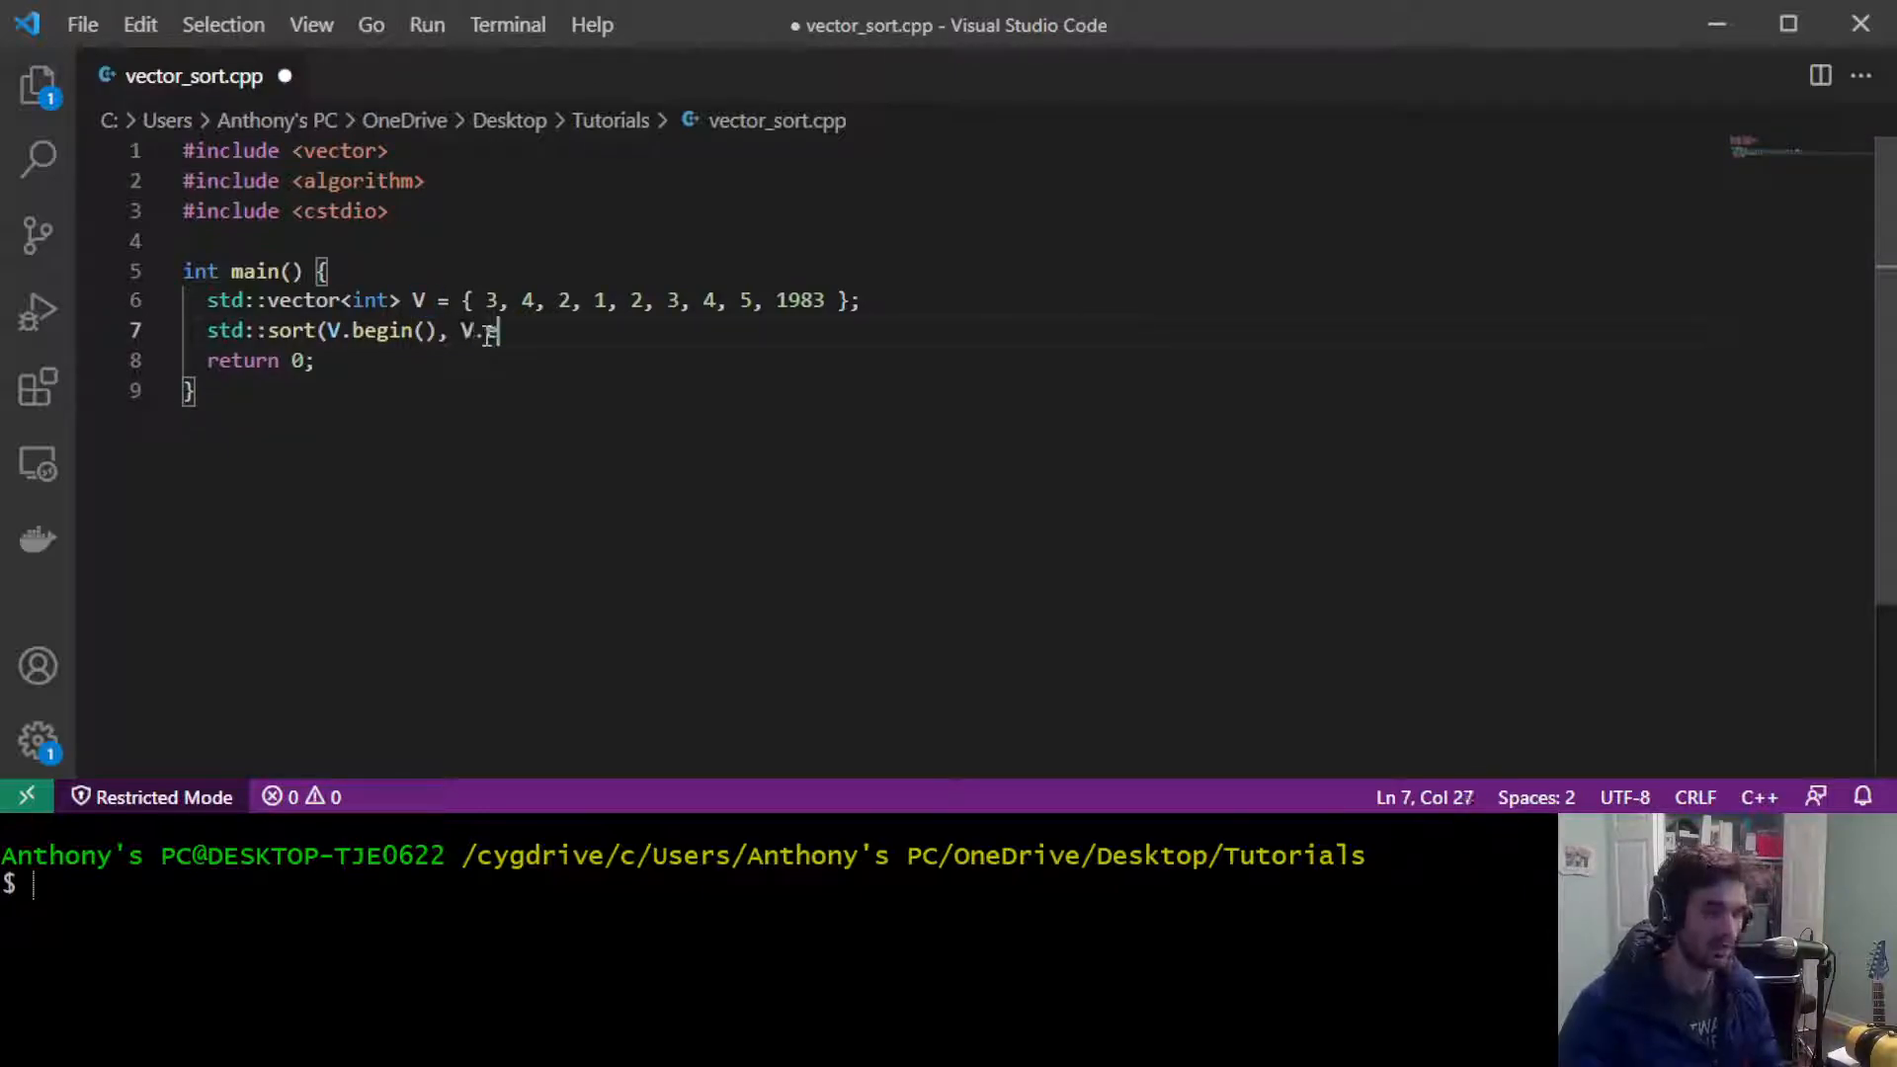
type("nd());")
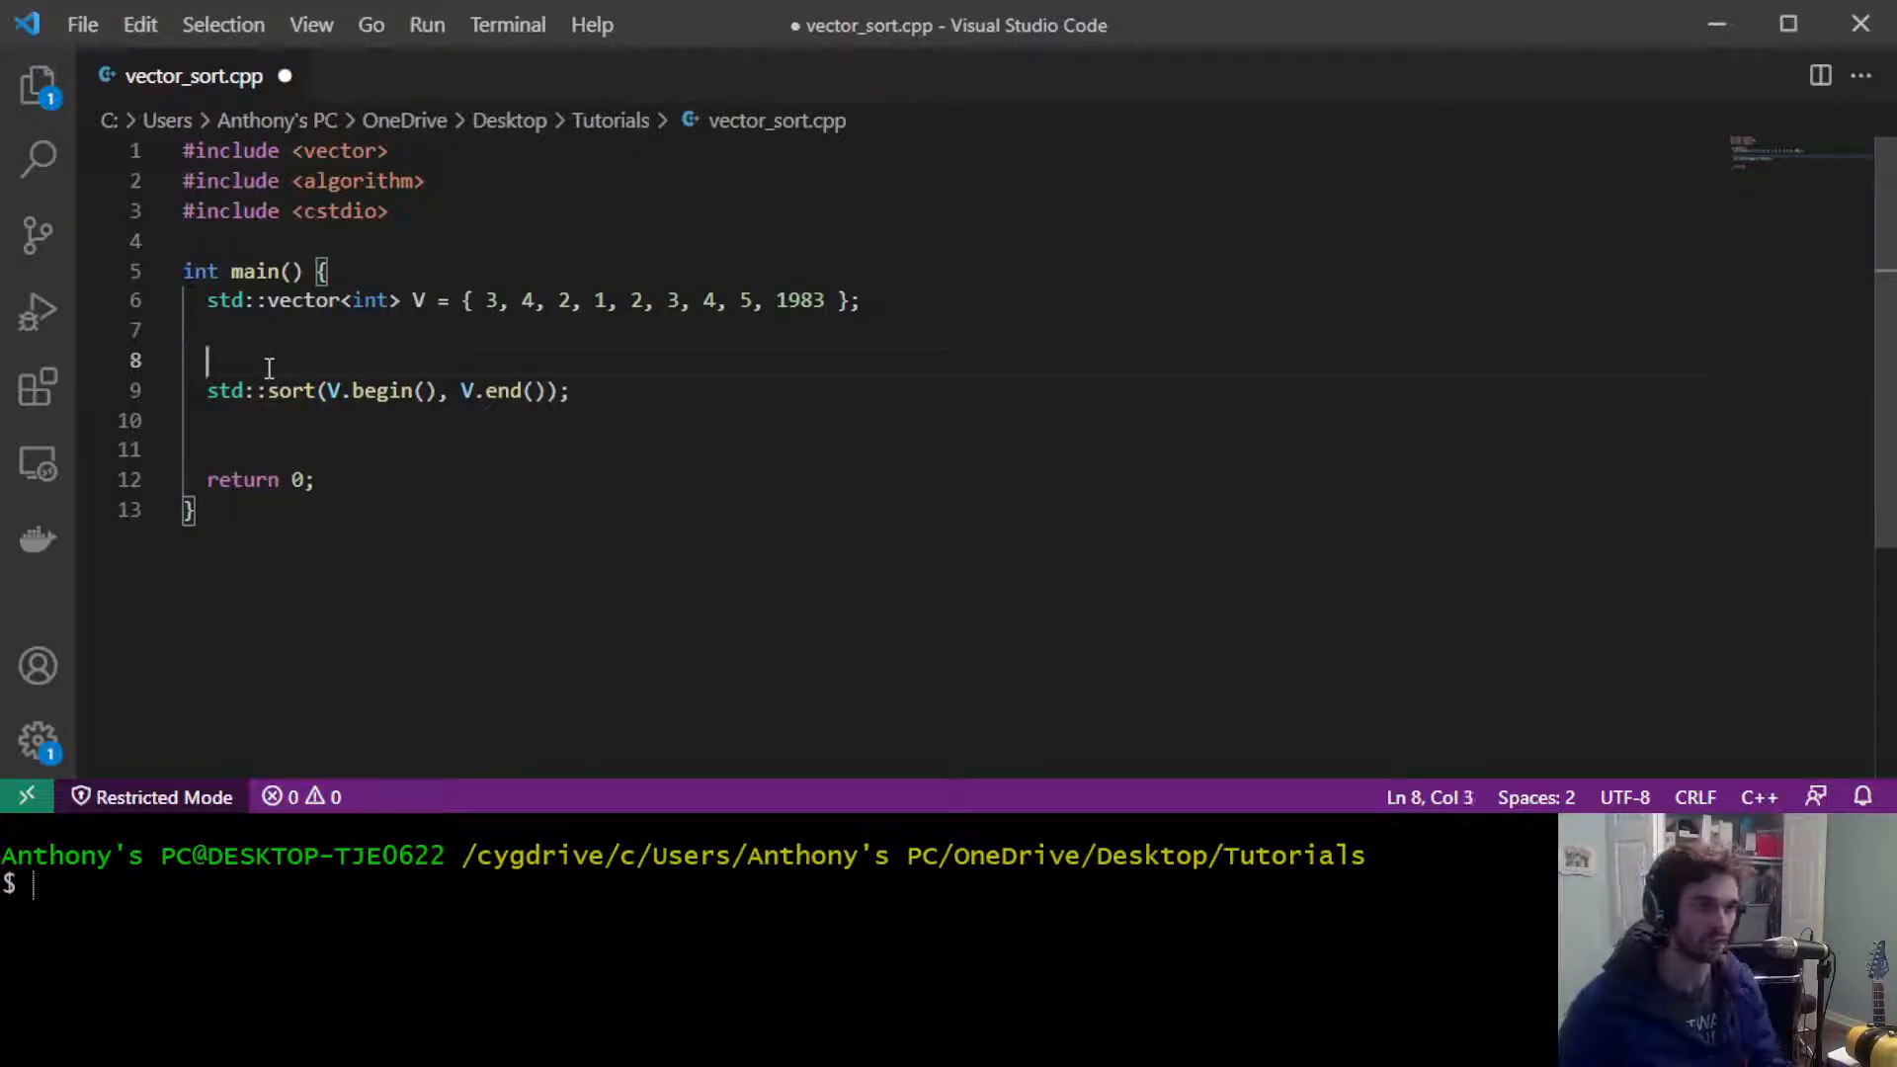
Step: Write void printVector(std::vector<int> V) looping for (auto& v : V) with printf("%d ", v)
type("voi")
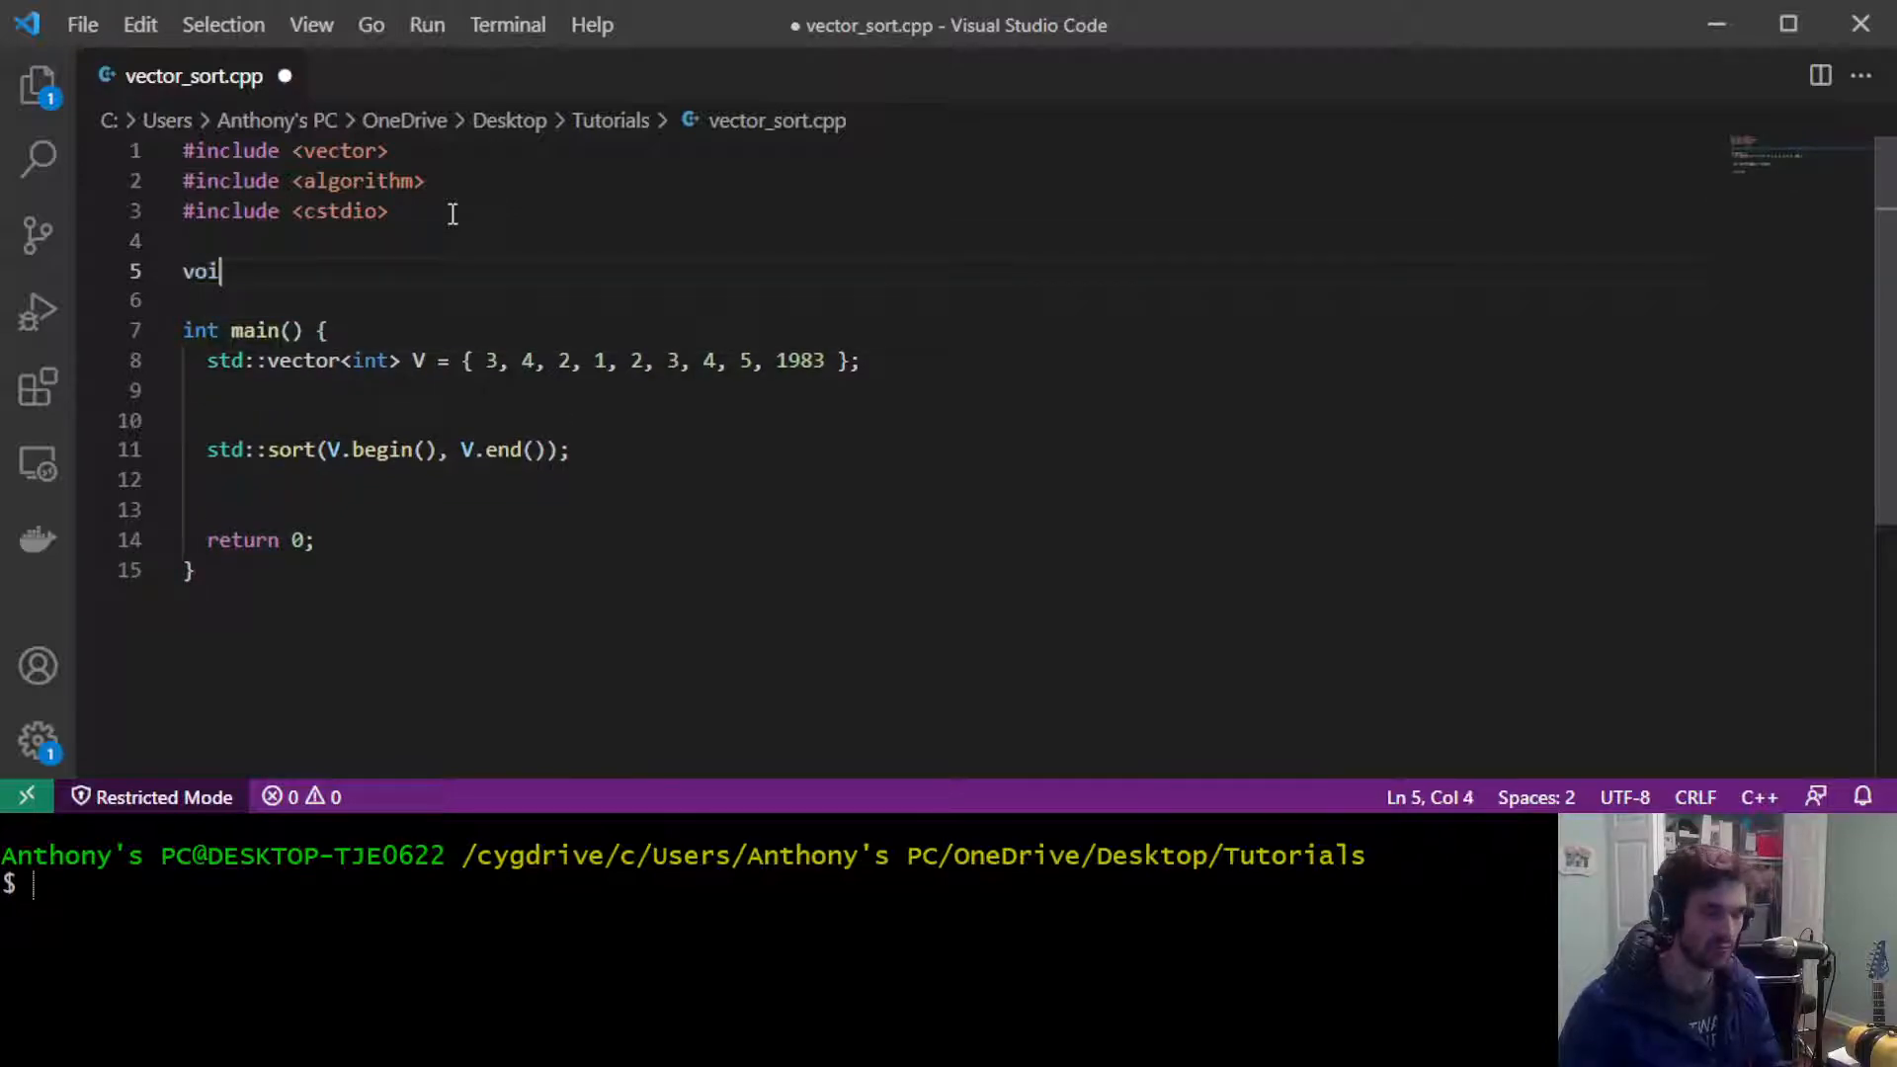
type("d printV")
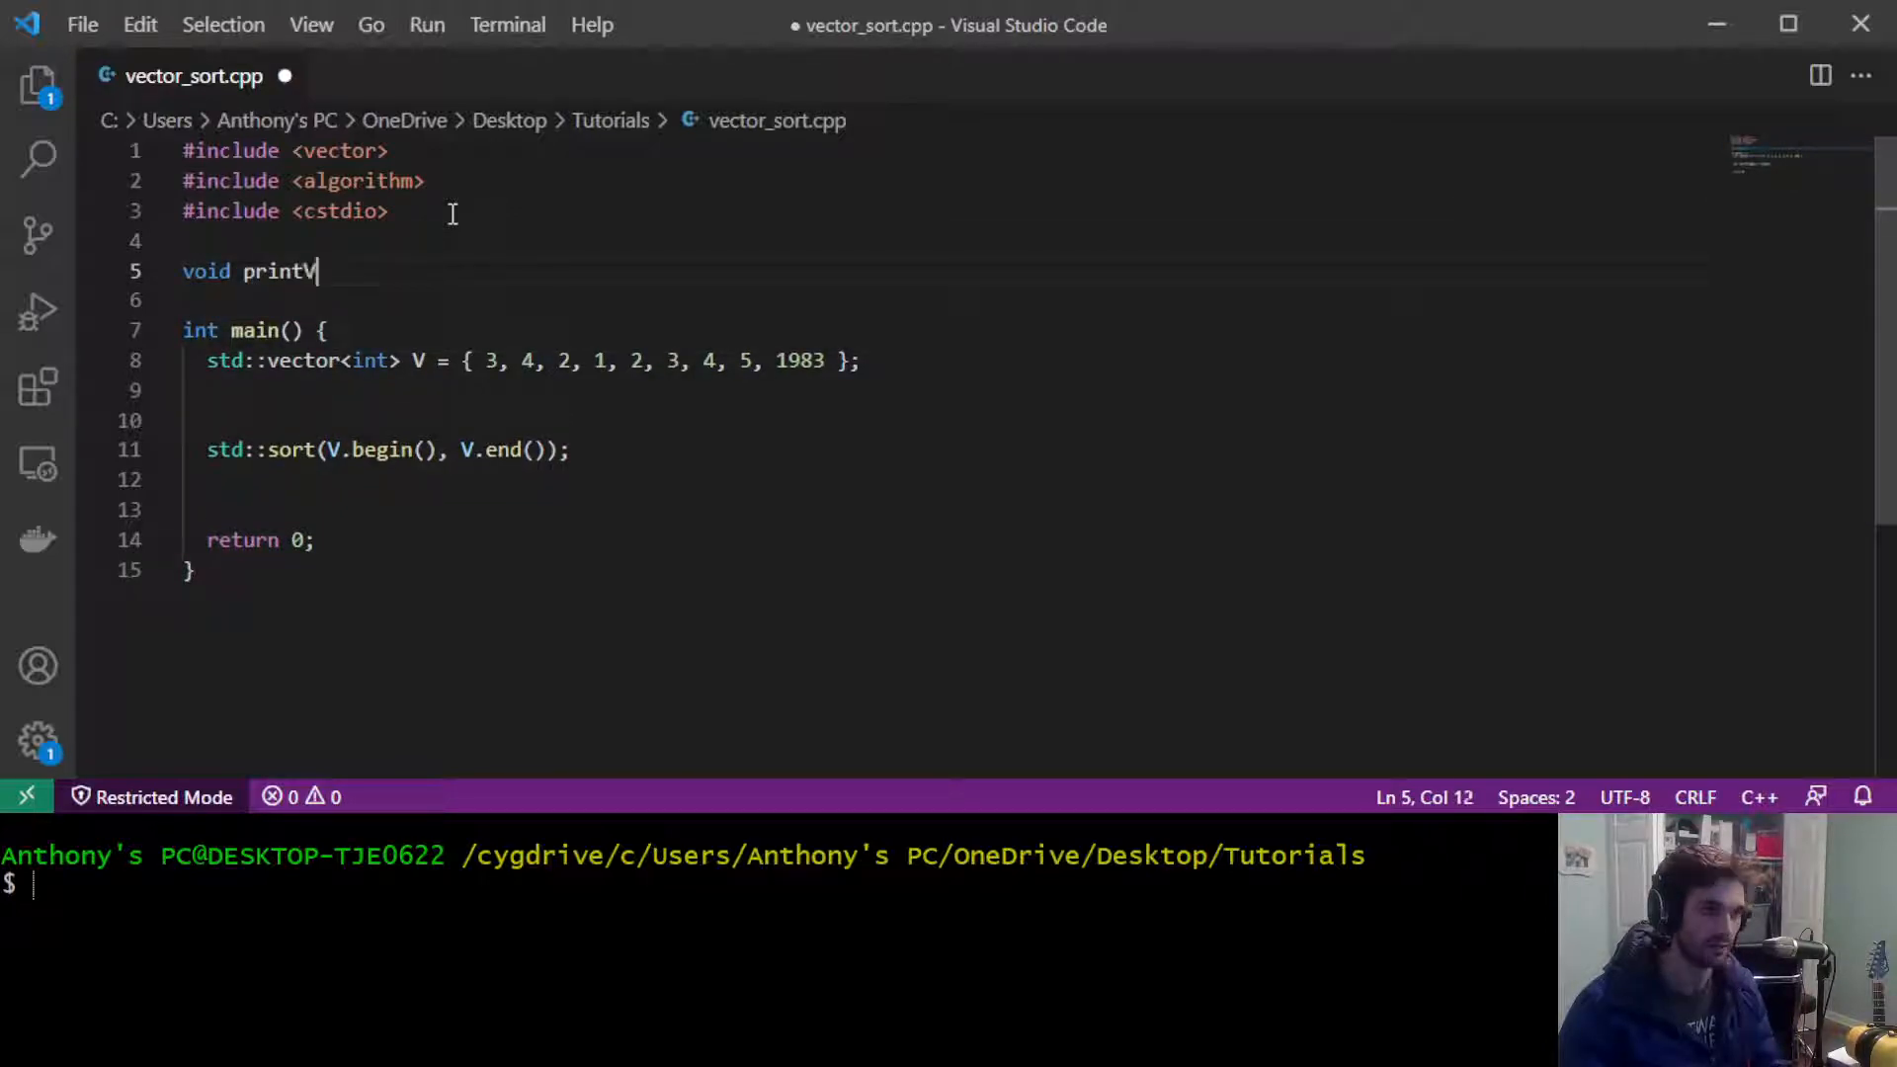
type("ector(std::vecto")
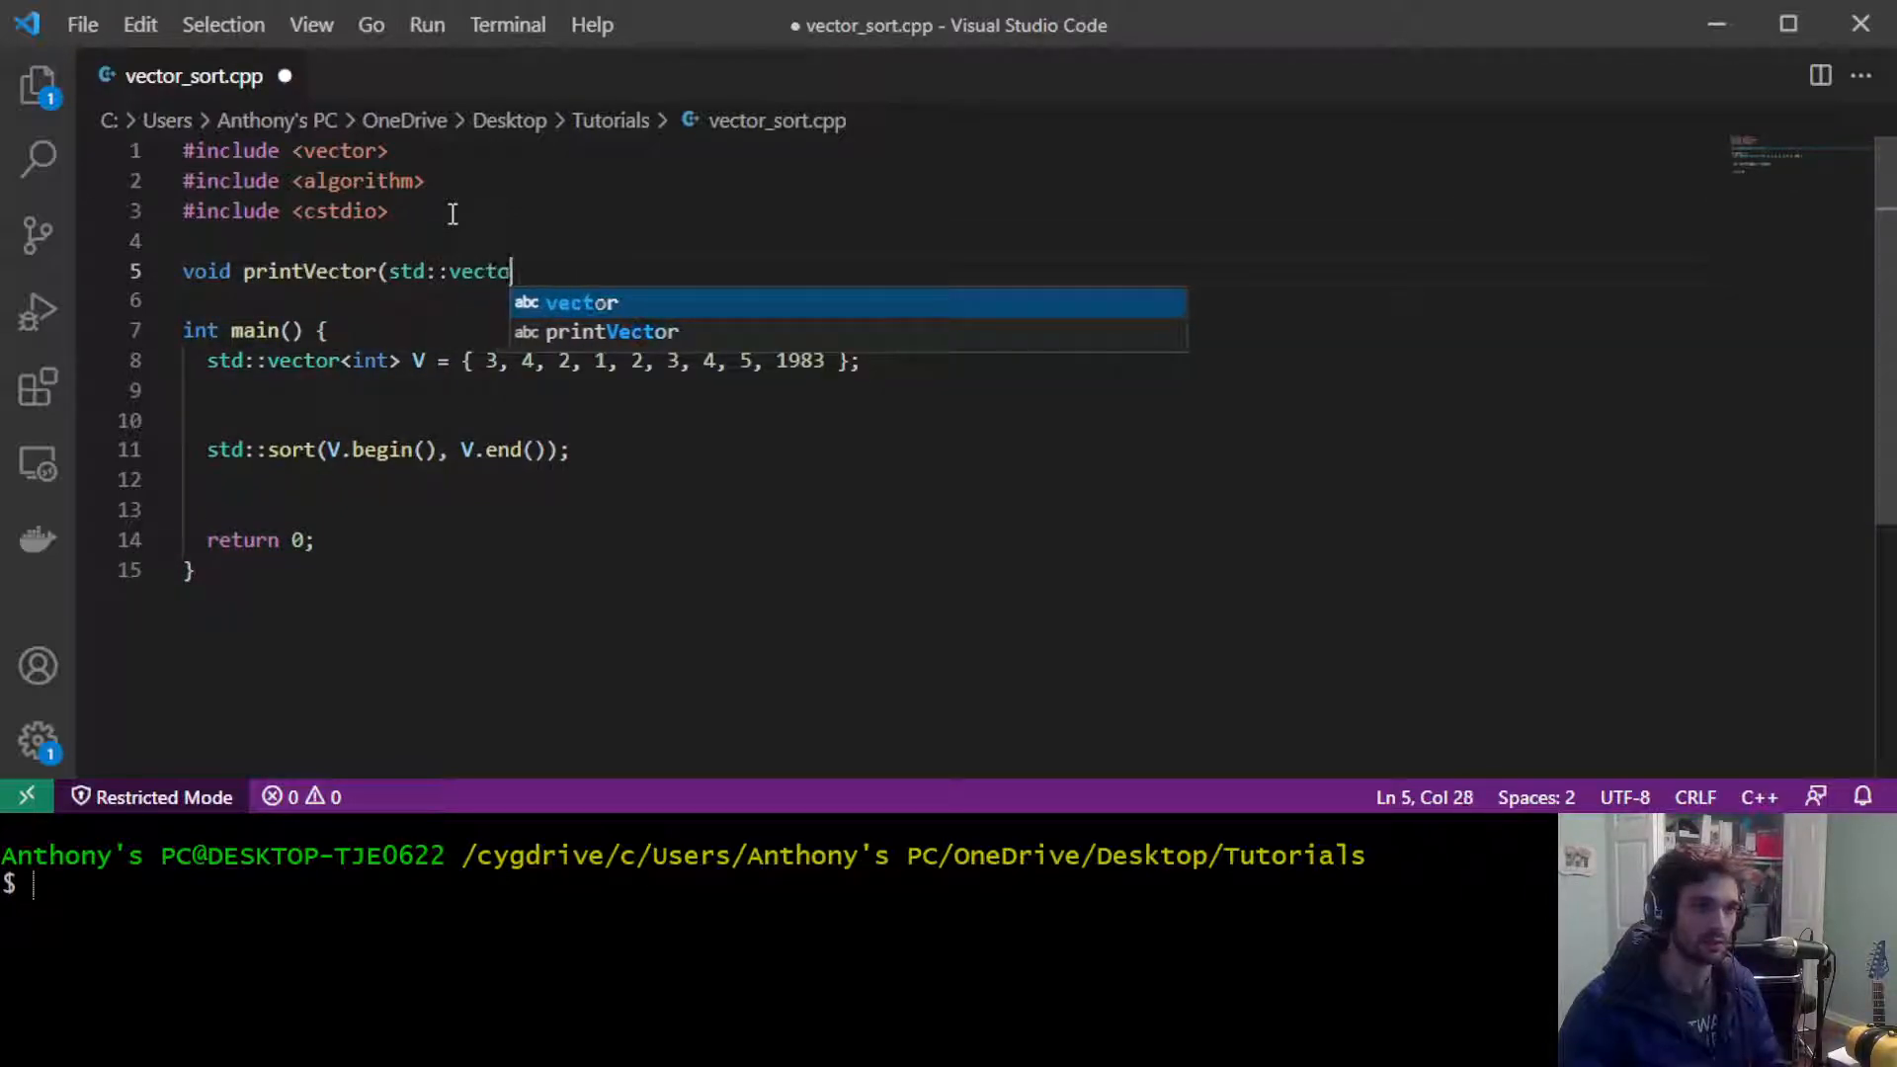
type("<int> V) {")
type("for")
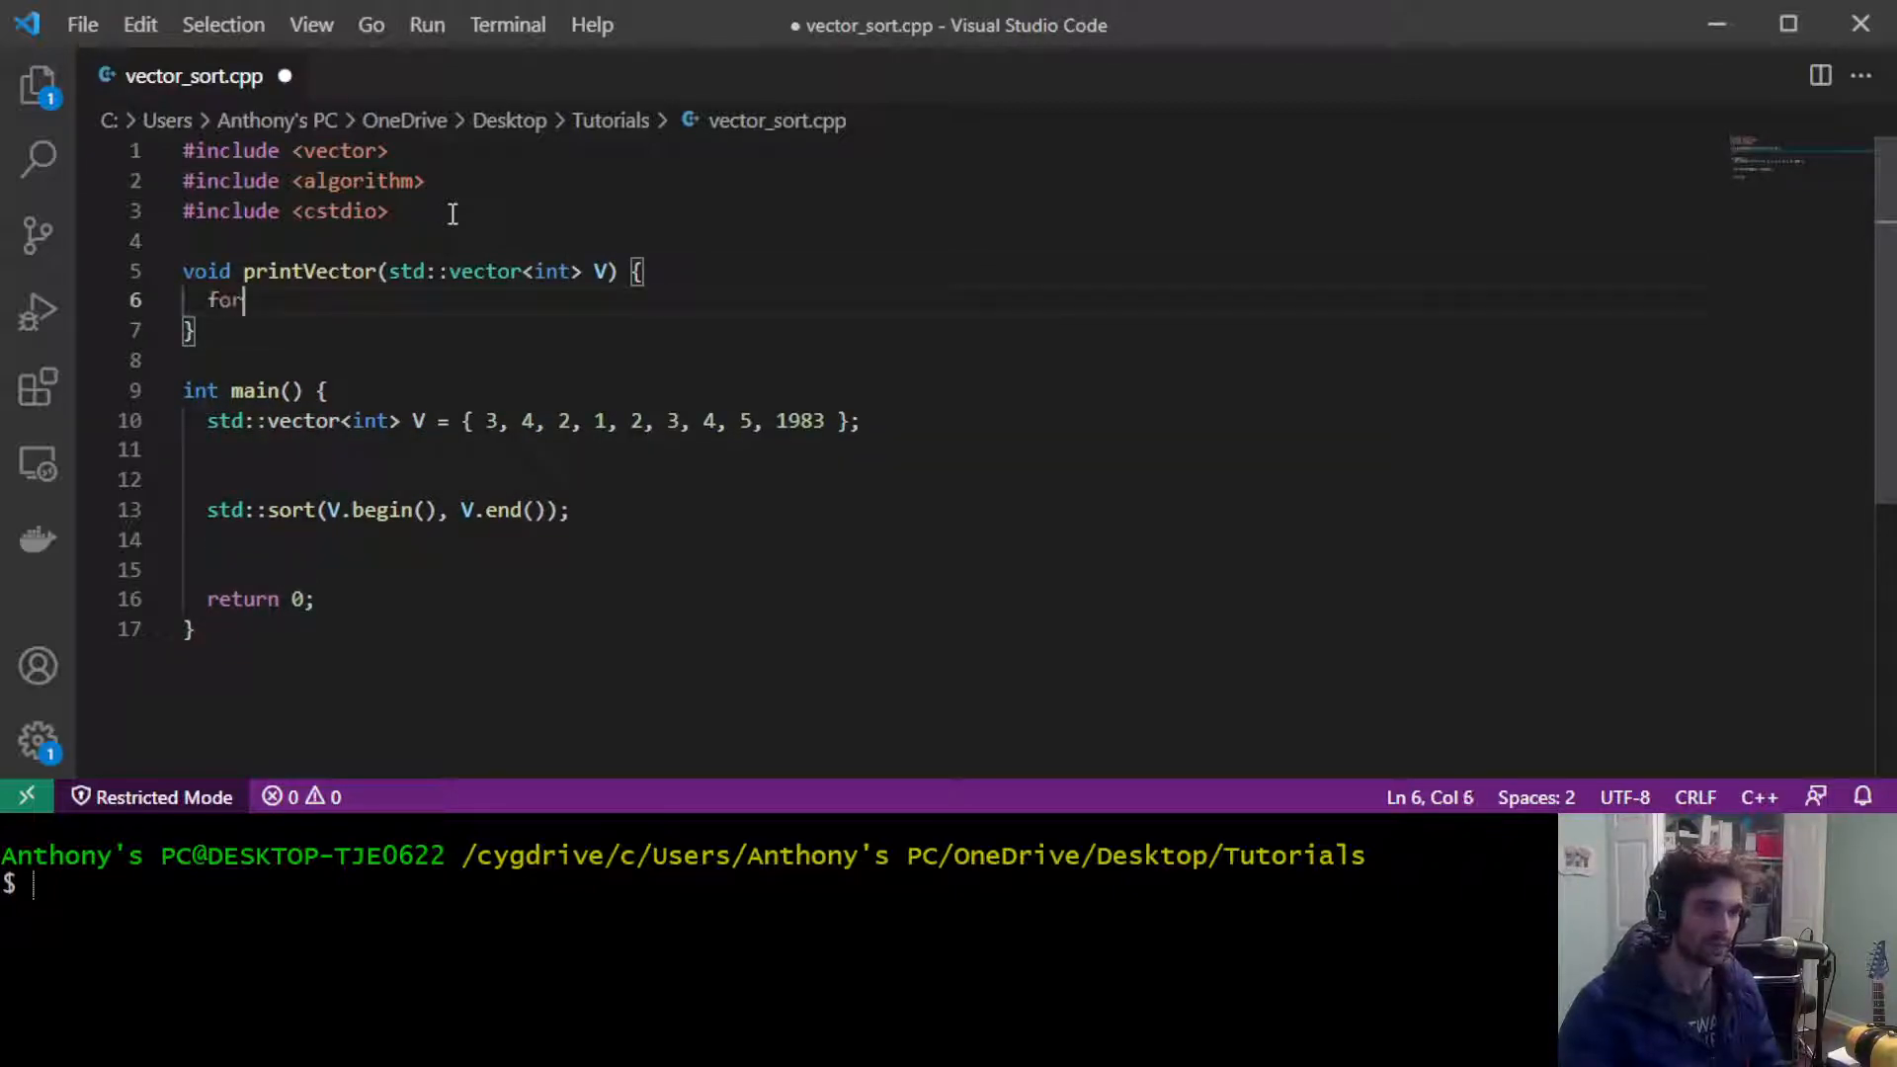
type("(auto&")
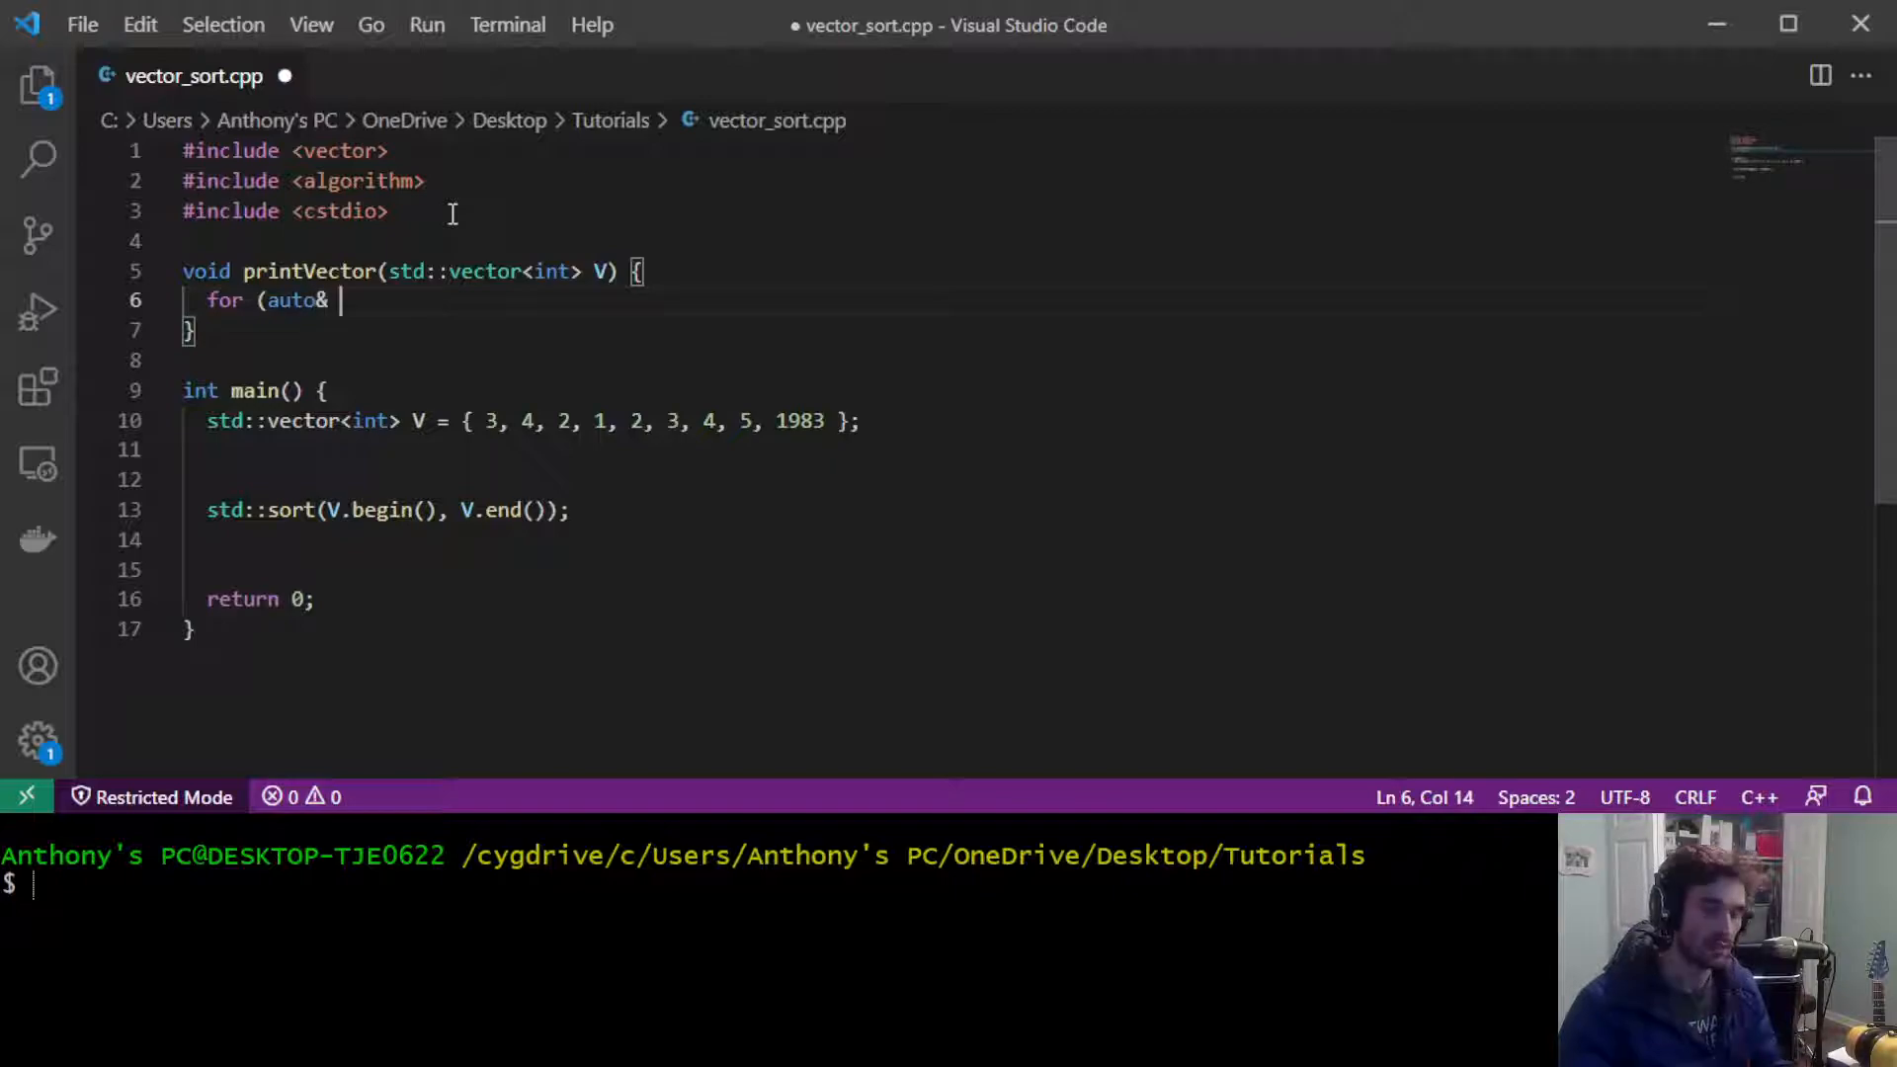
type("v : V)")
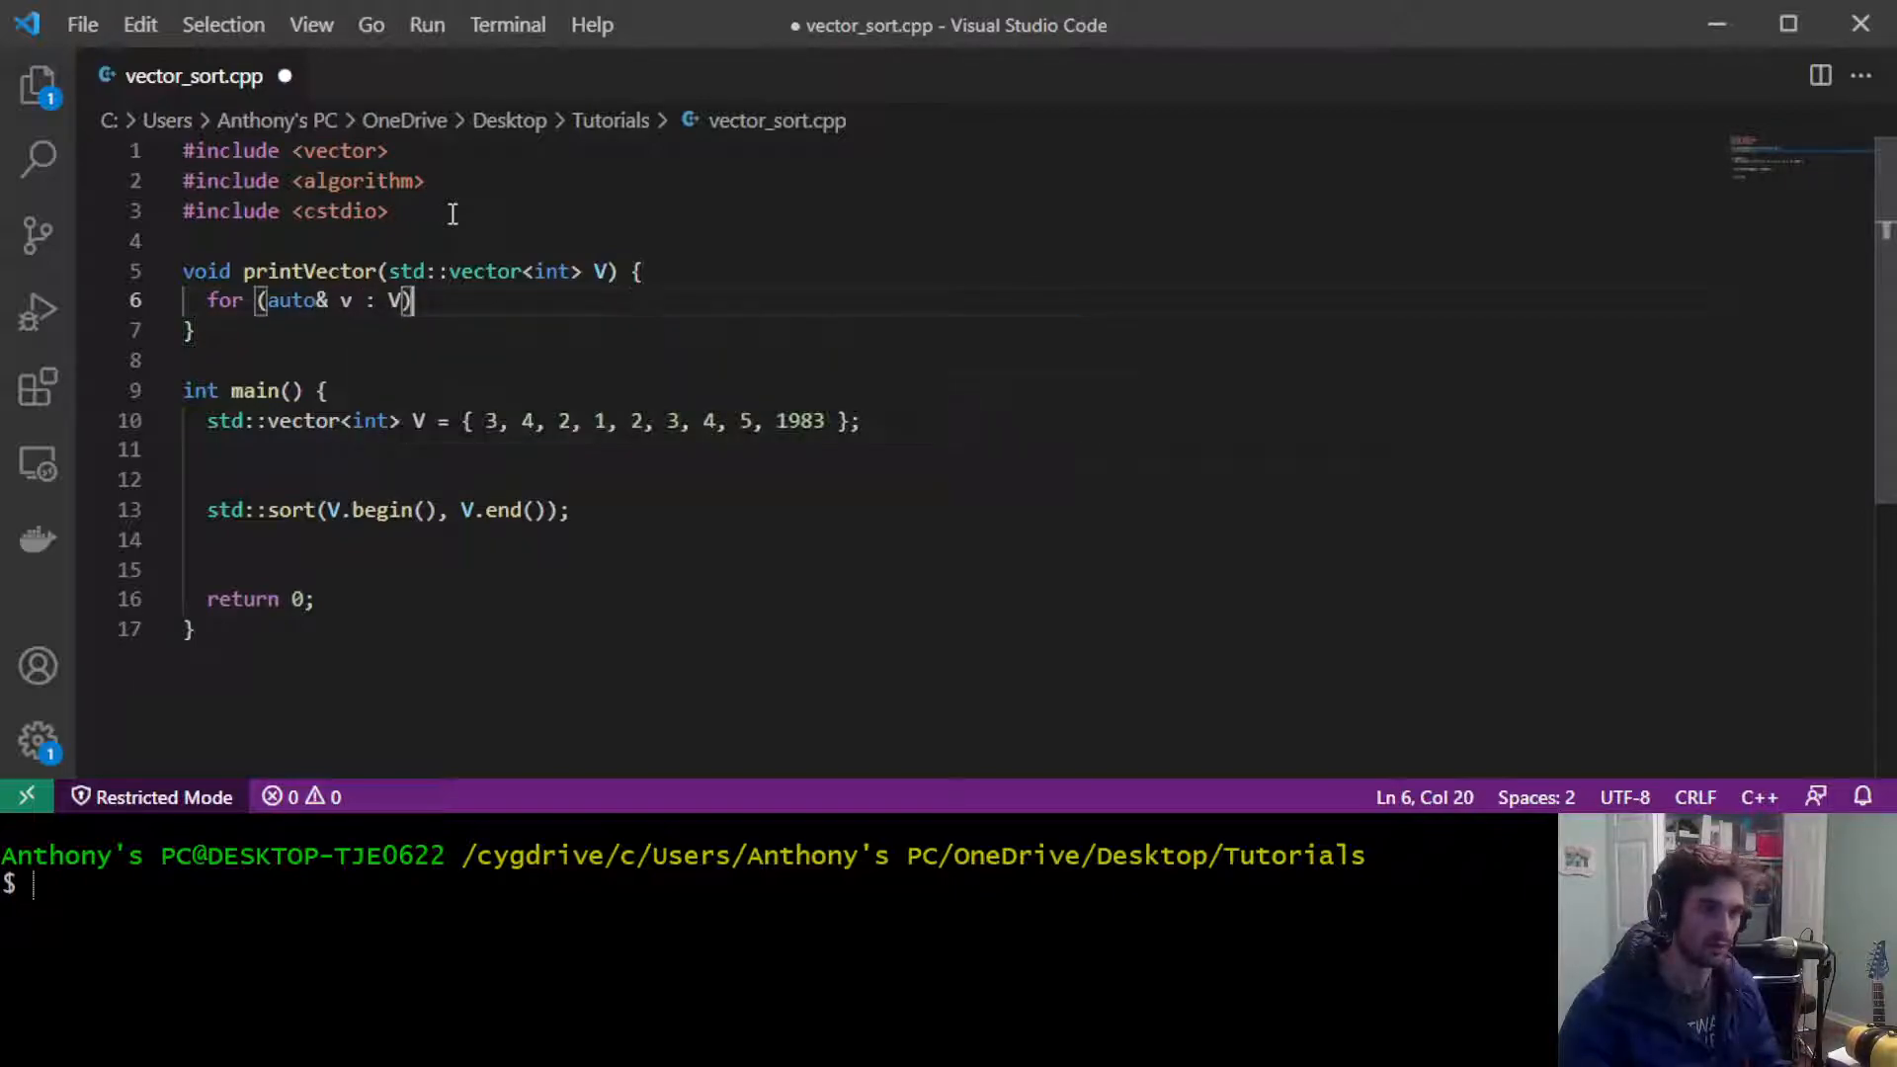
type("printf(\"")
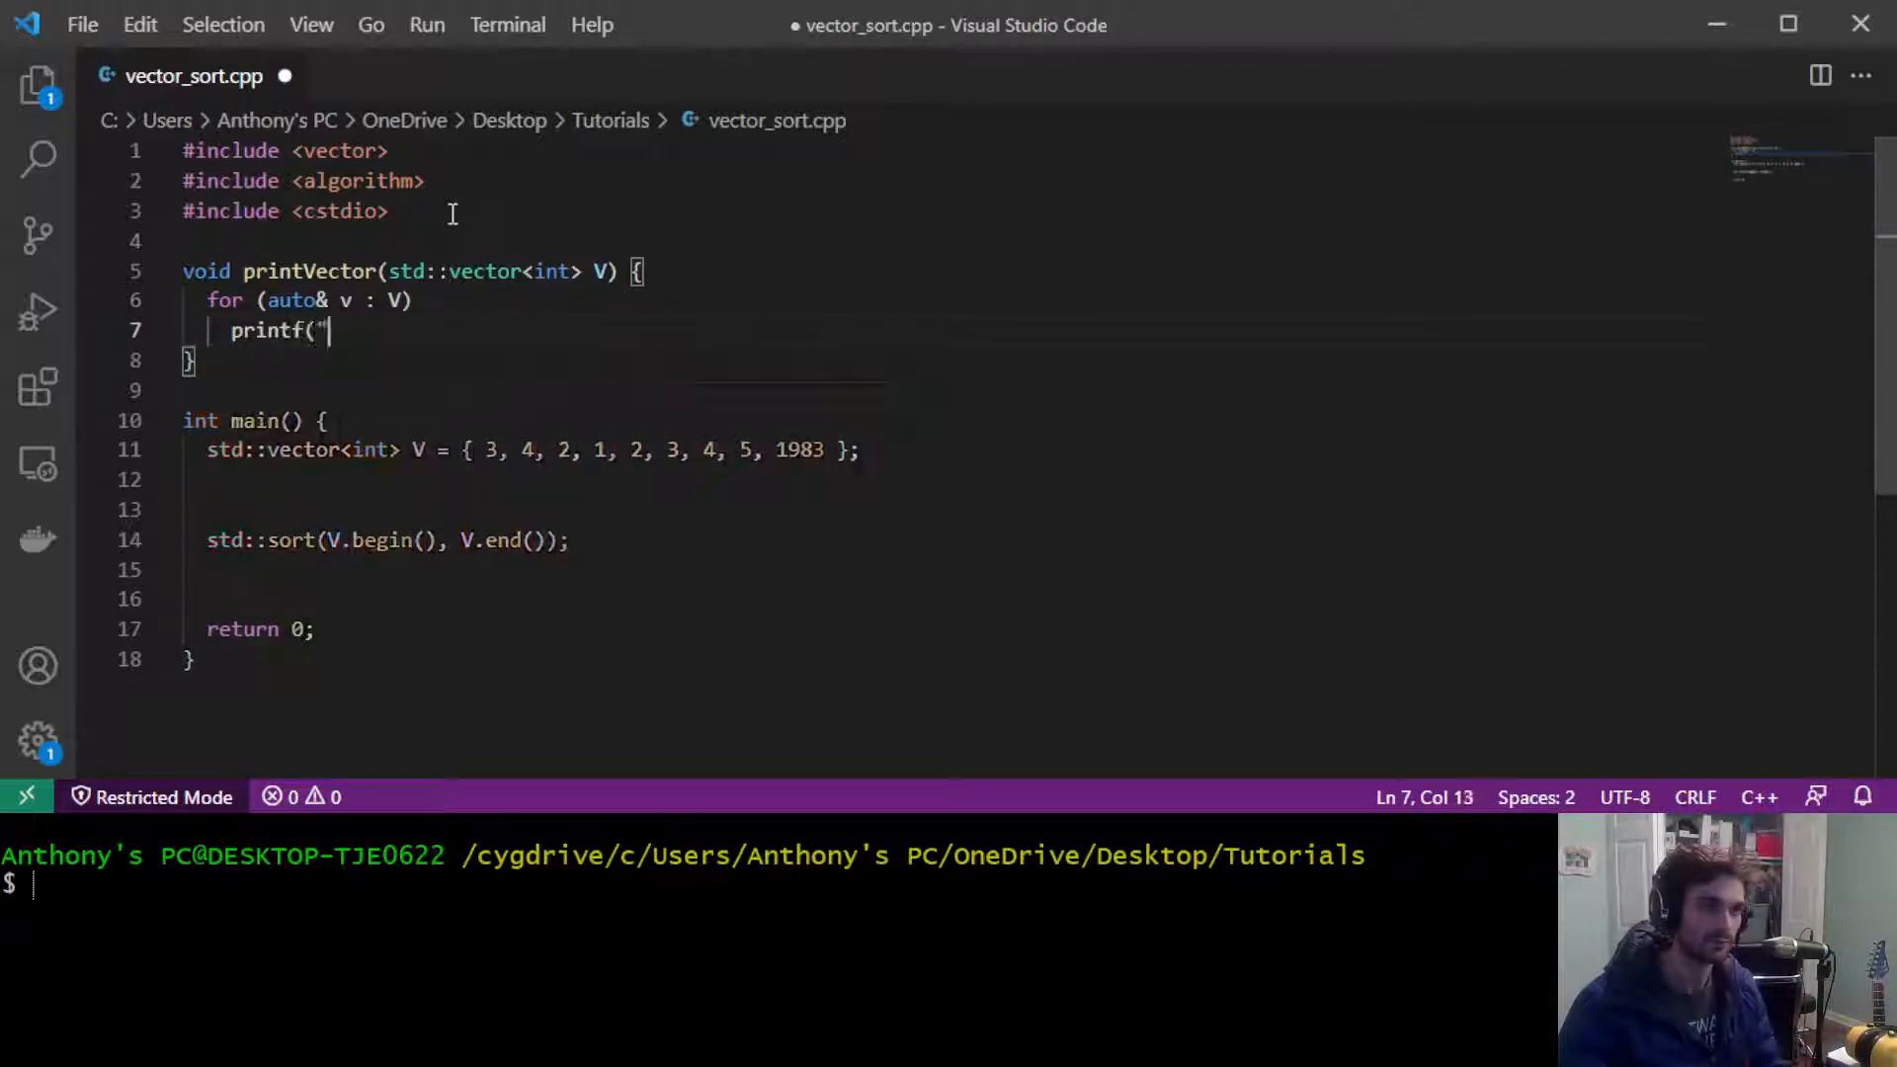
type("d \",")
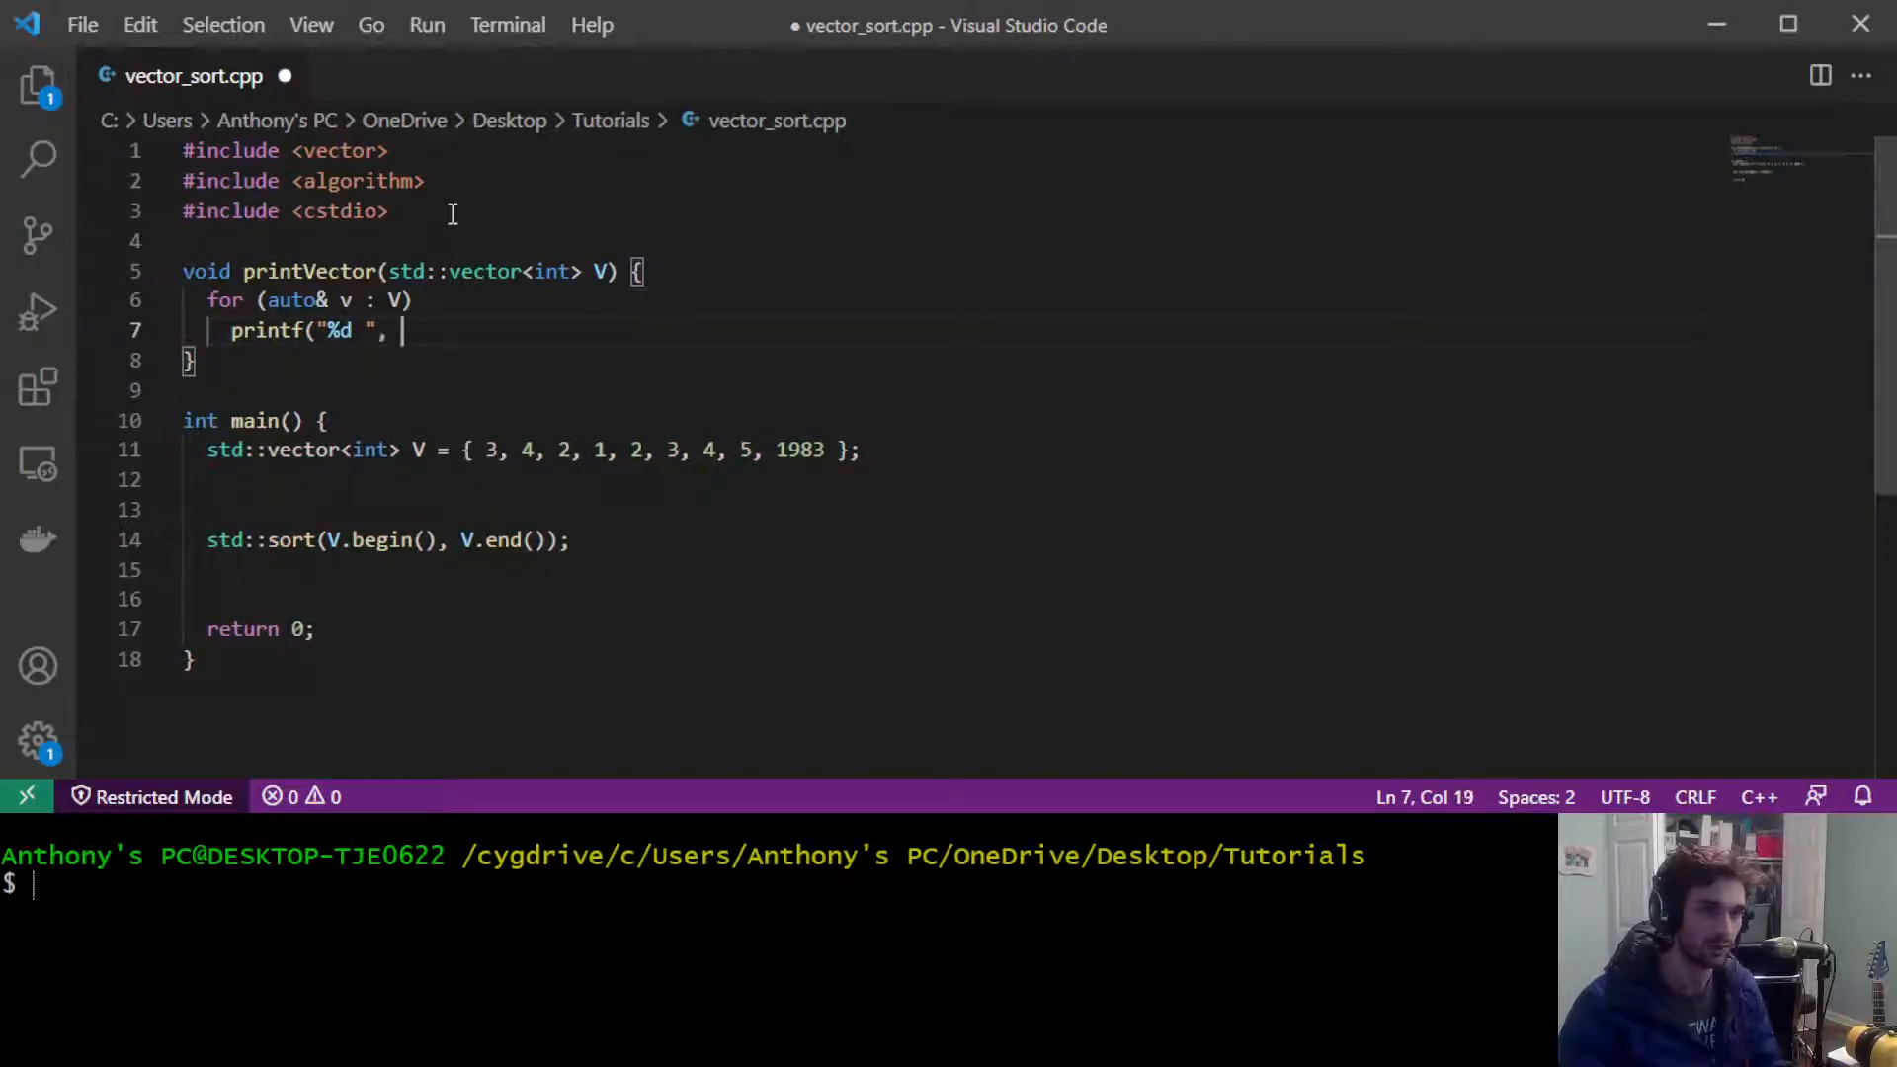
type("v);")
type("printf(\"\\n\");")
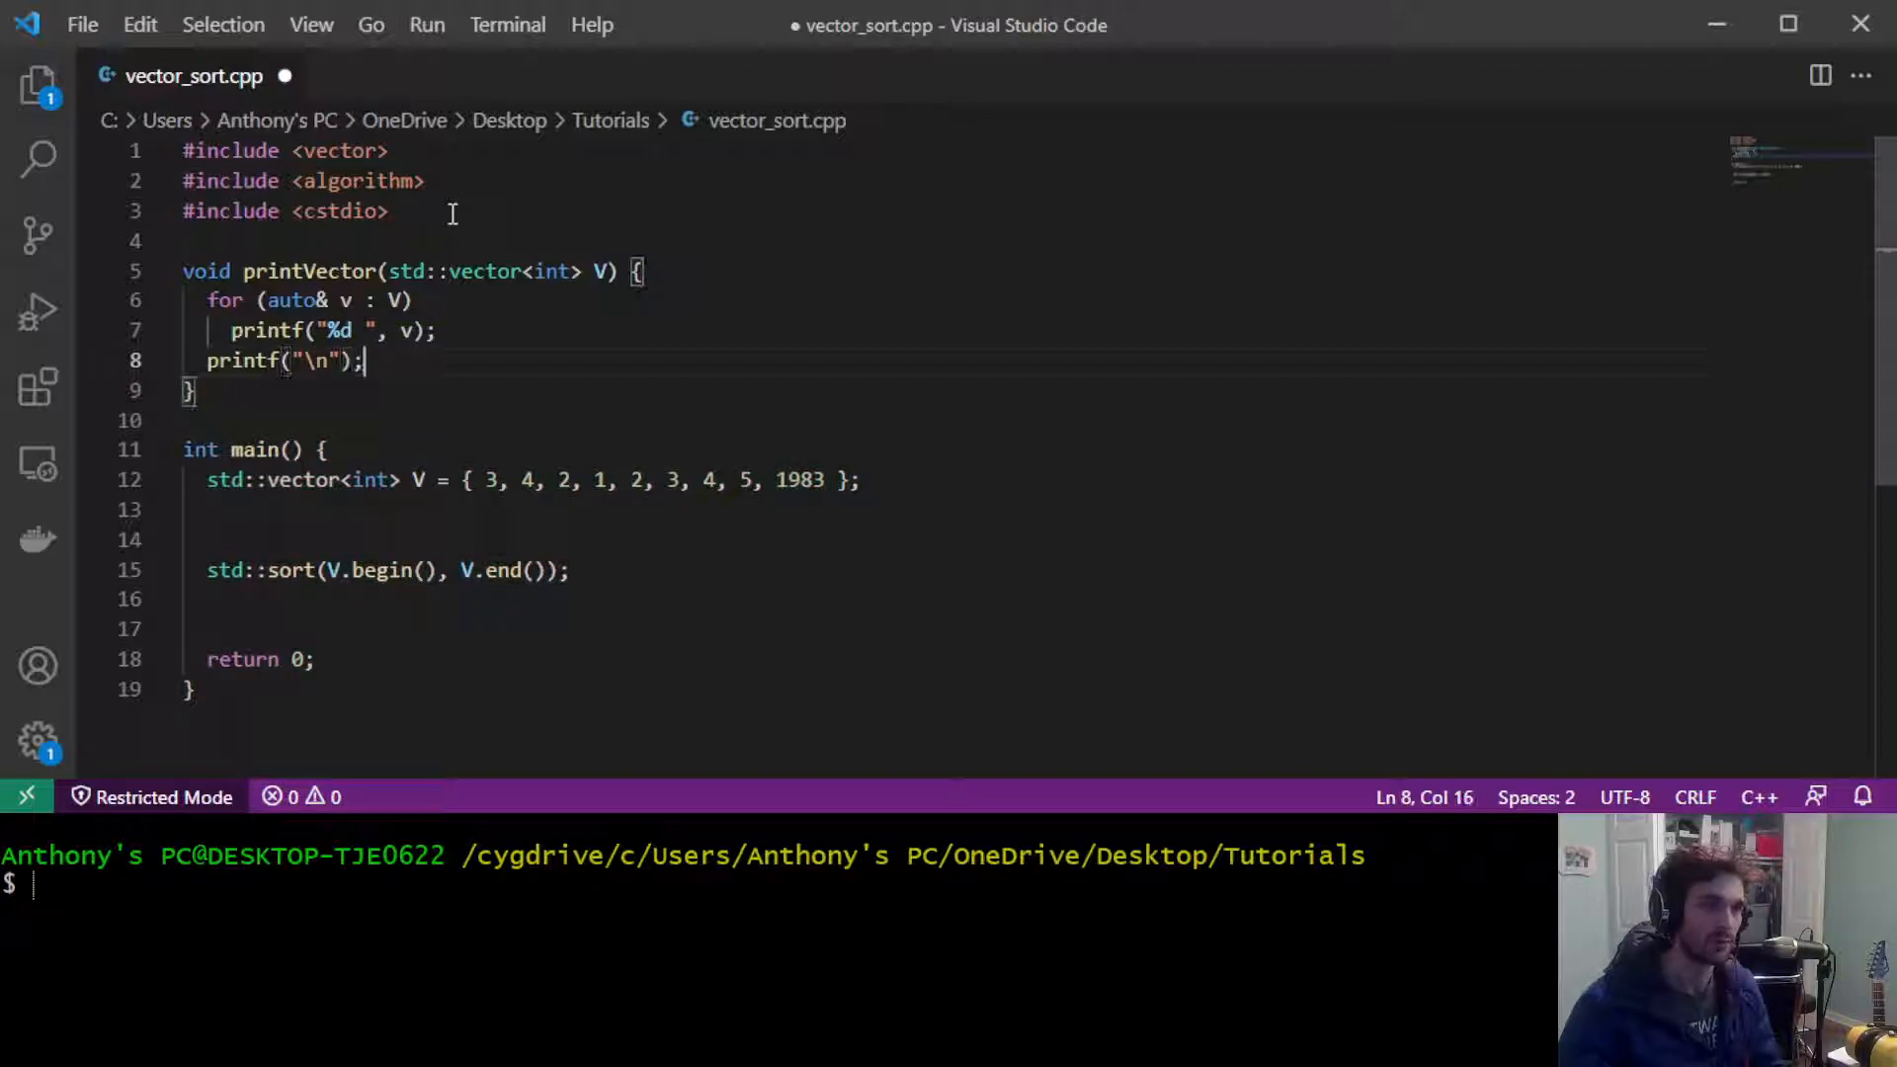
Step: Insert printVector(V); lines before and after std::sort, then save vector_sort.cpp
double_click(308, 271)
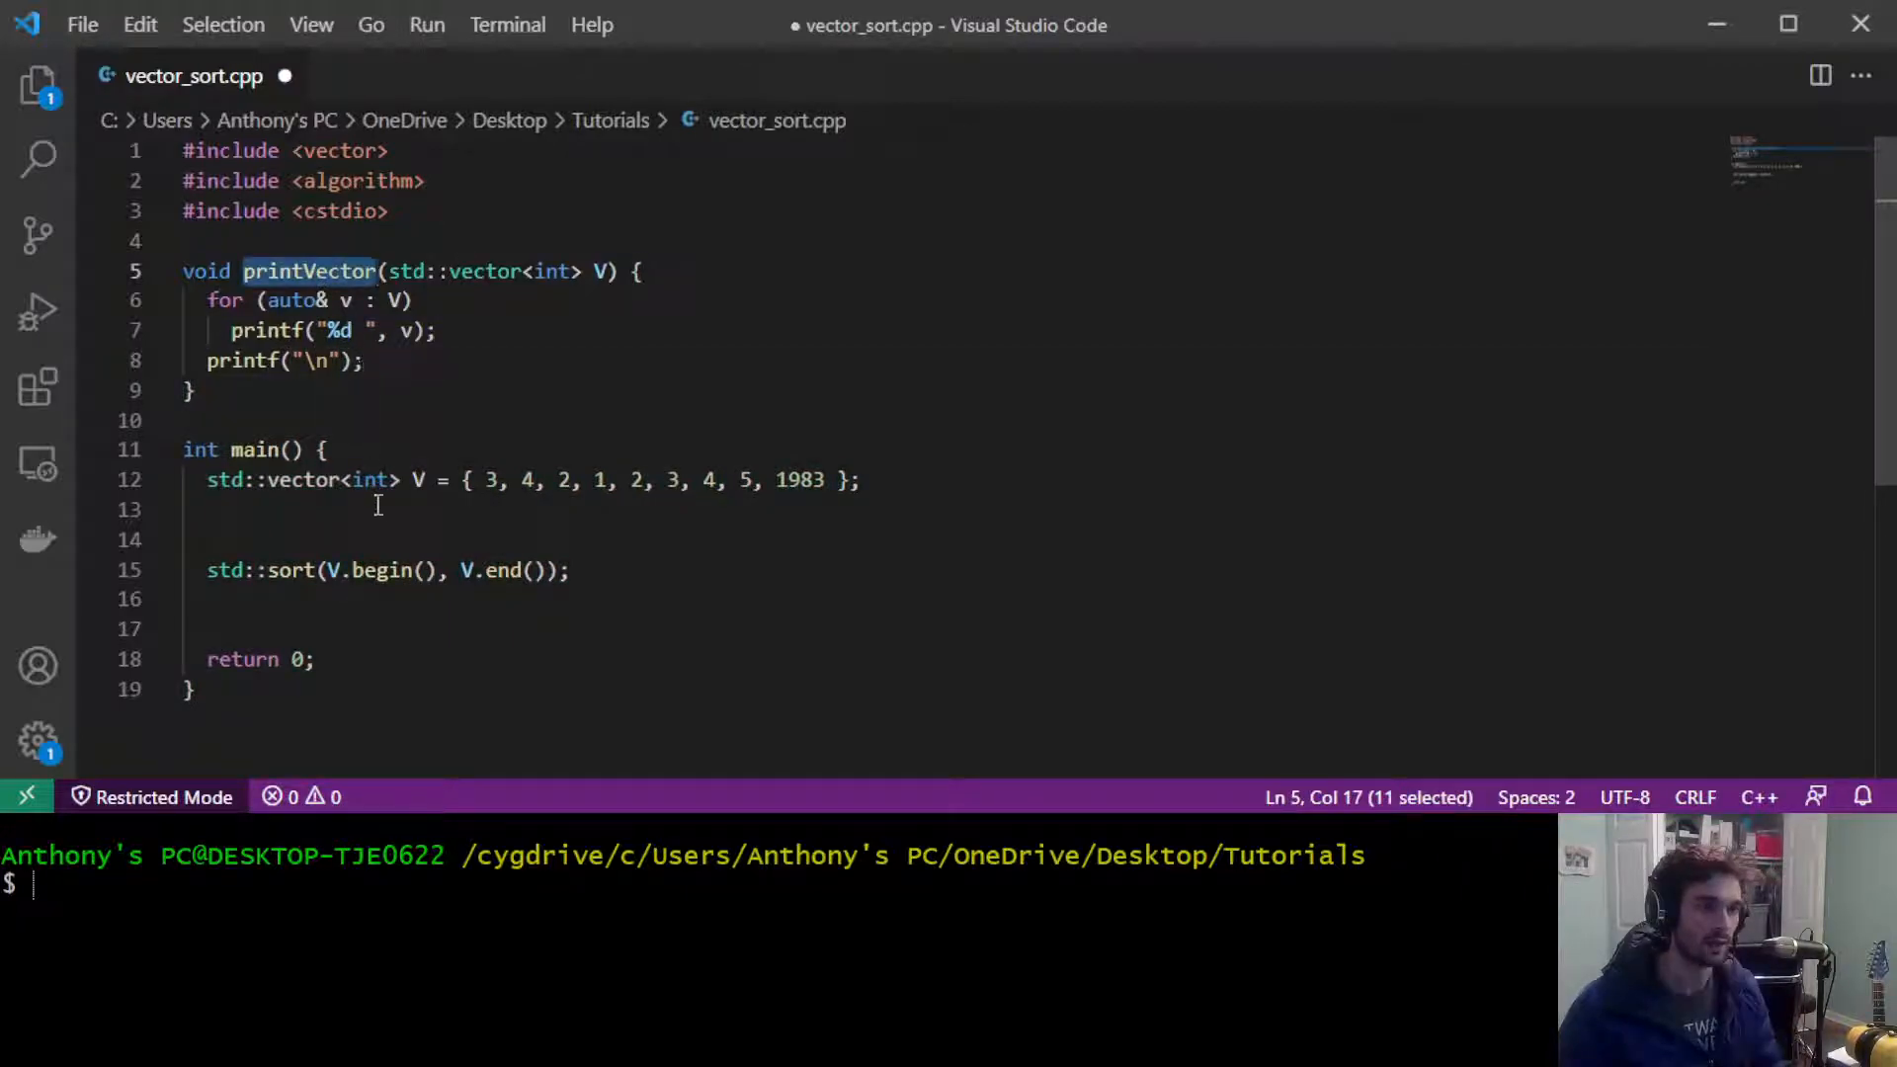
type("printVector")
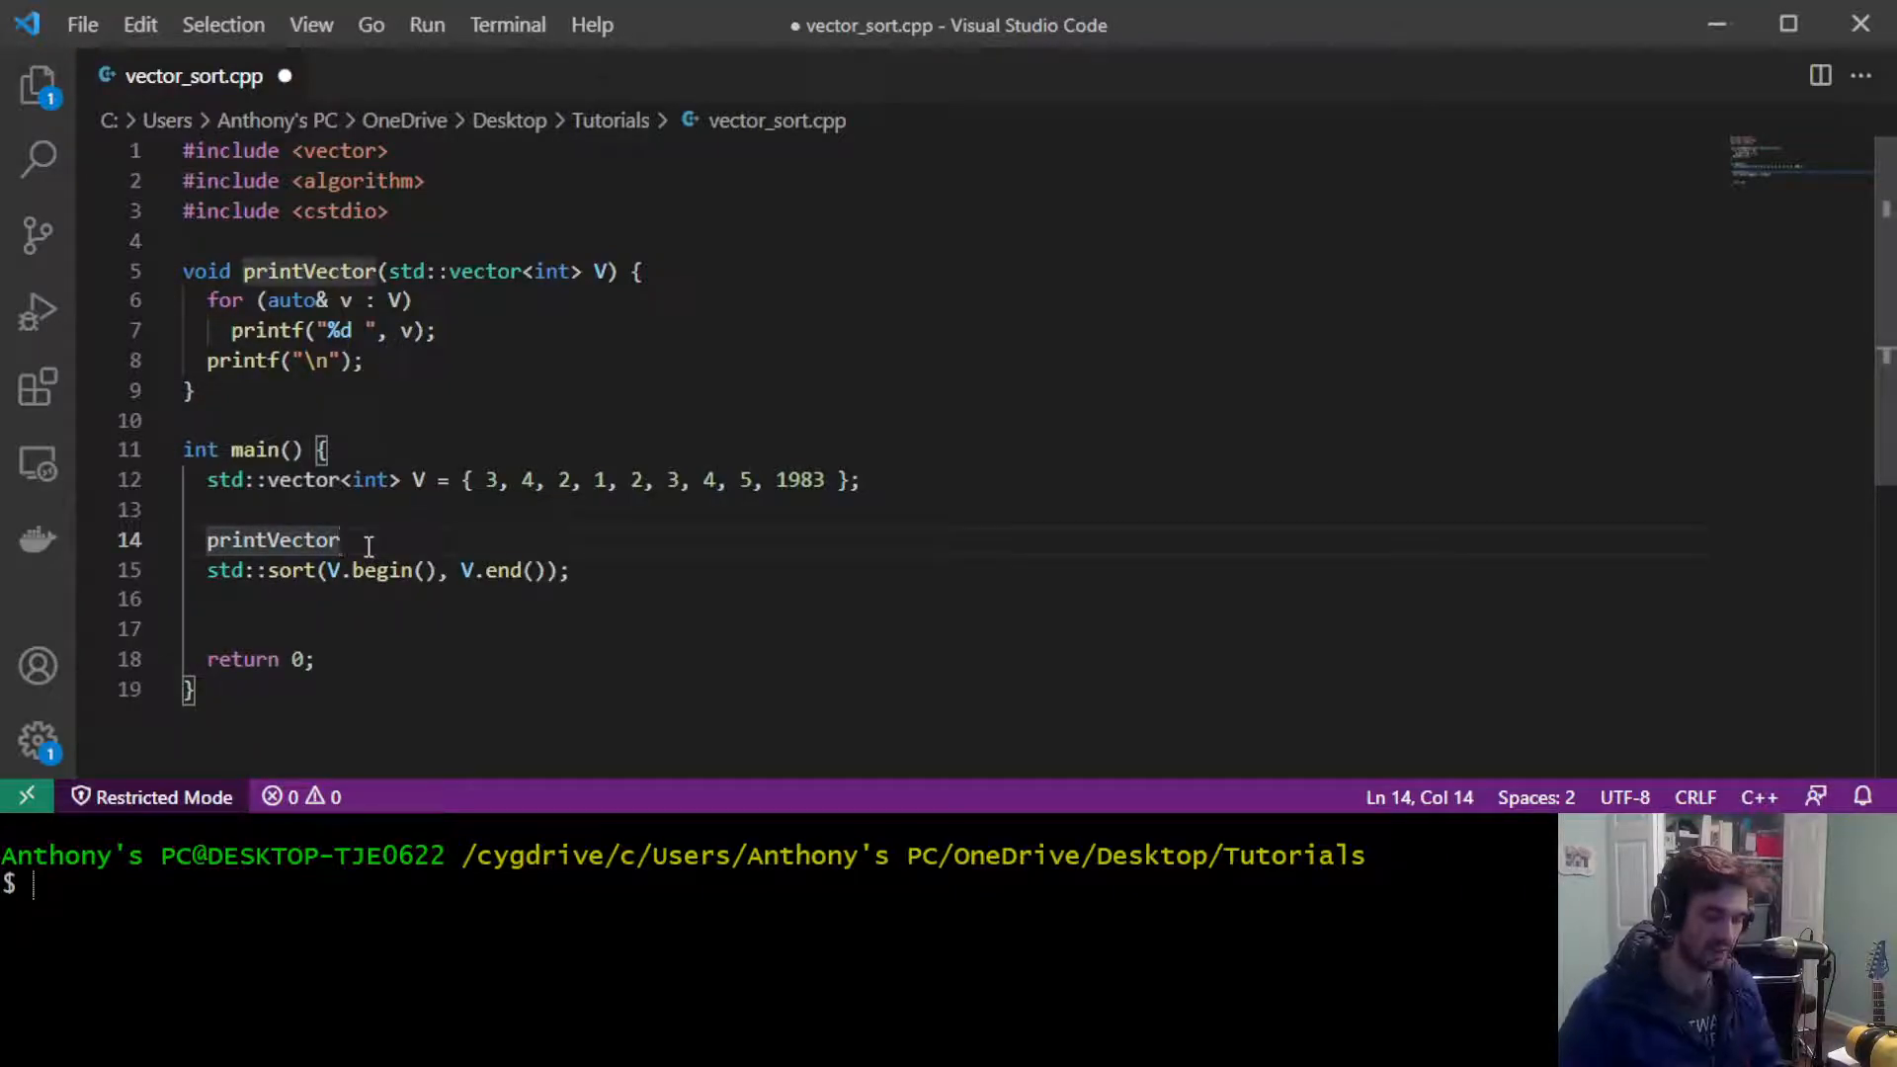
type("(V);")
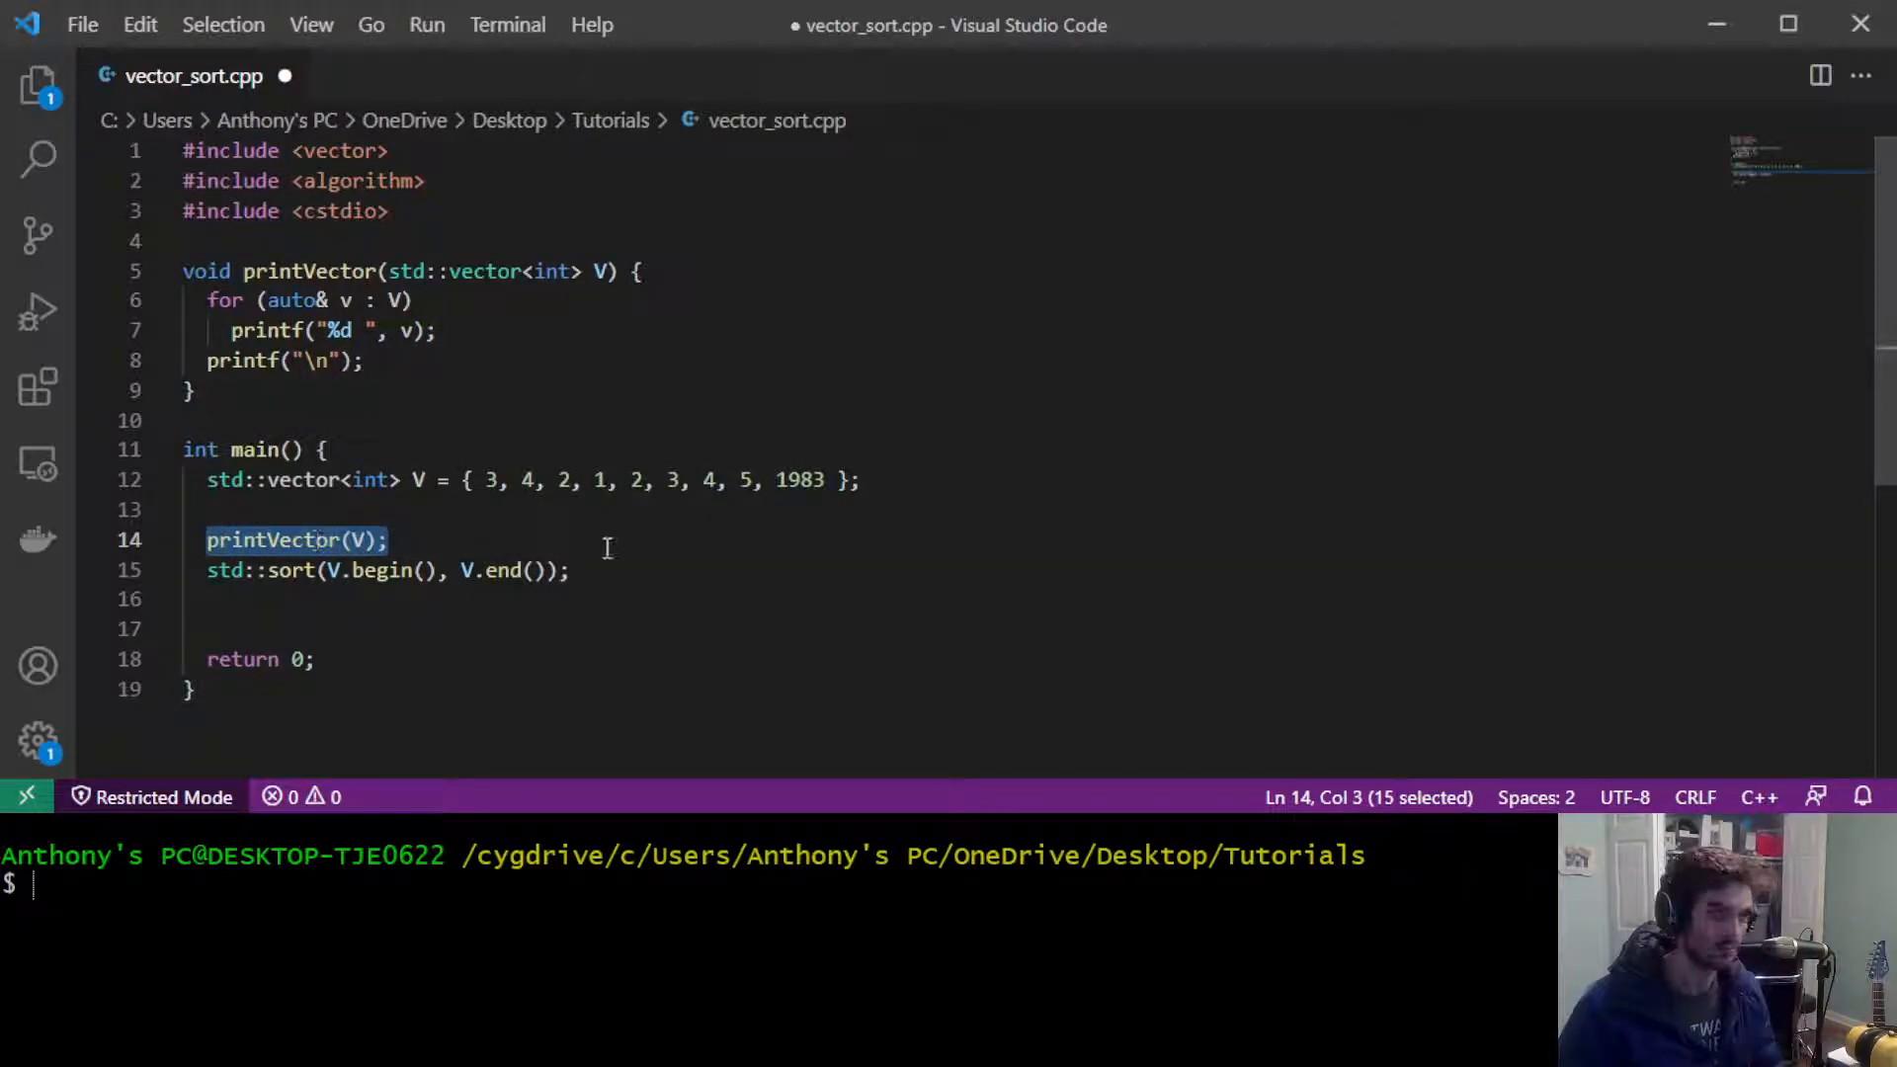
type("printVector(V);")
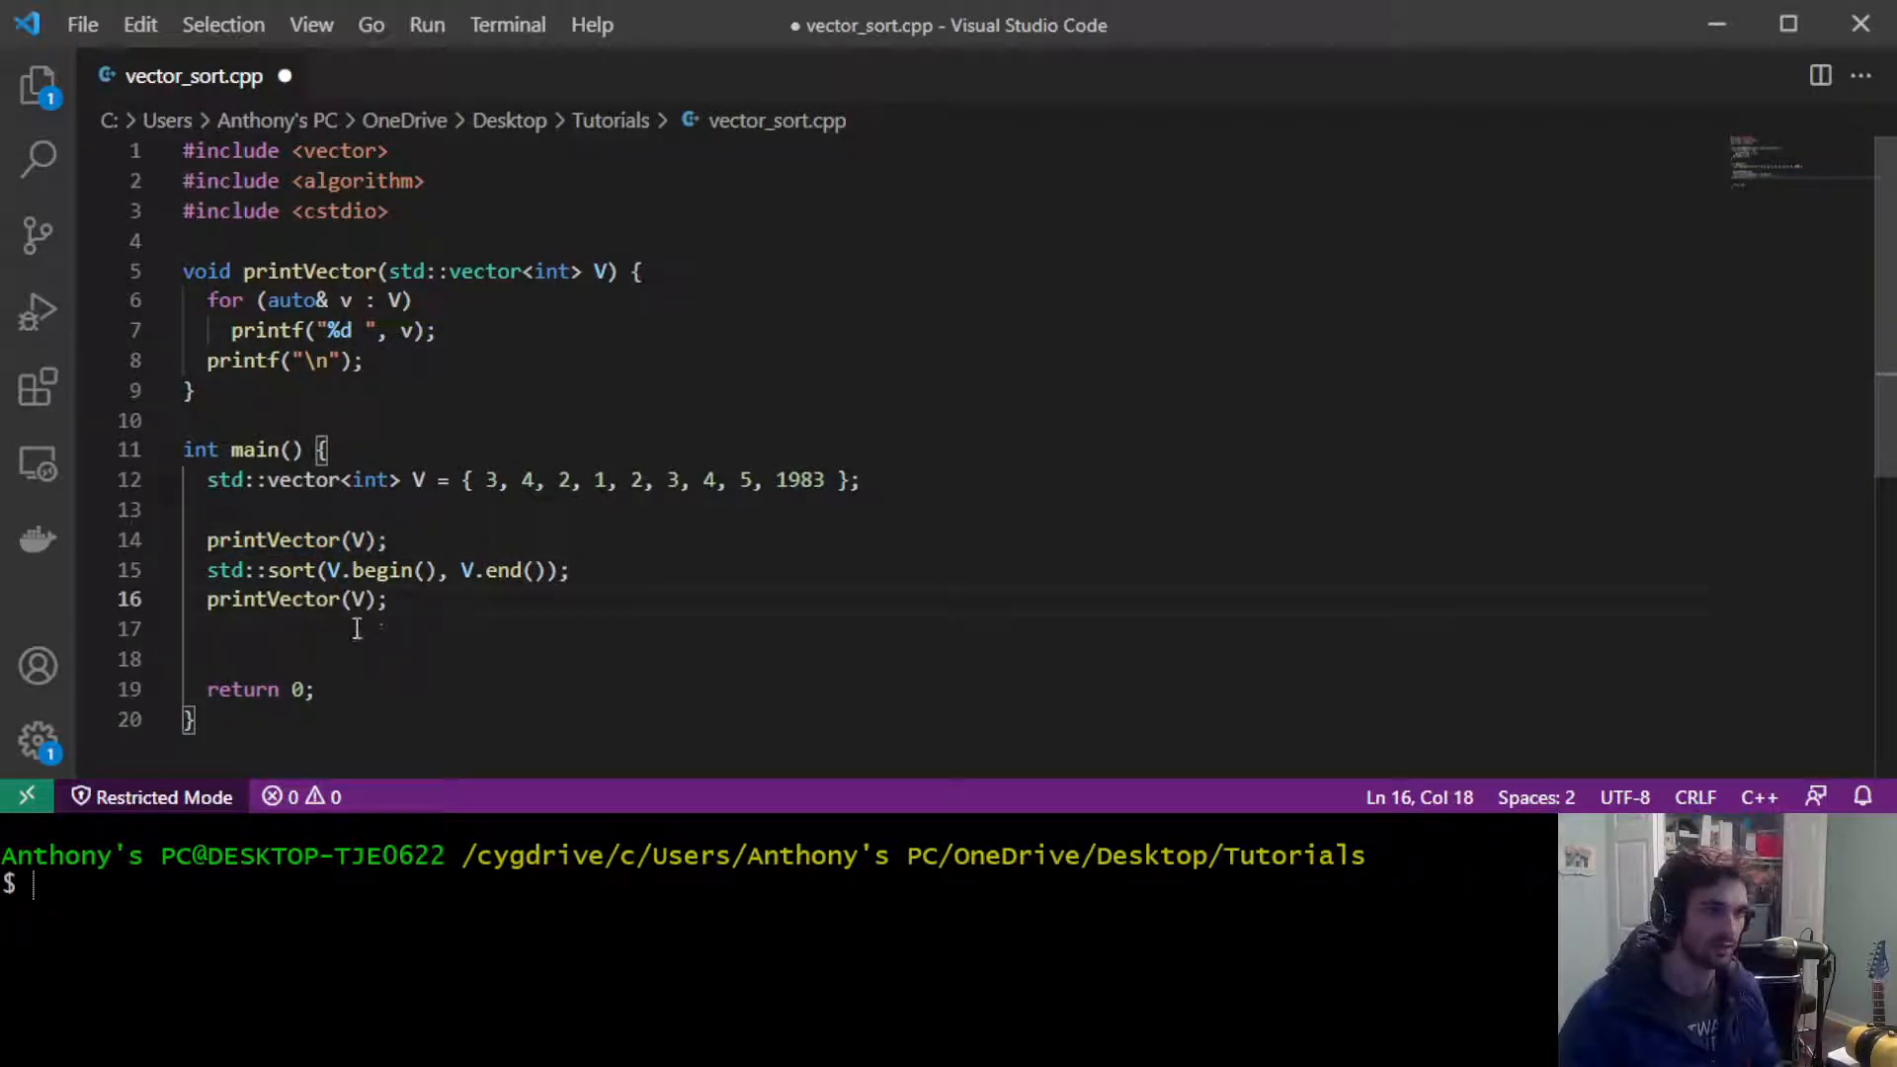
key("ctrl+s")
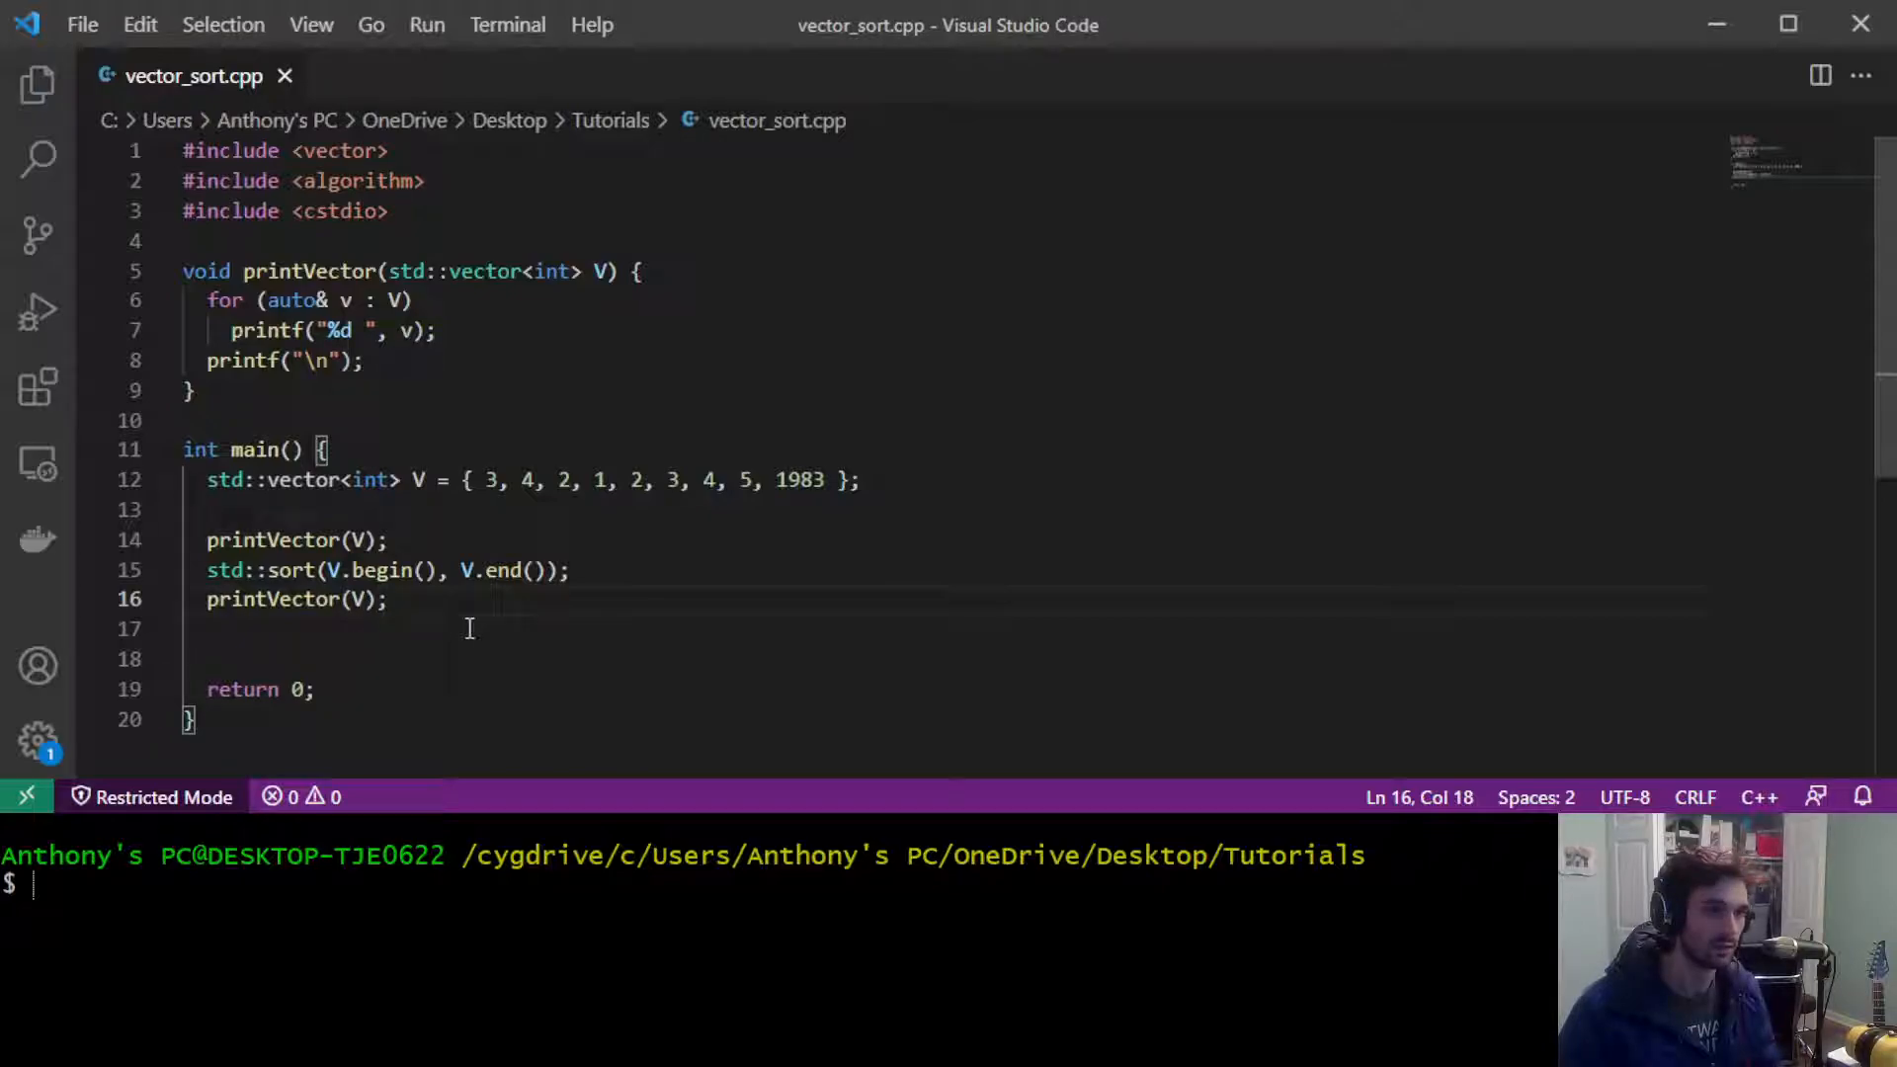
mouse_move(705, 968)
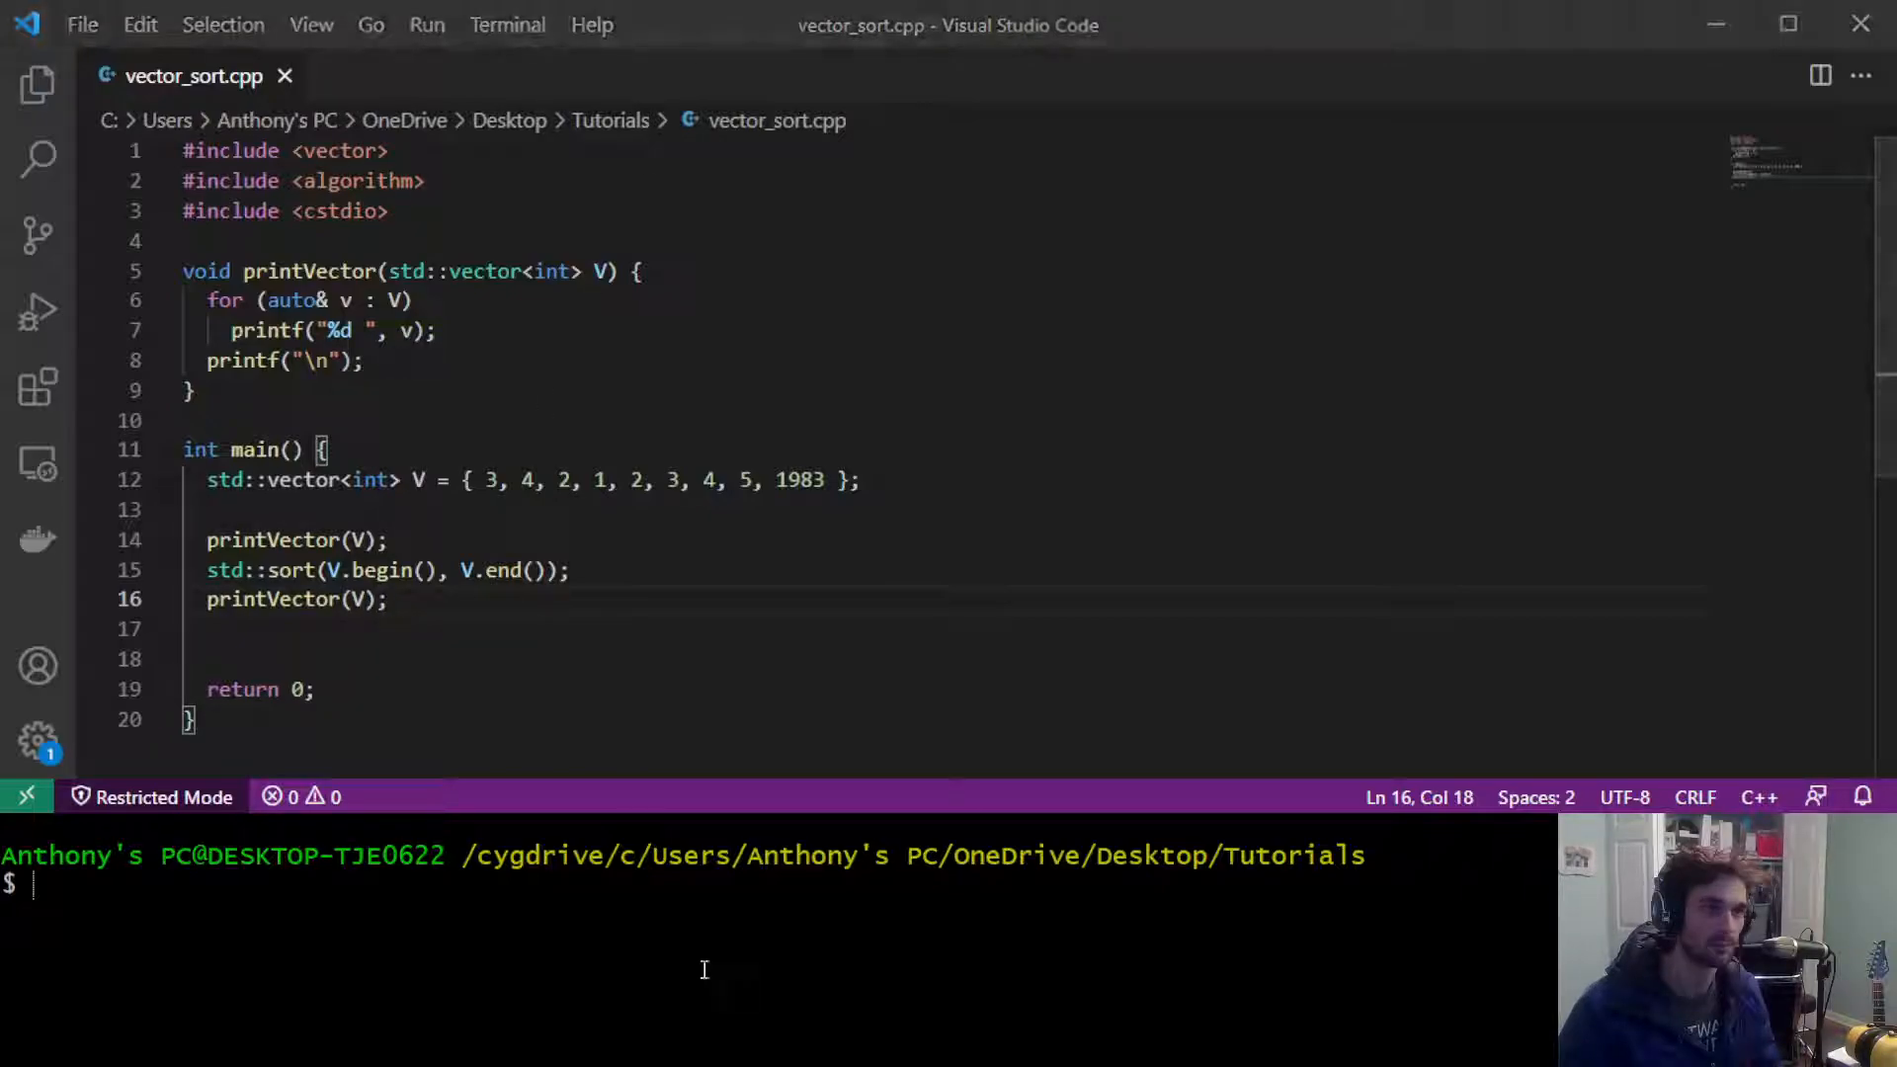
Step: Compile with g++ vector_sort.cpp, run ./a.exe, and highlight the original initializer values
type("g++")
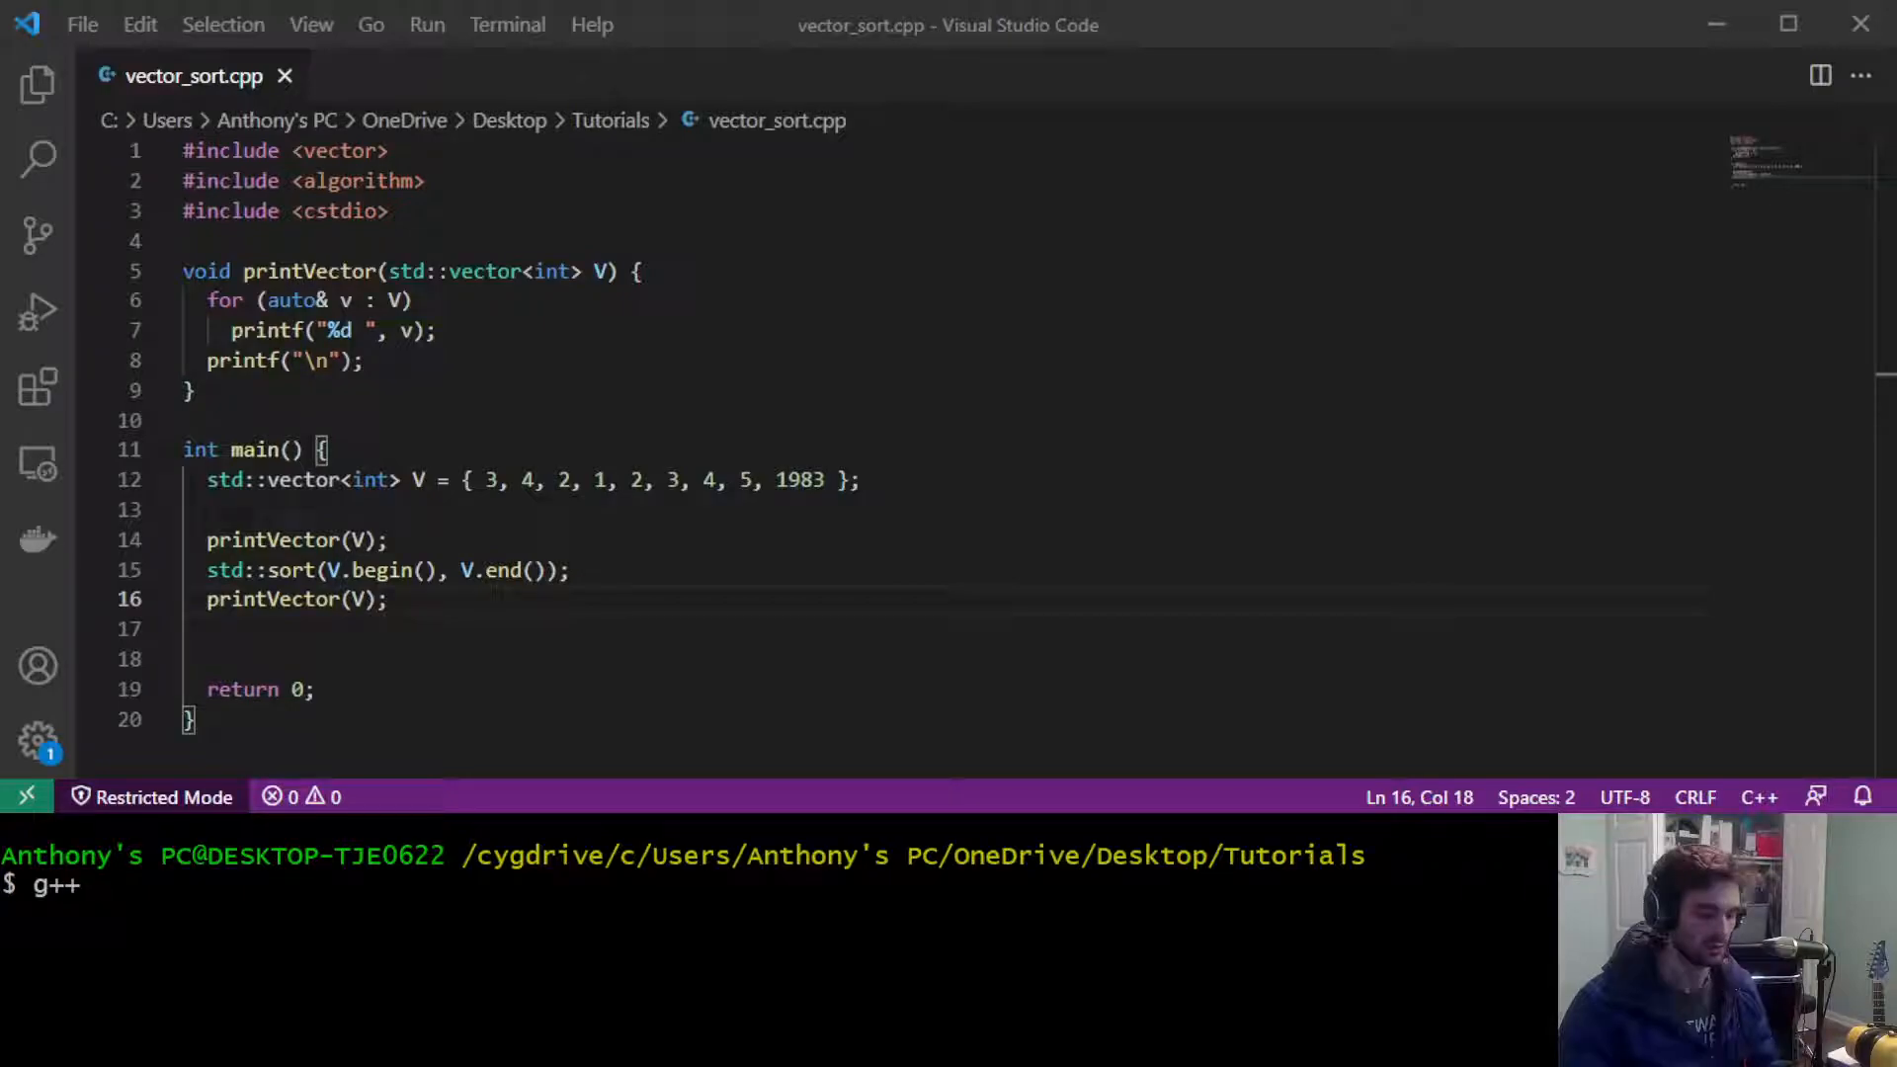
type("vector_sort.cpp")
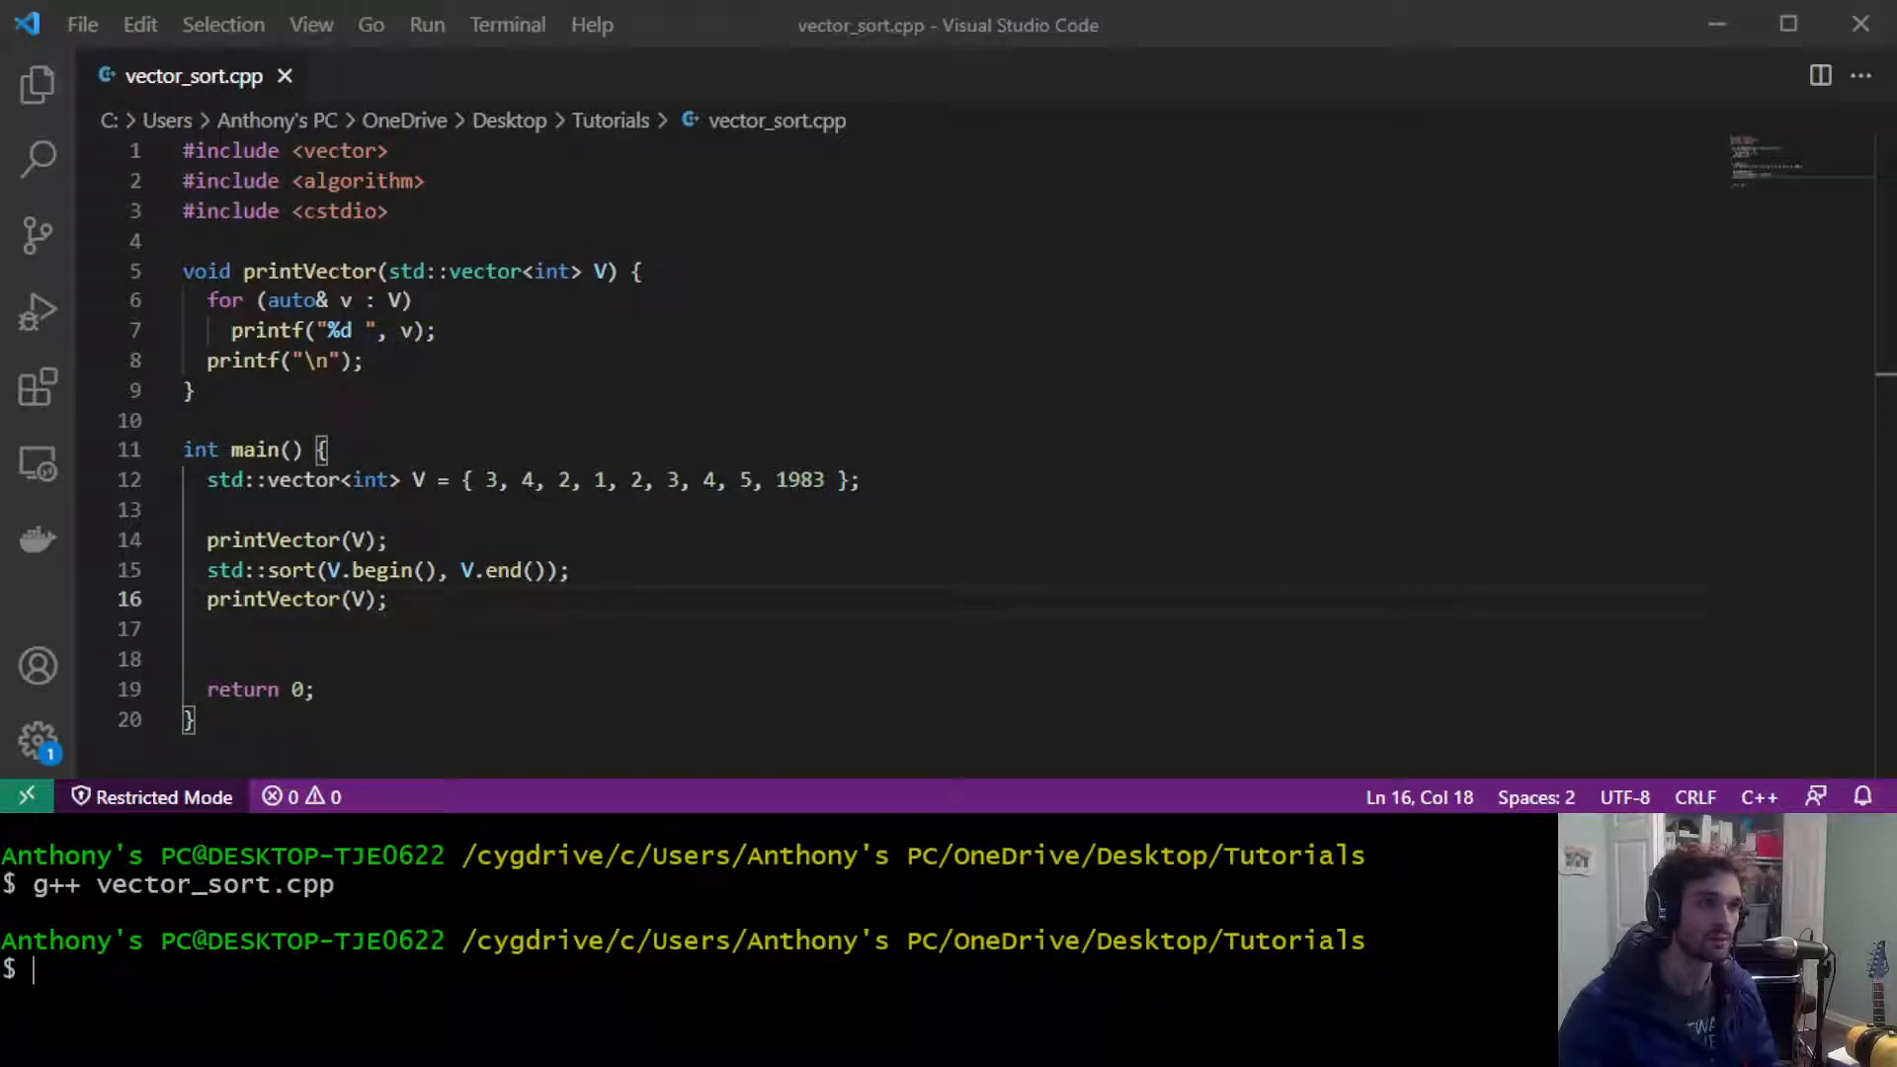
type("./a.exe")
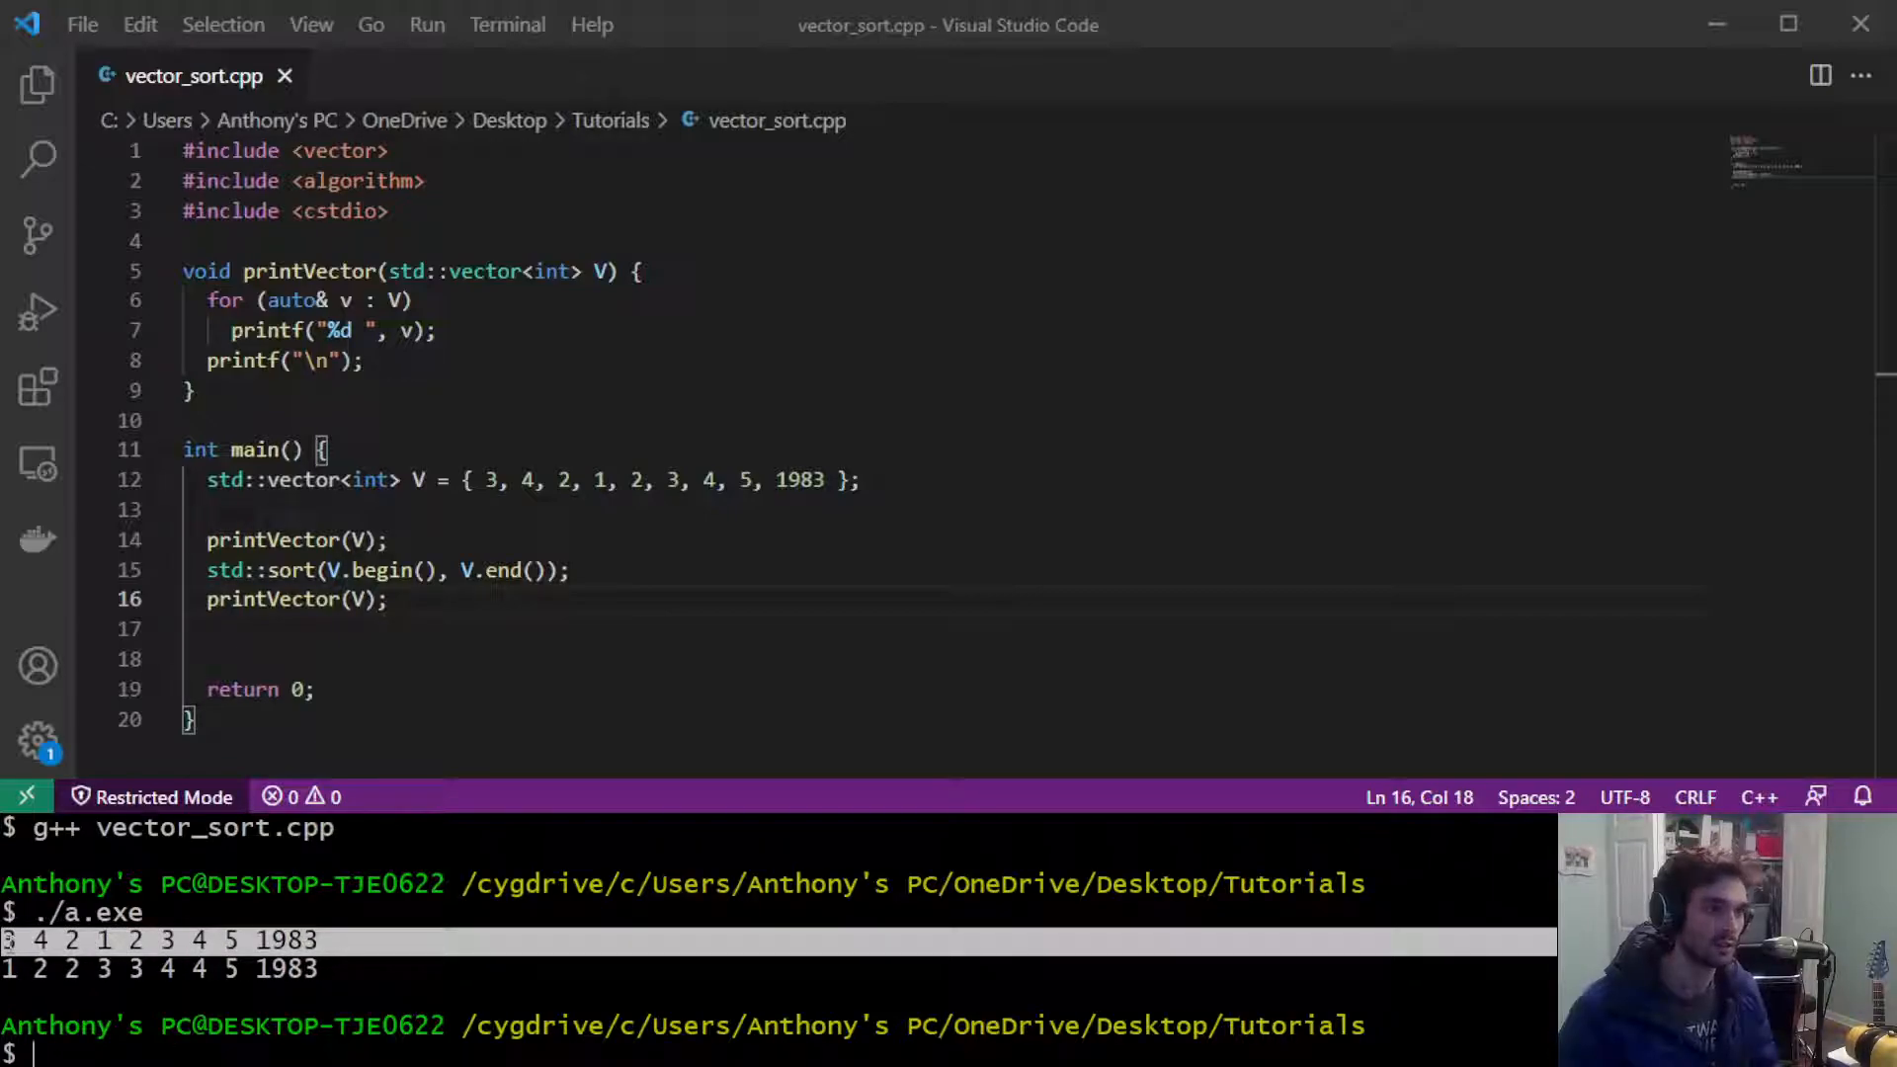
left_click_drag(439, 479, 856, 479)
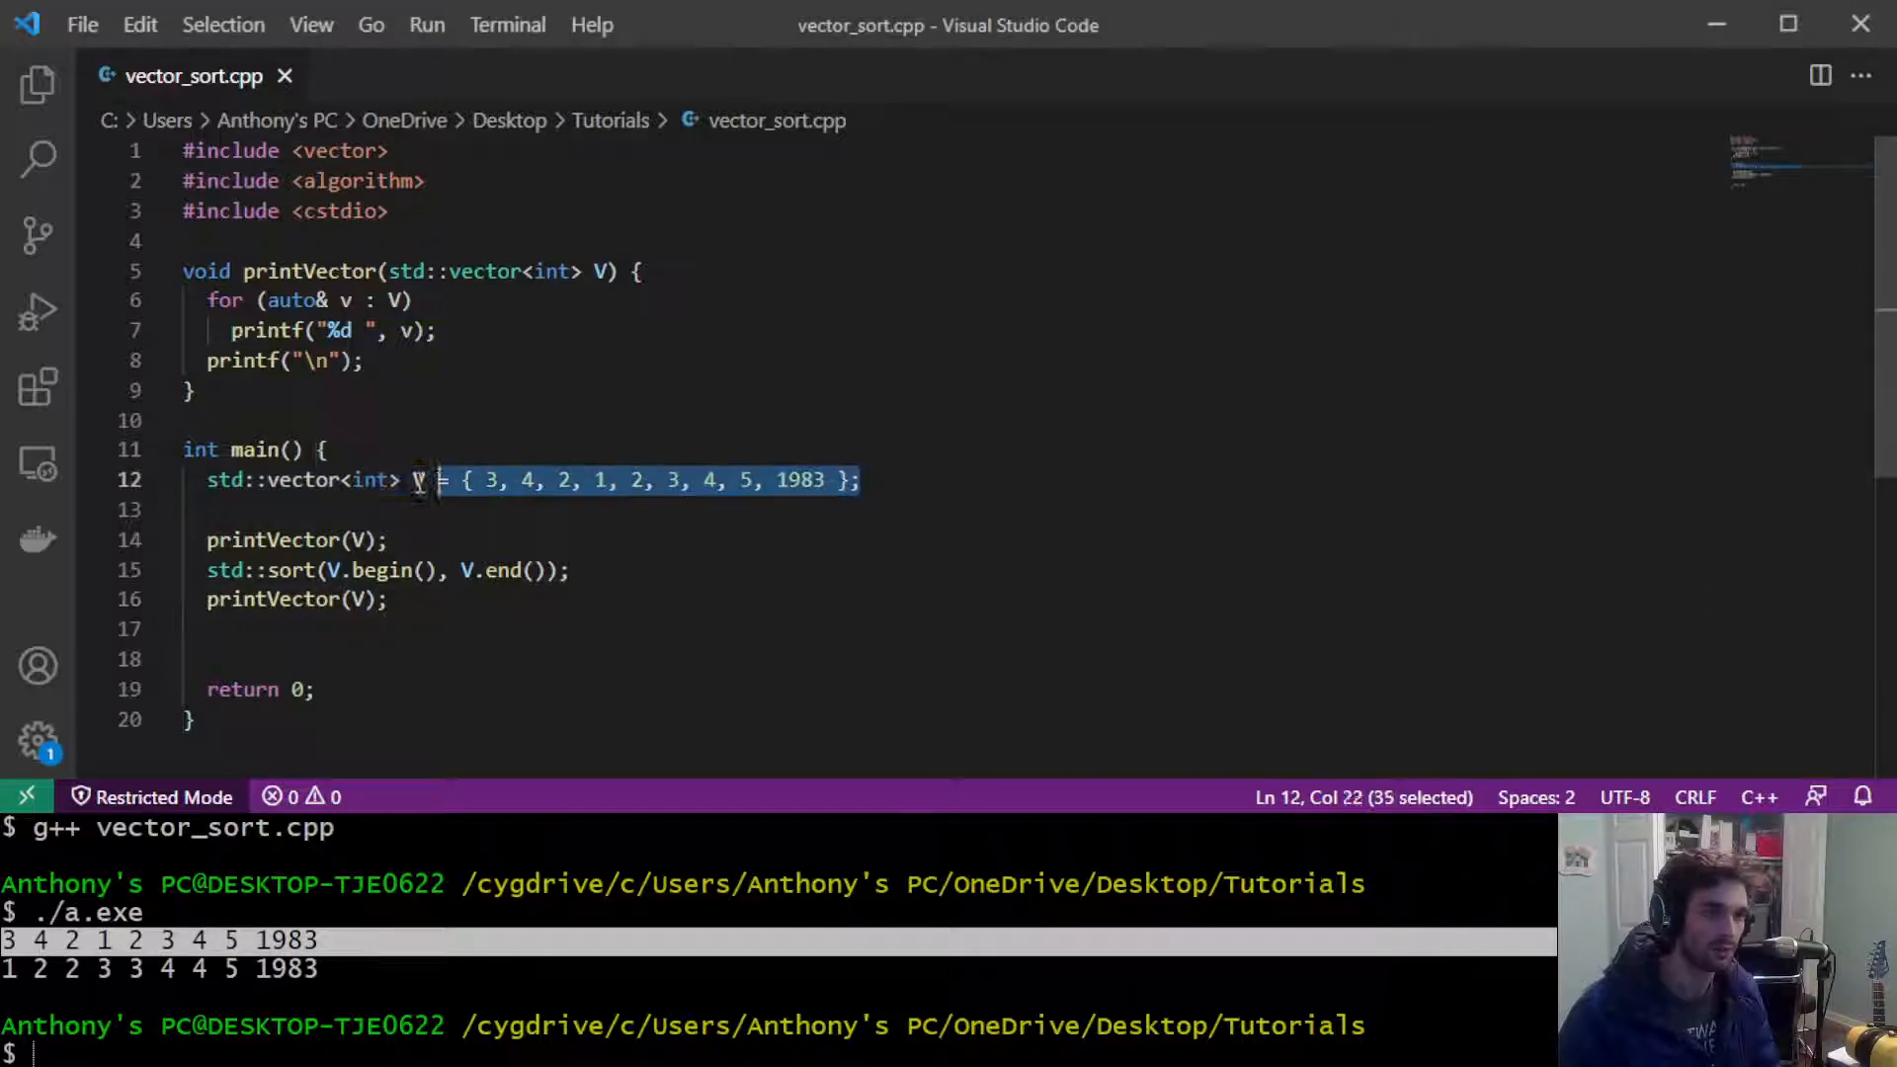